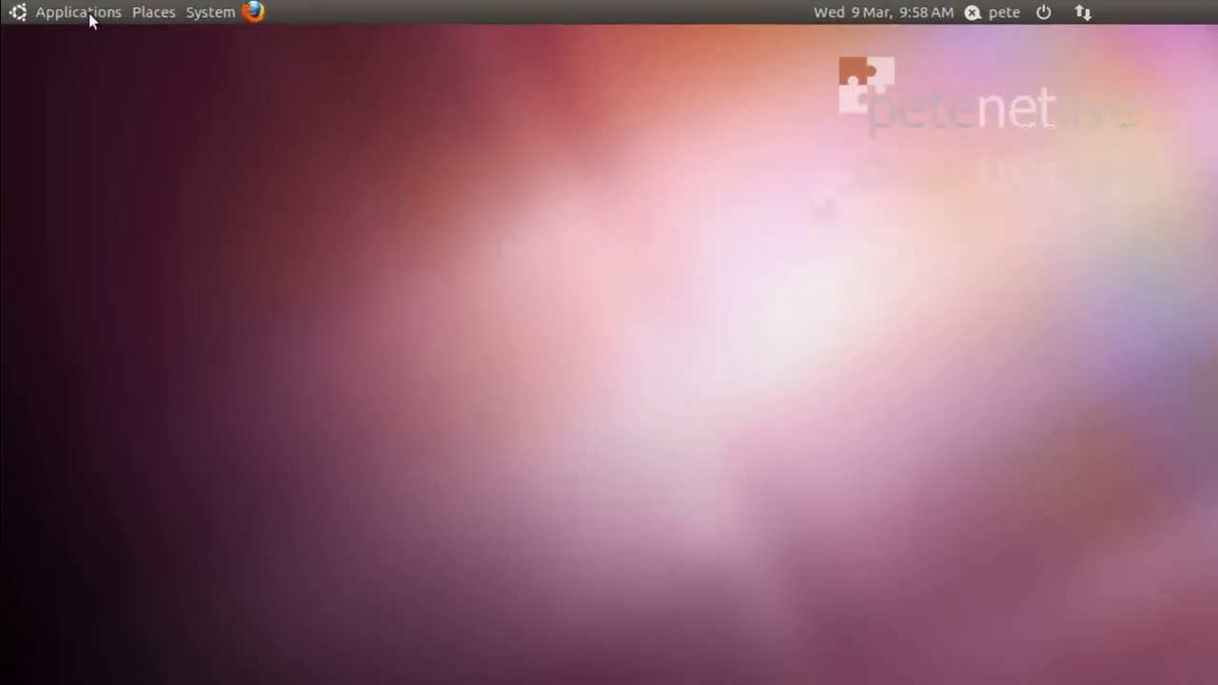
Launch a terminal from Applications > Accessories
left_click(78, 12)
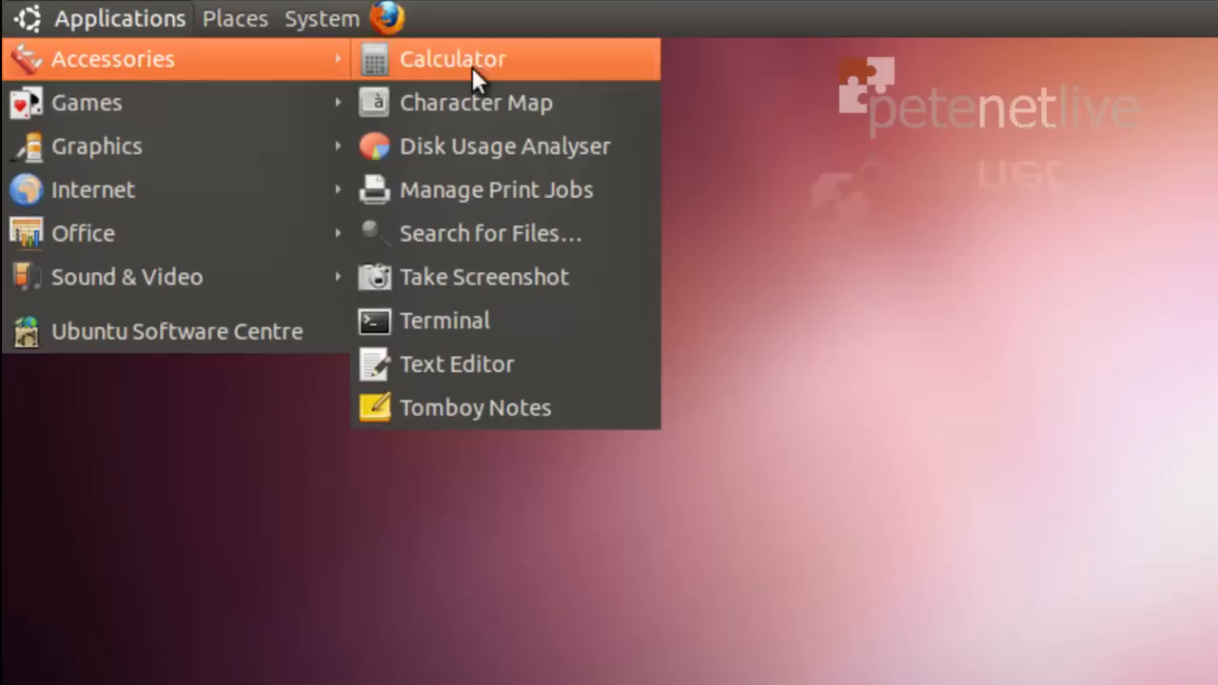
left_click(445, 319)
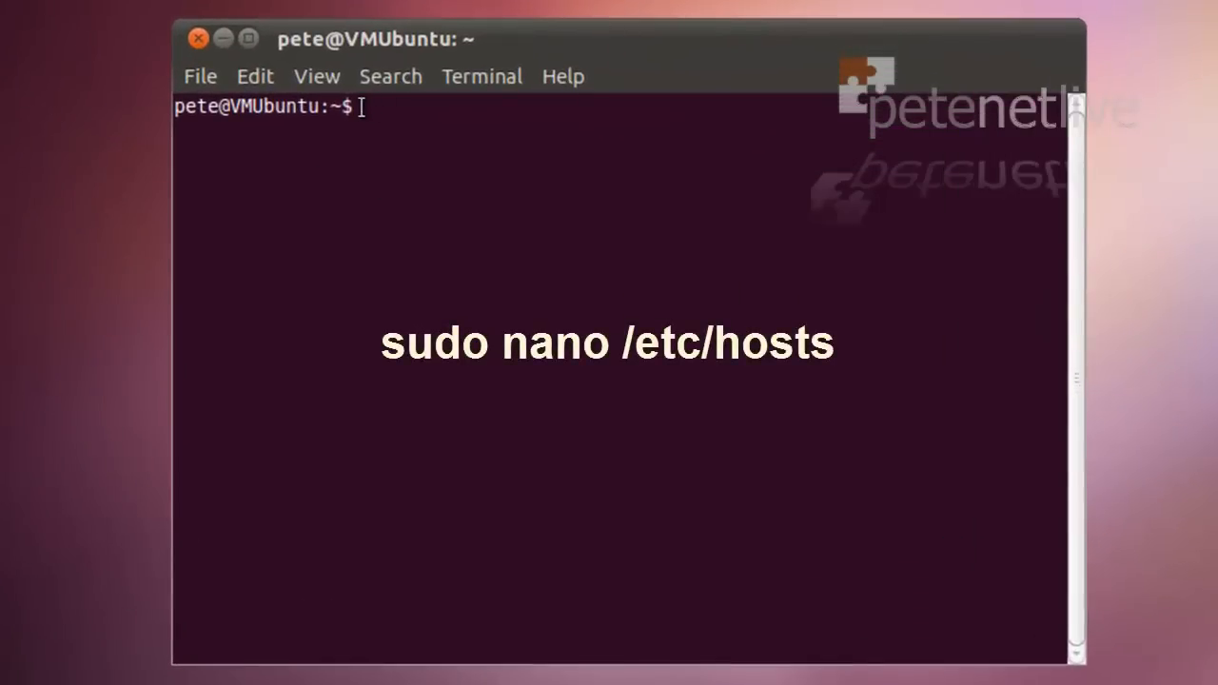
Open /etc/hosts in nano via sudo, review it, and exit the editor
type("s")
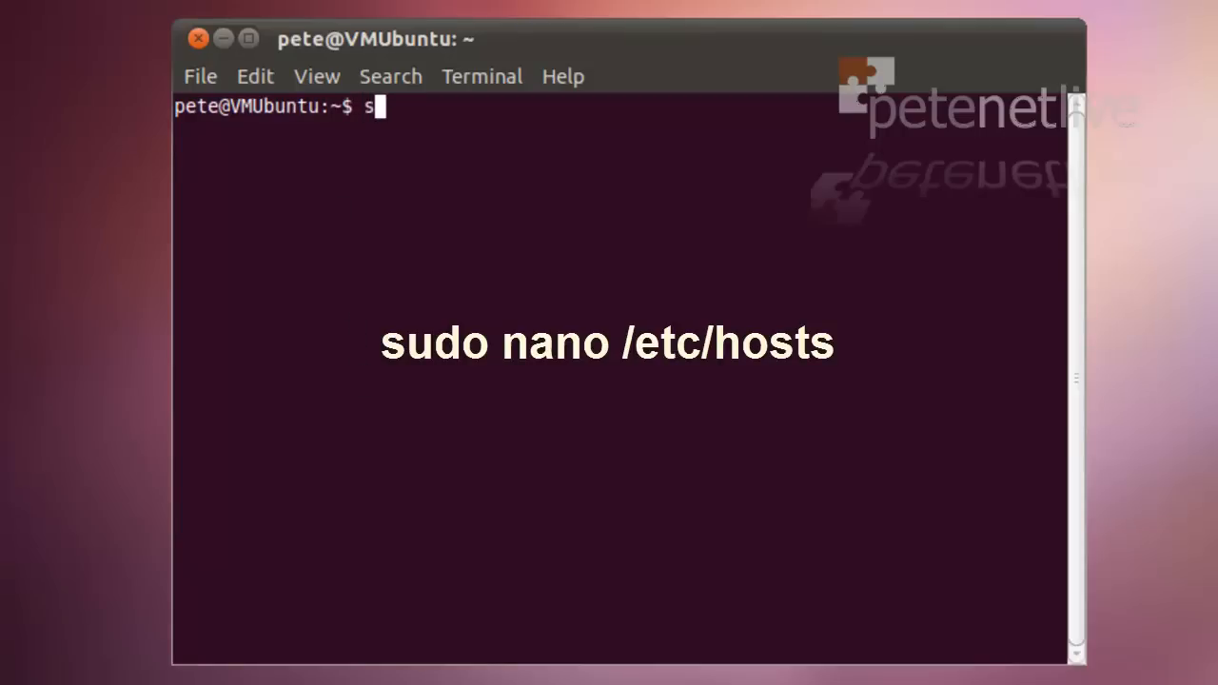
type("udo")
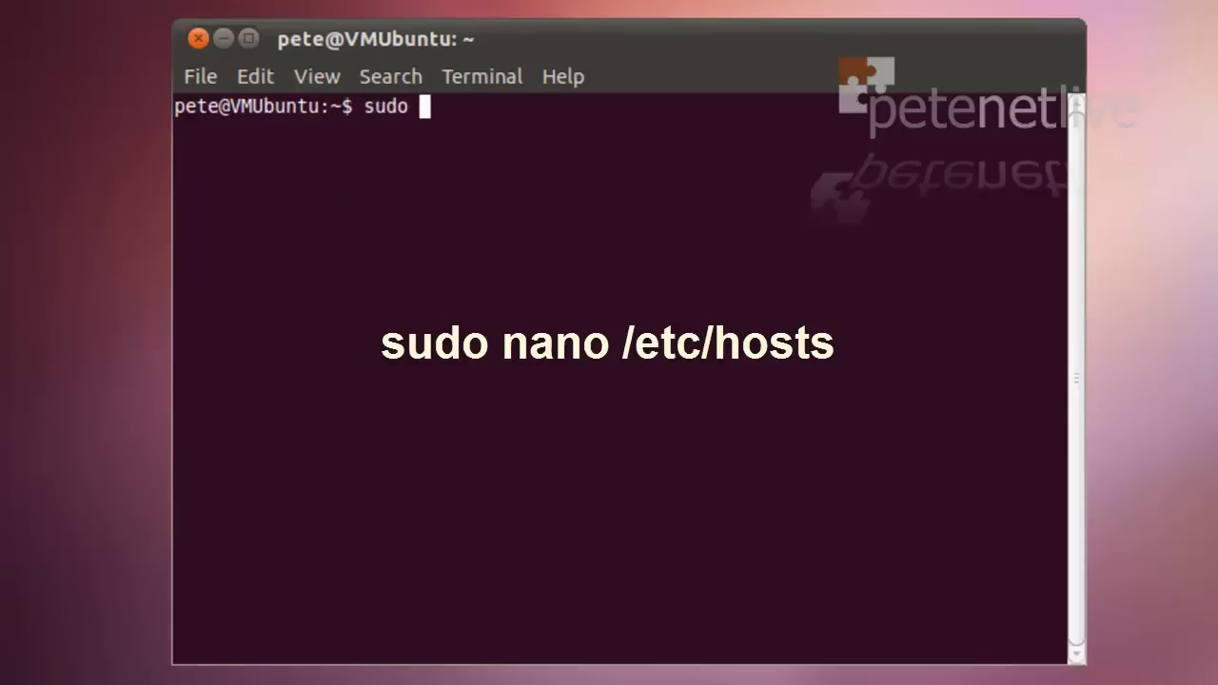
type("nano")
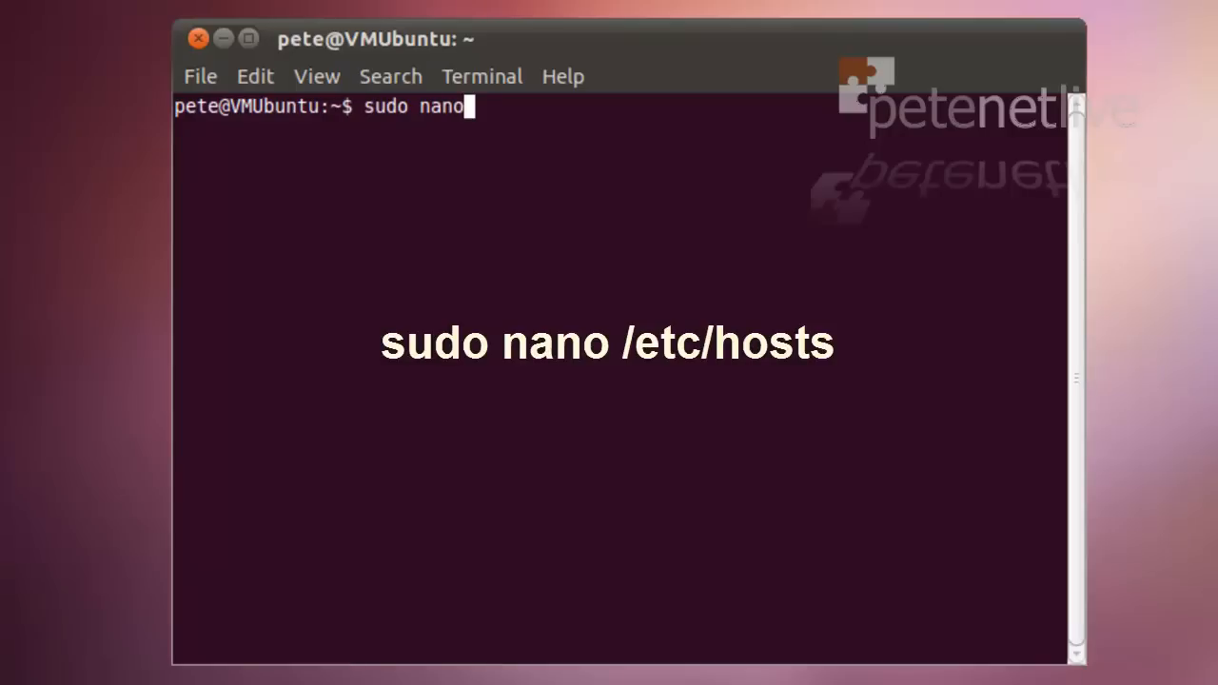
type("/etc")
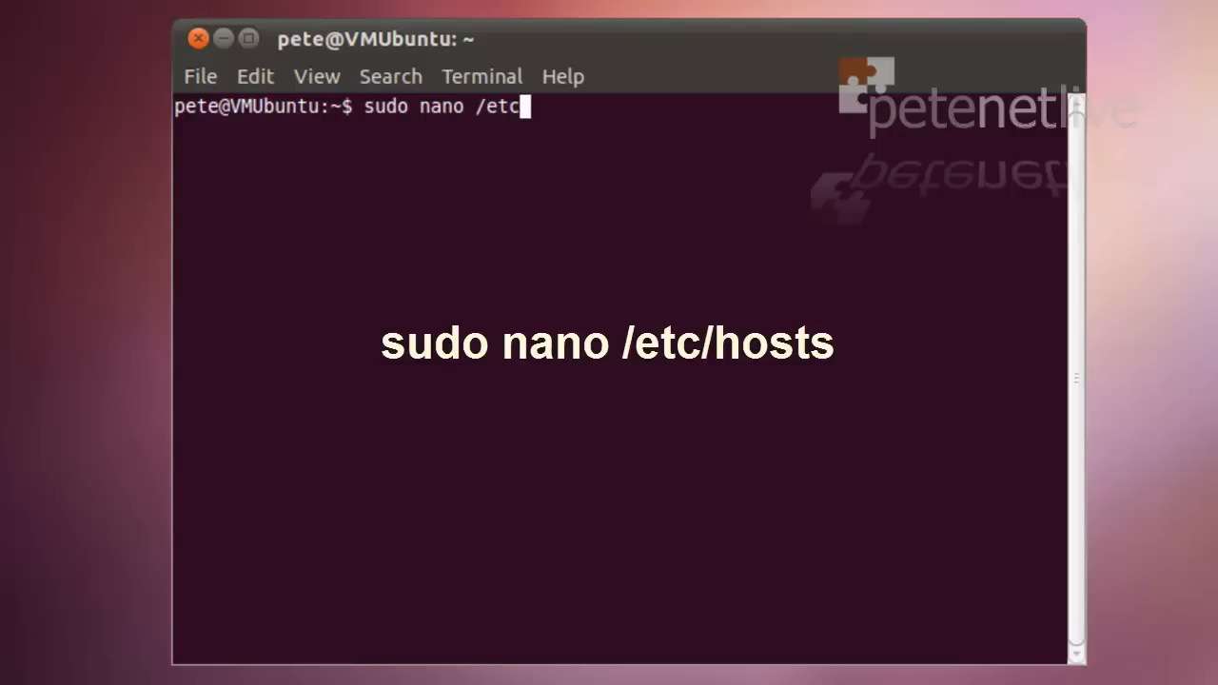
type("hosts")
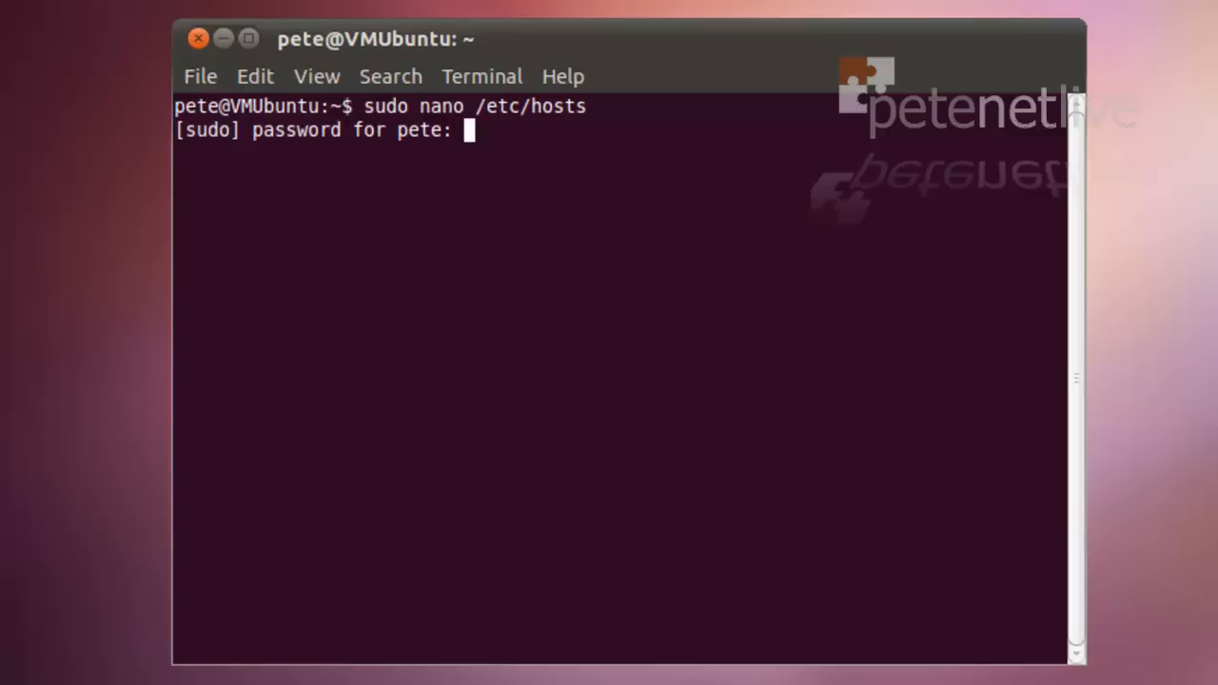
key("Return")
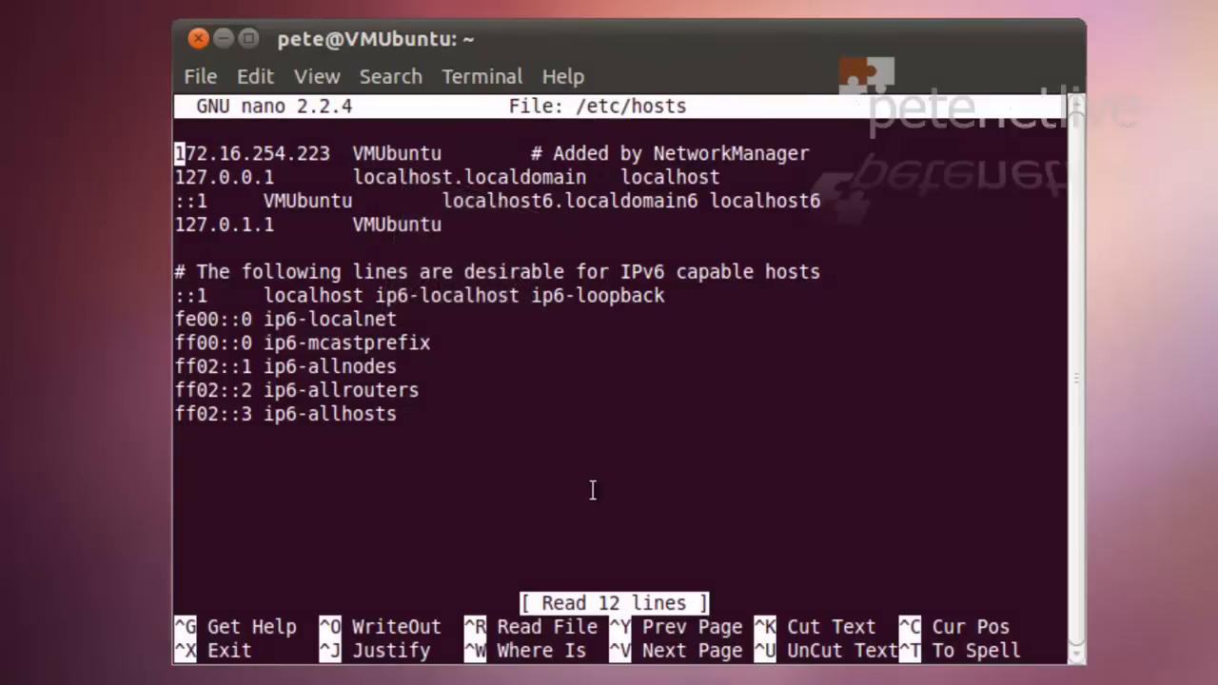
key("ctrl+x")
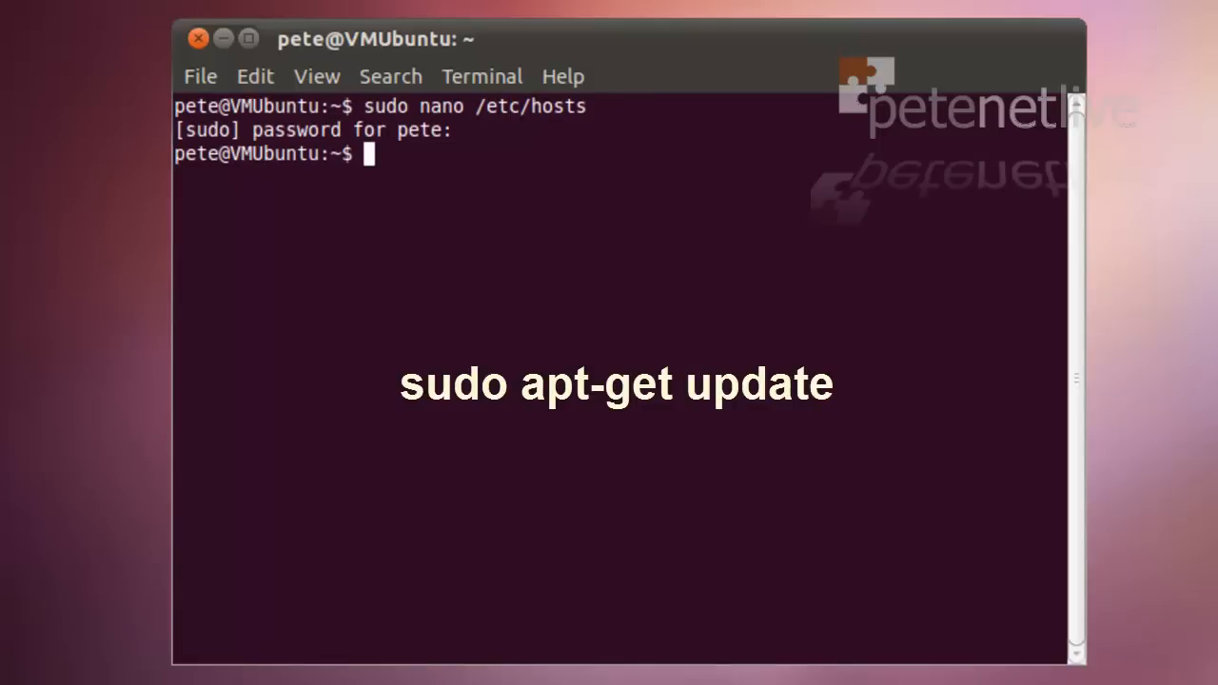
Run sudo apt-get update to refresh the package lists
type("sudo")
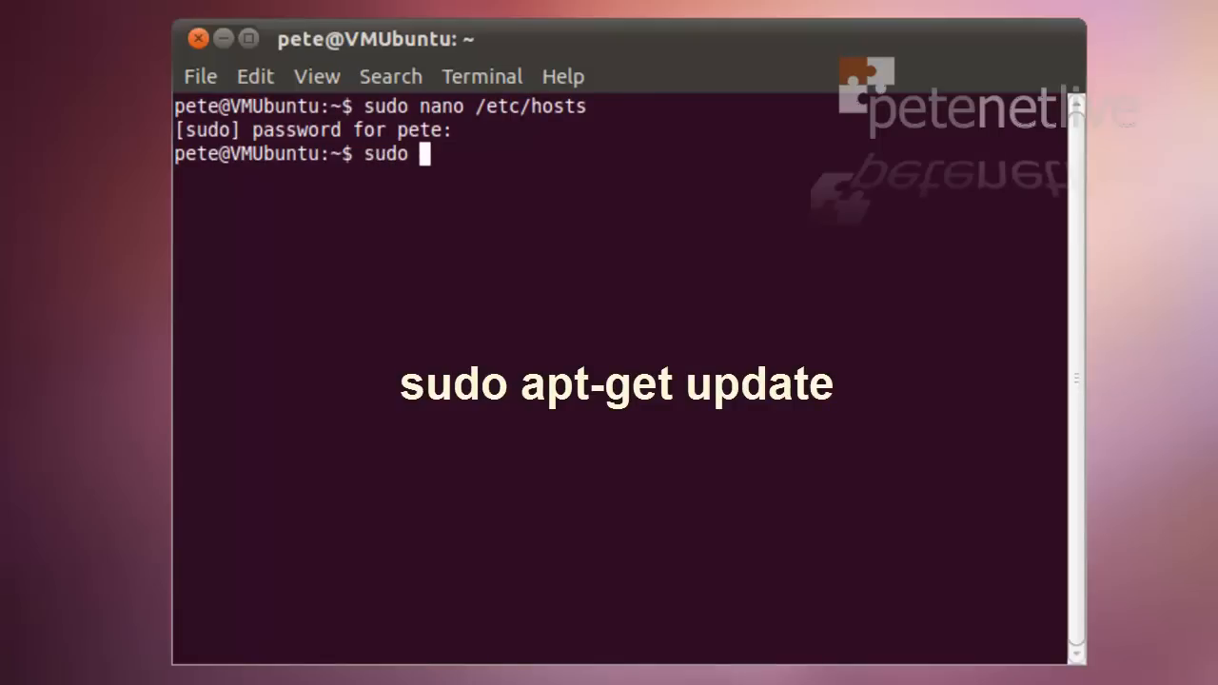
type("a")
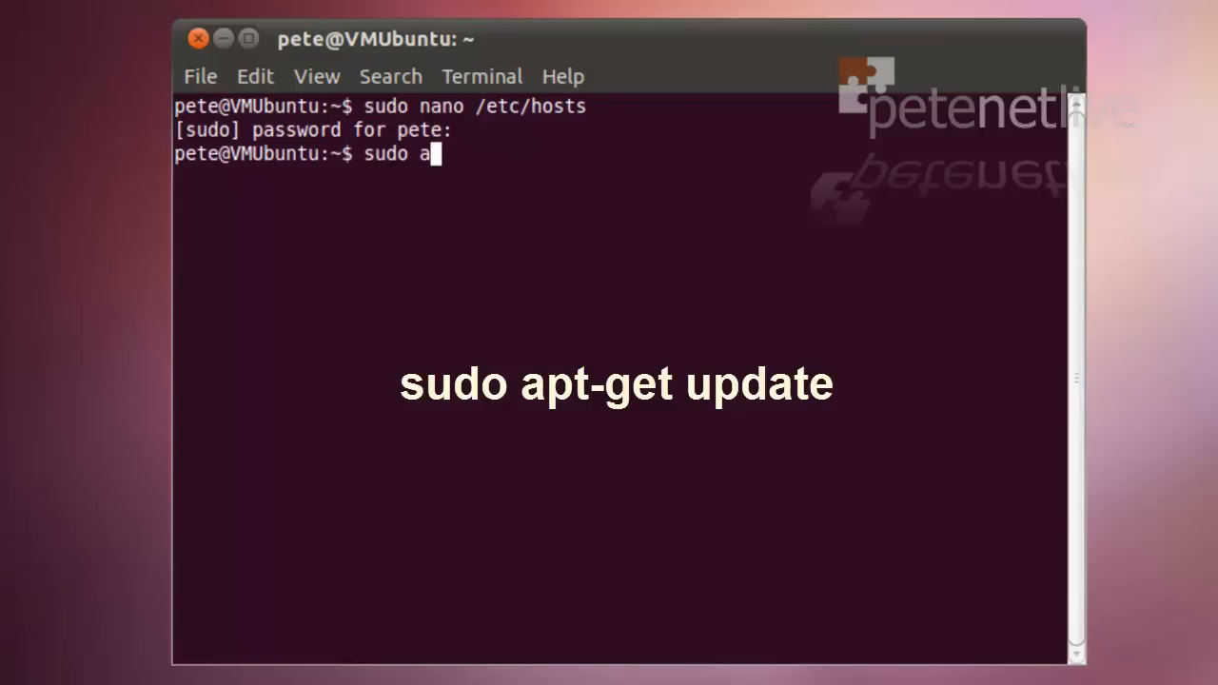
type("pt-get")
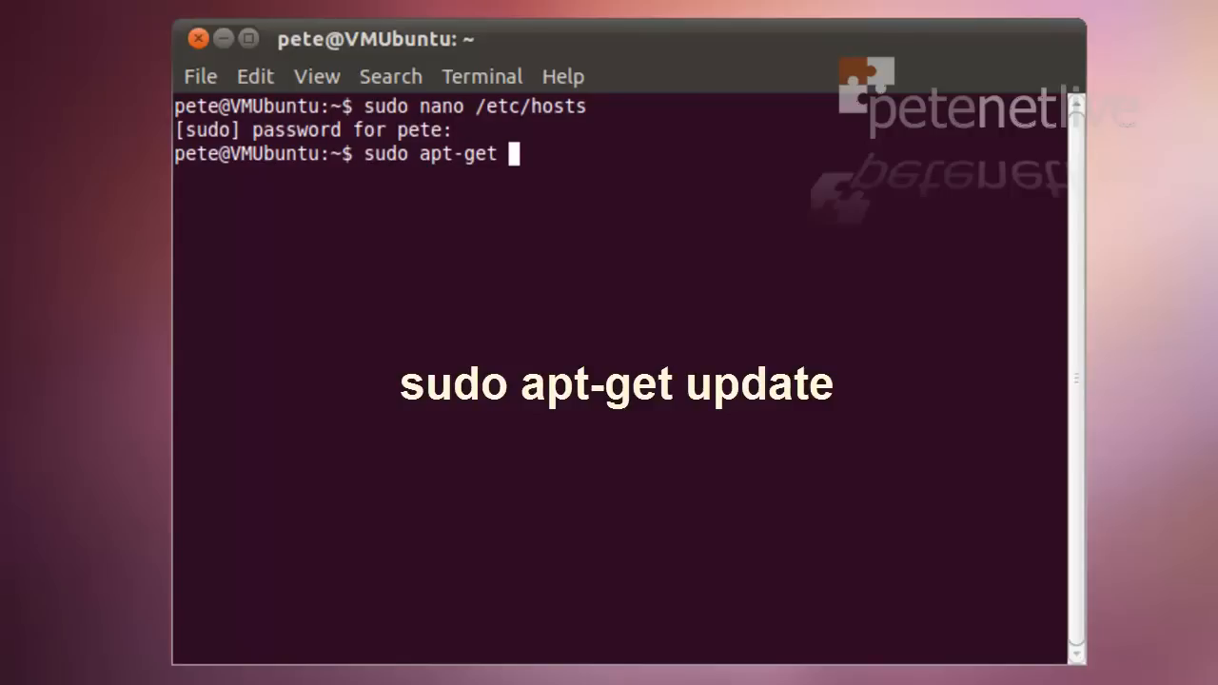
type("update")
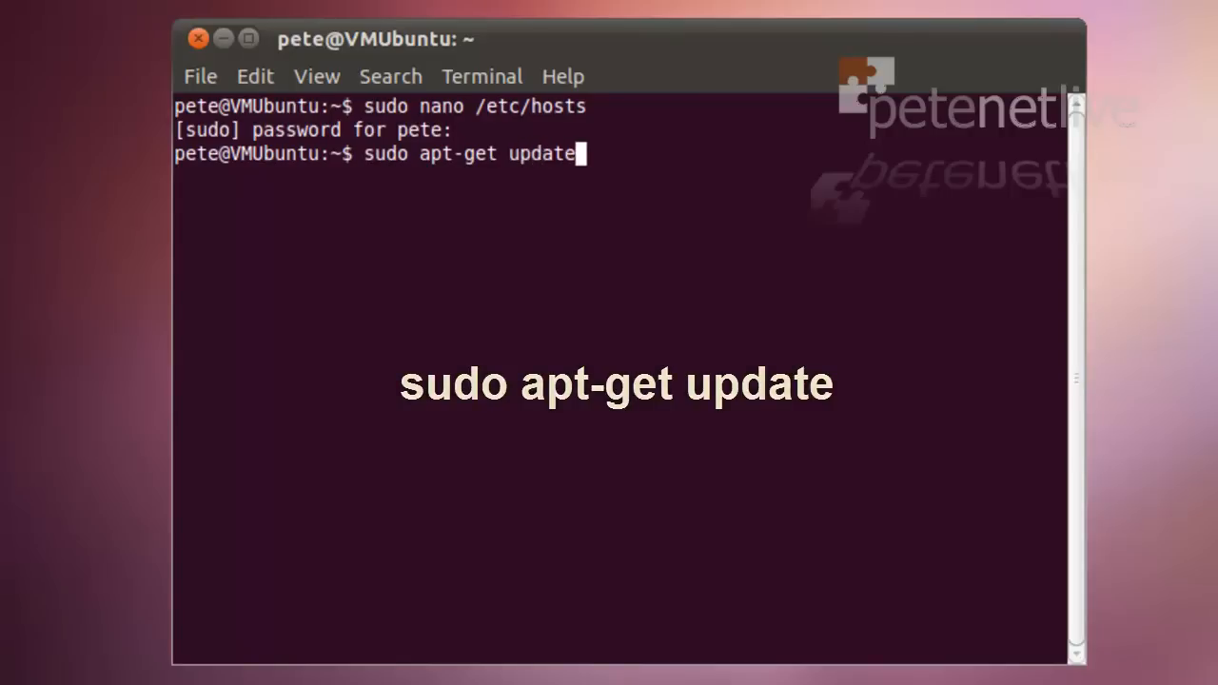
key("Return")
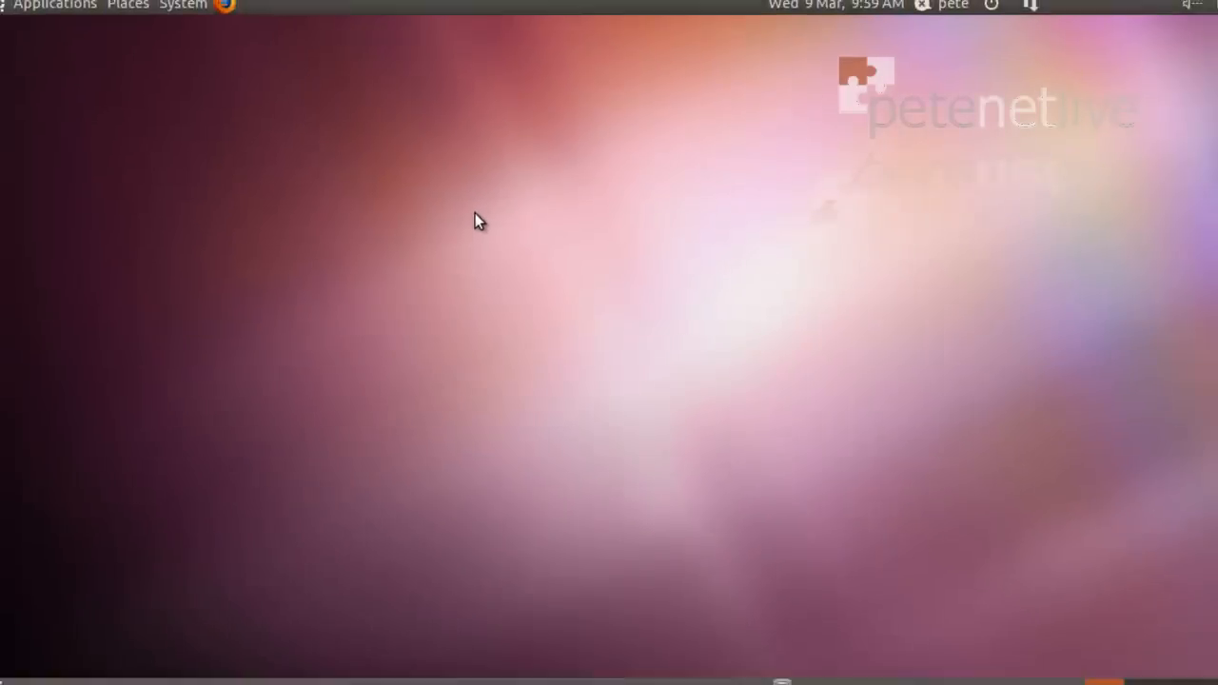
Open the home folder and bring up Sharing Options for the Public folder
left_click(253, 19)
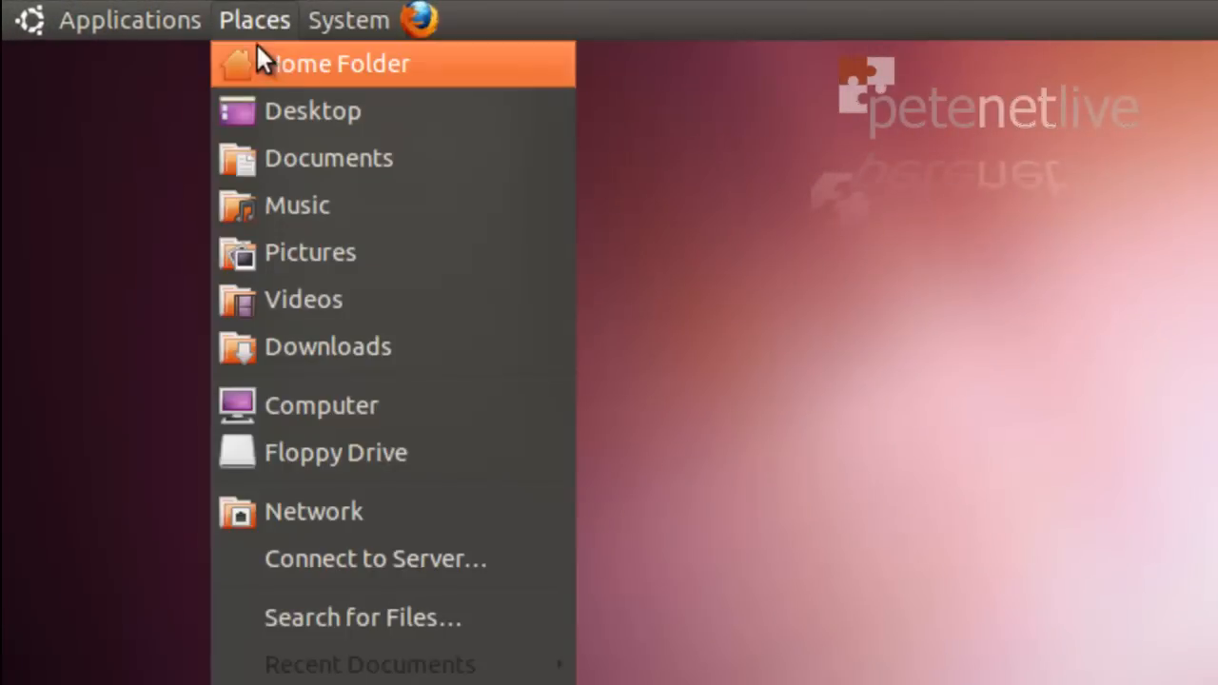
left_click(339, 65)
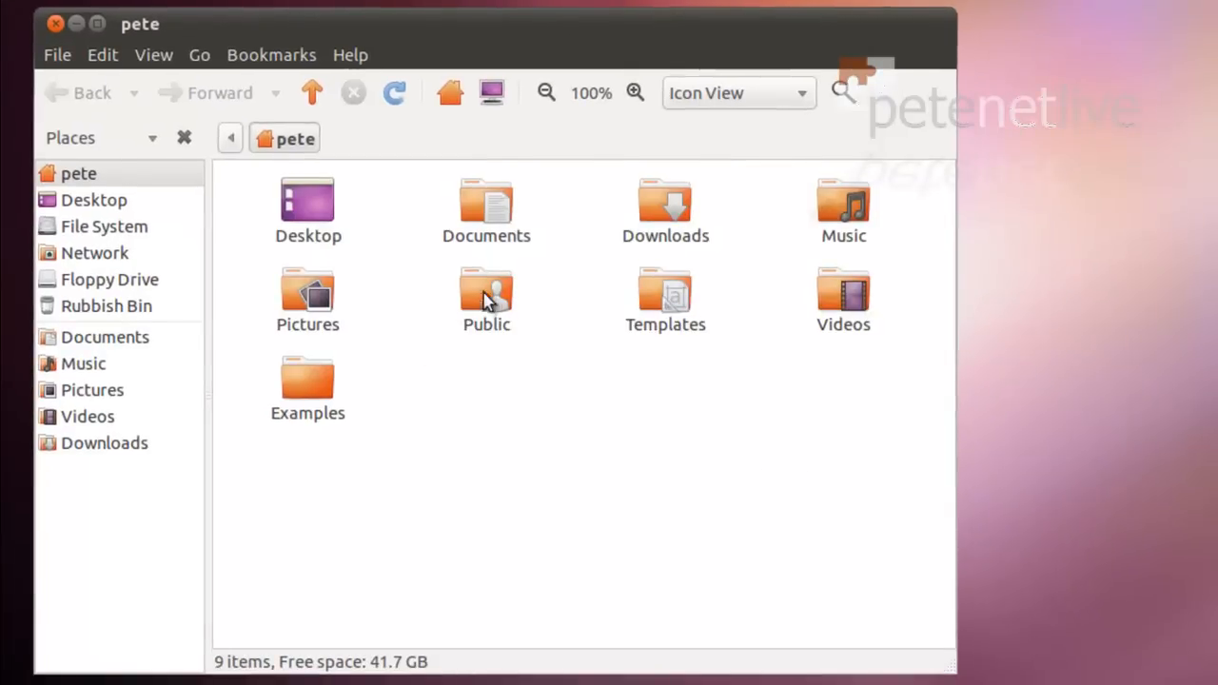
right_click(488, 301)
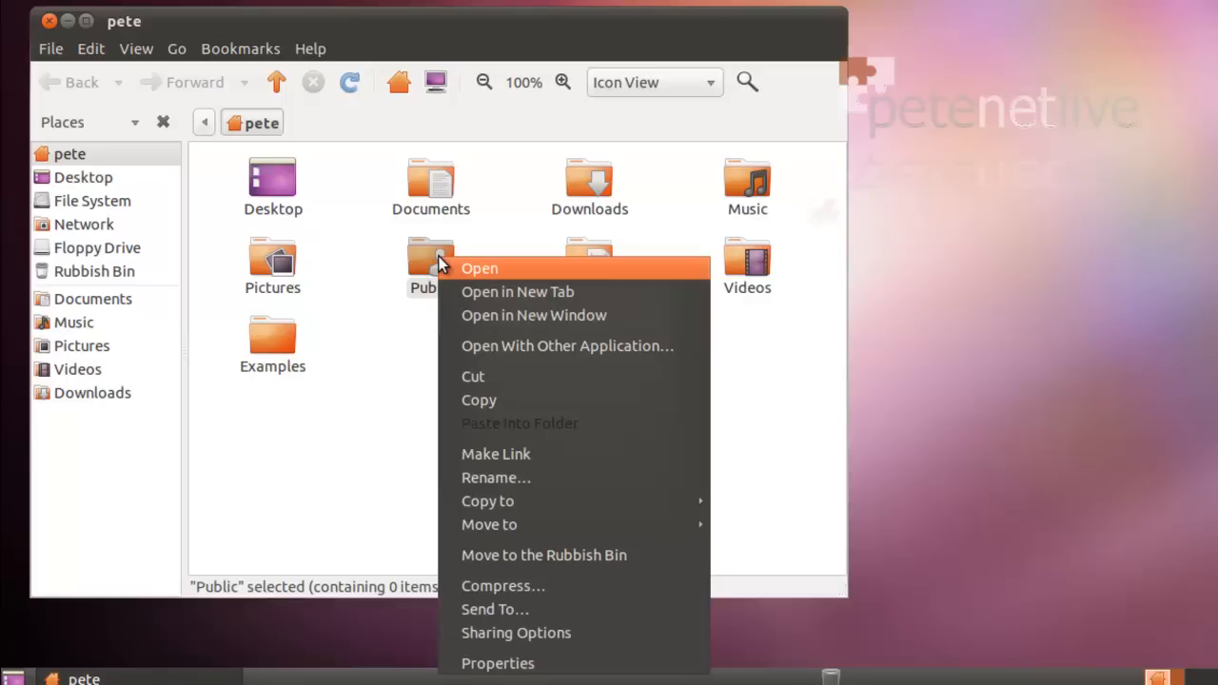
mouse_move(516, 632)
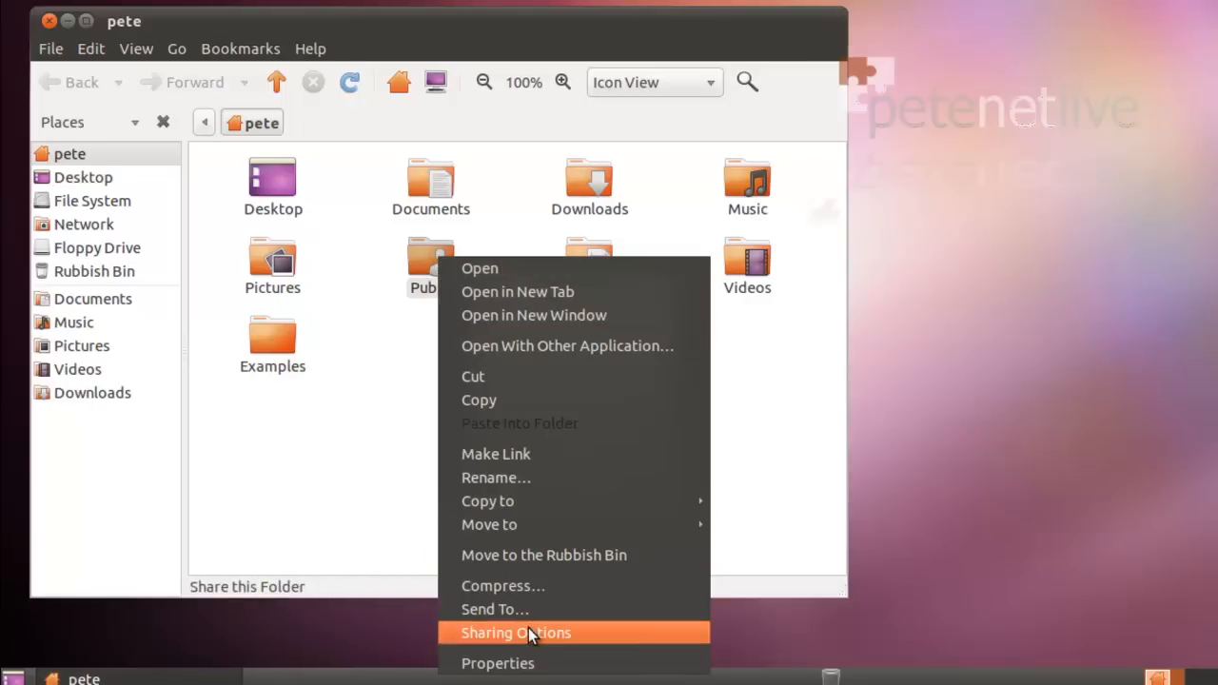
left_click(516, 632)
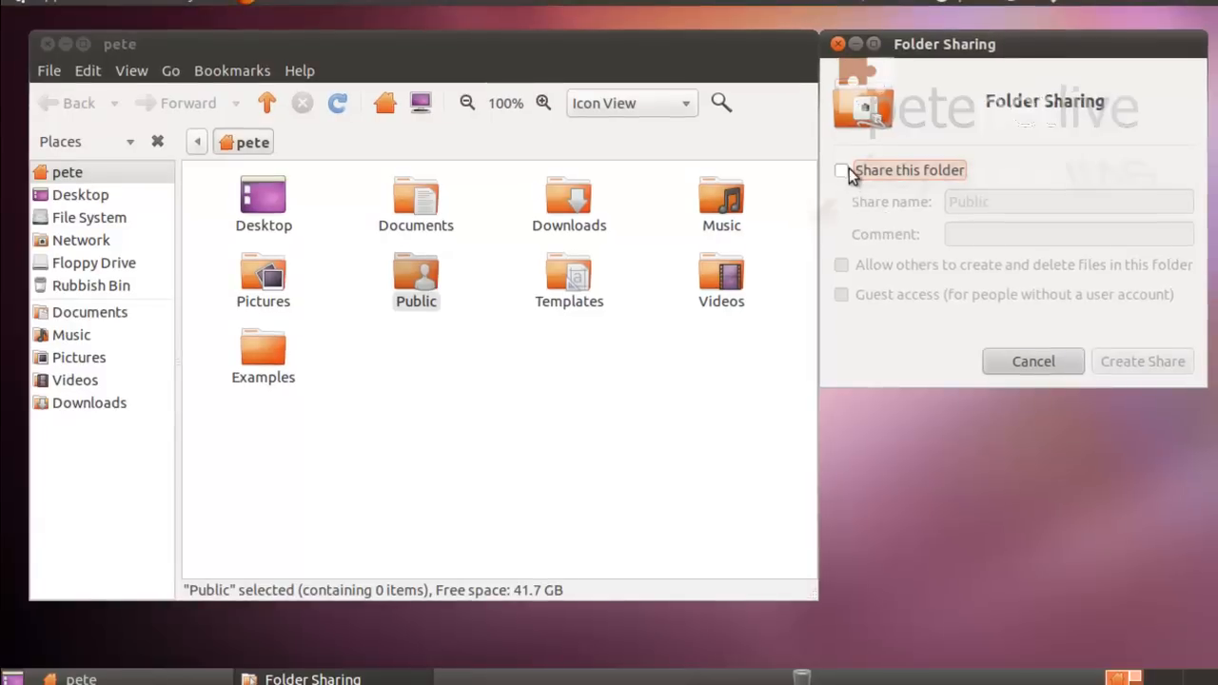
Tick Share this folder and request installing the missing Windows sharing service
left_click(841, 170)
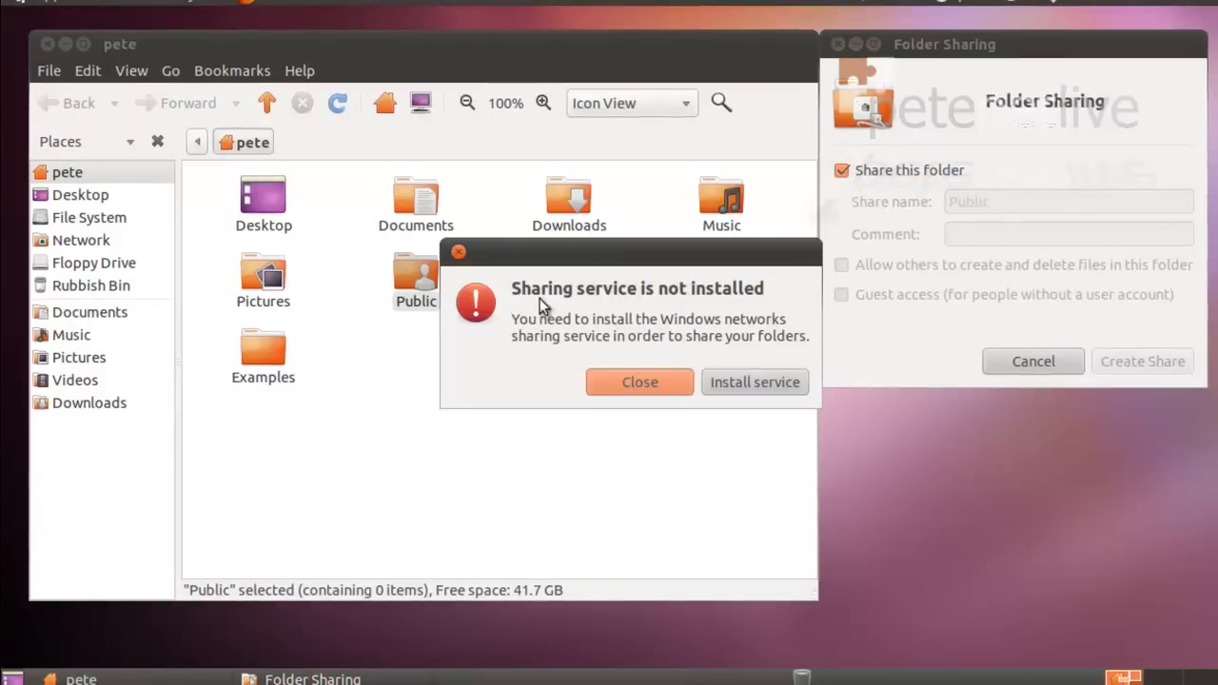
mouse_move(467, 371)
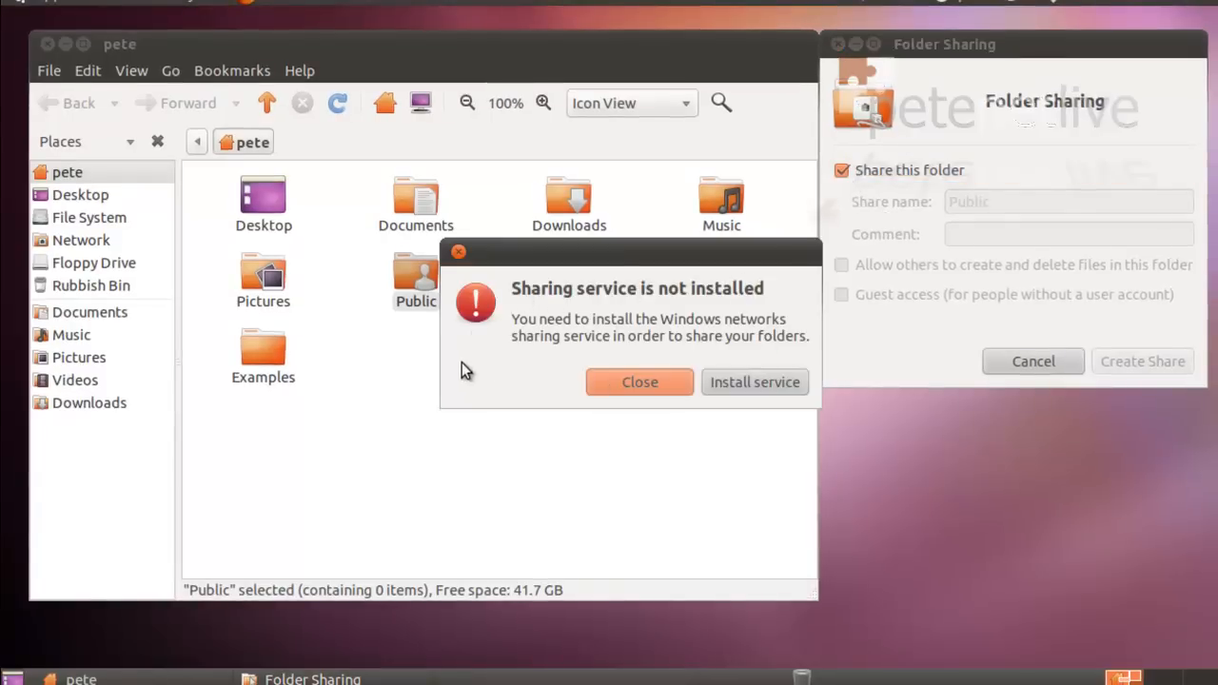
left_click(754, 380)
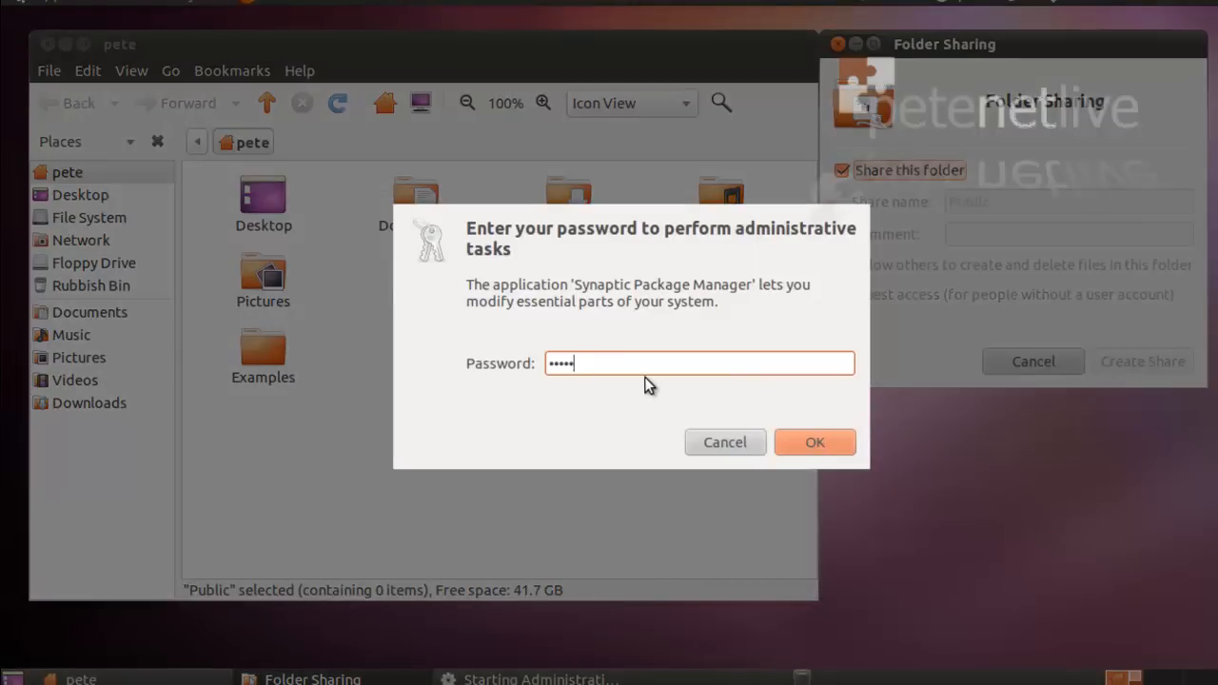
Authorise the sharing service install, dismiss Changes applied, and restart the session
left_click(815, 441)
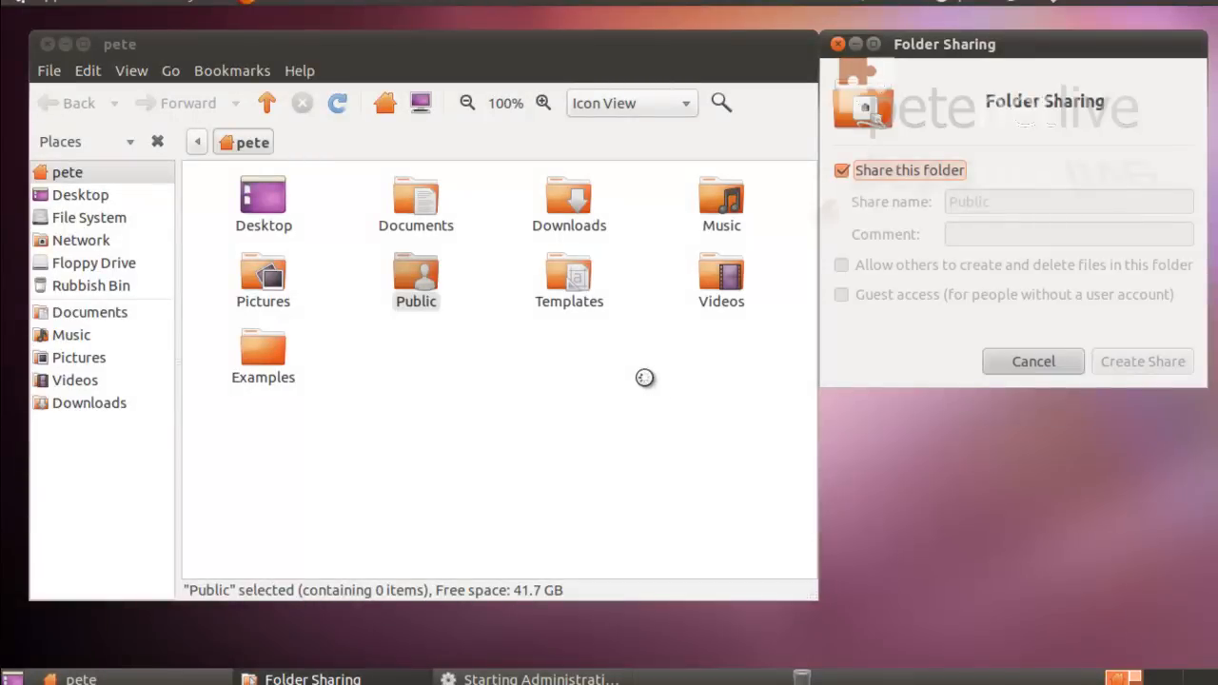
left_click(1142, 361)
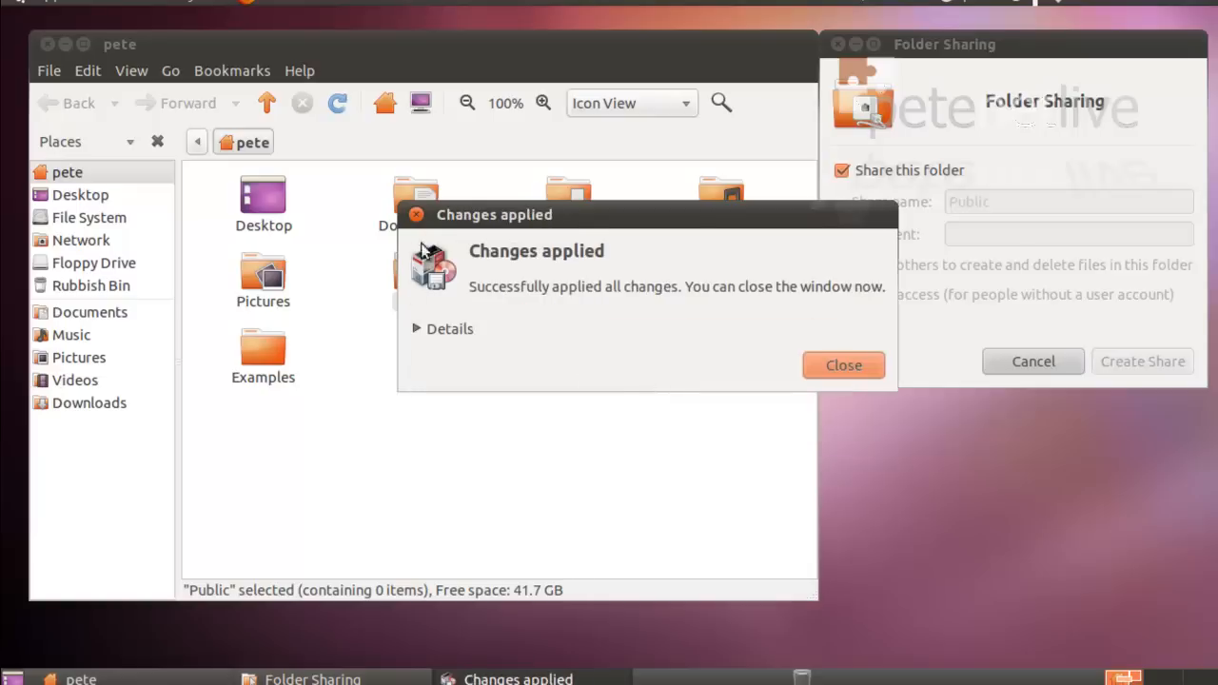
mouse_move(843, 365)
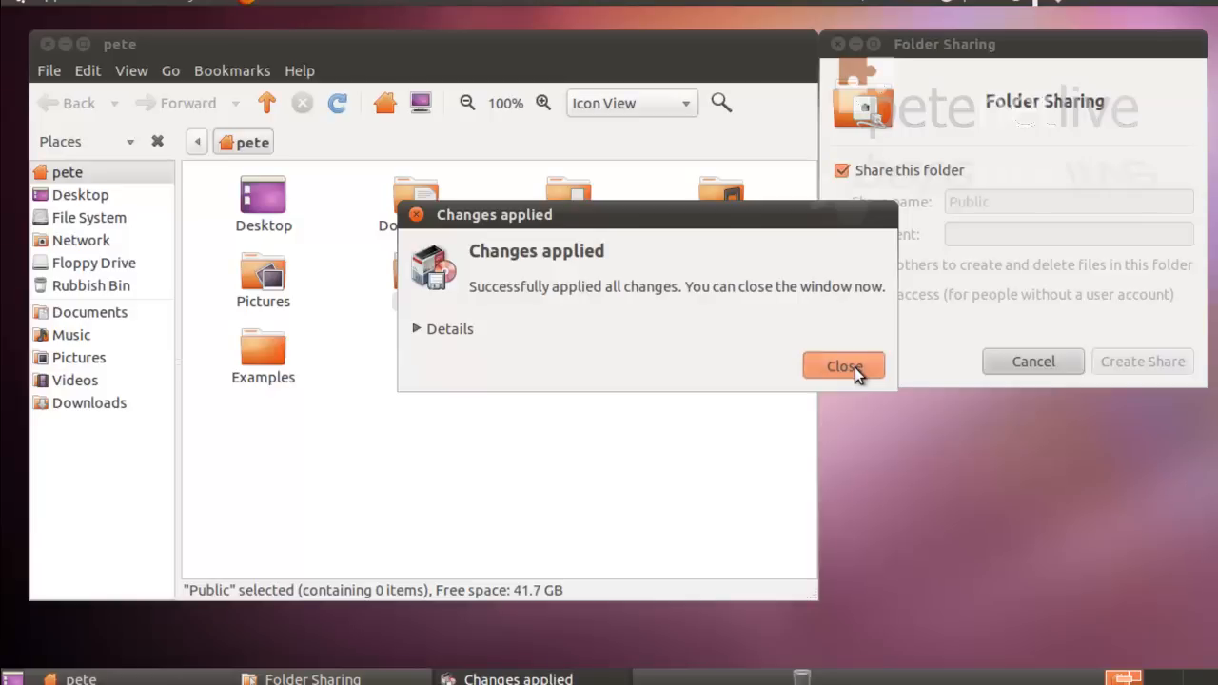
left_click(843, 366)
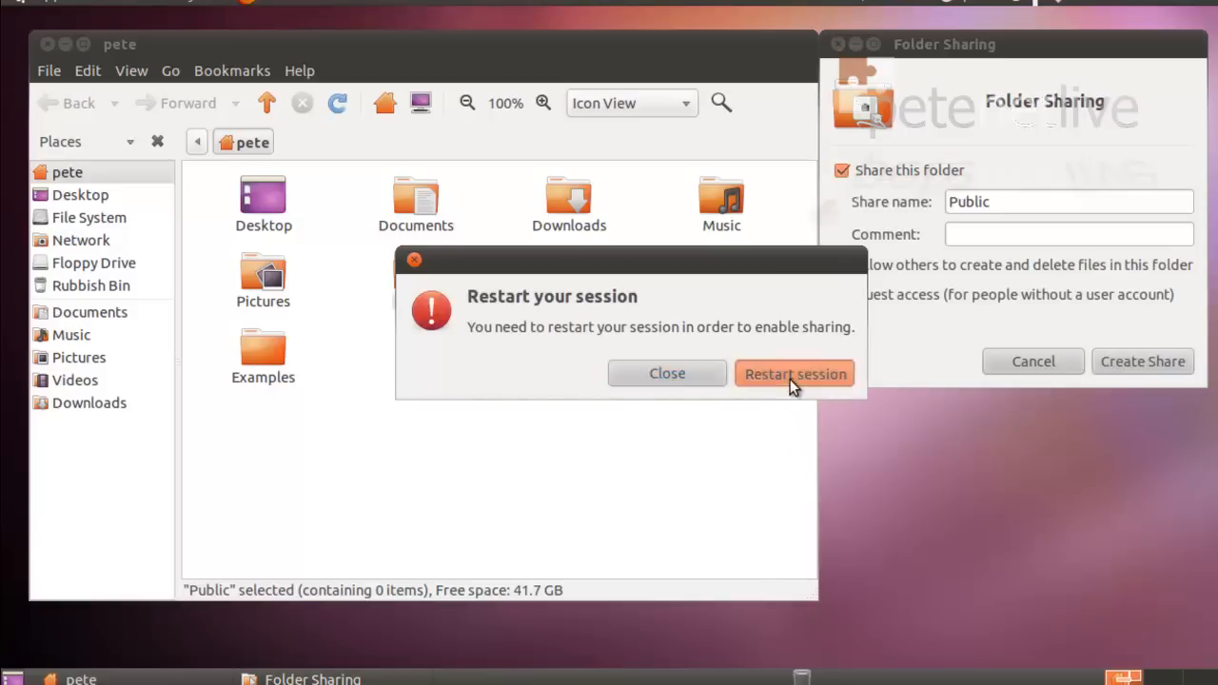
left_click(795, 373)
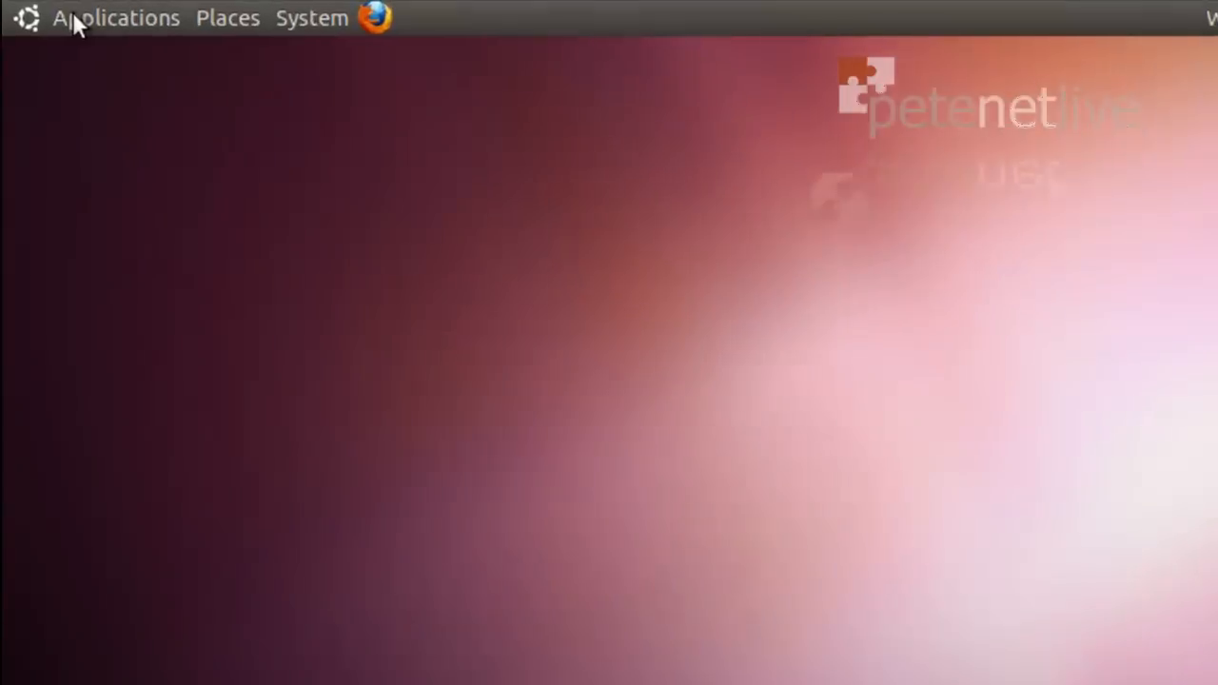
Open /etc/samba/smb.conf for editing in nano via sudo
left_click(114, 17)
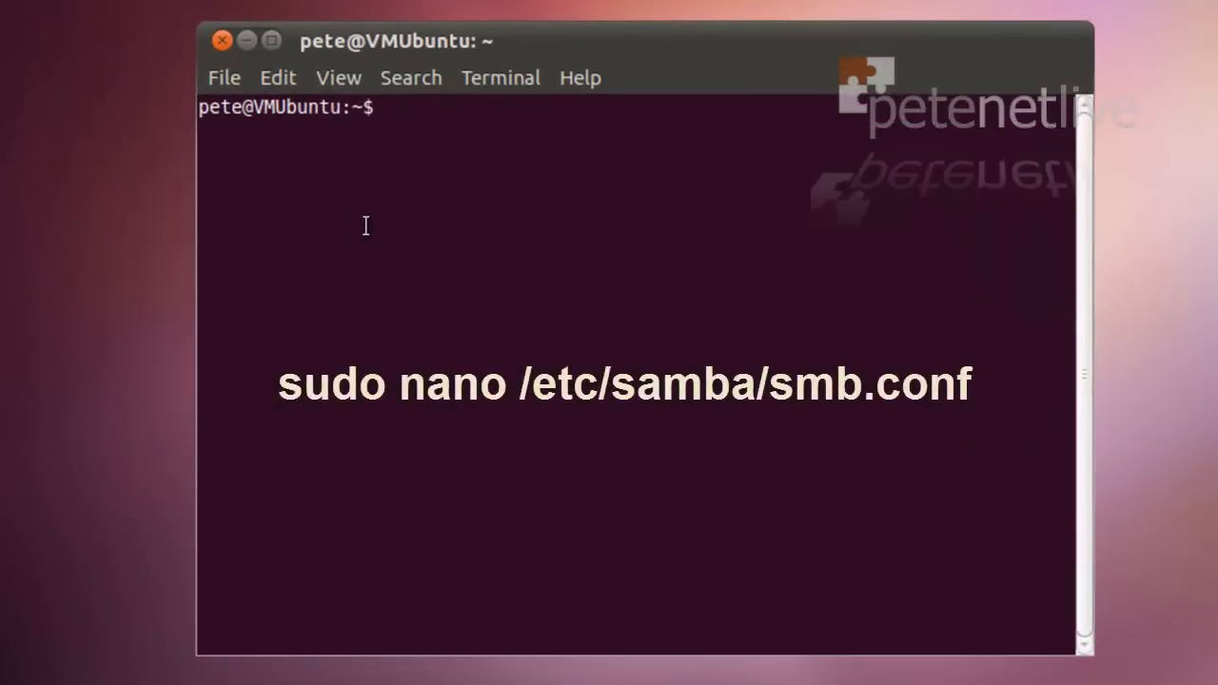
type("sudo")
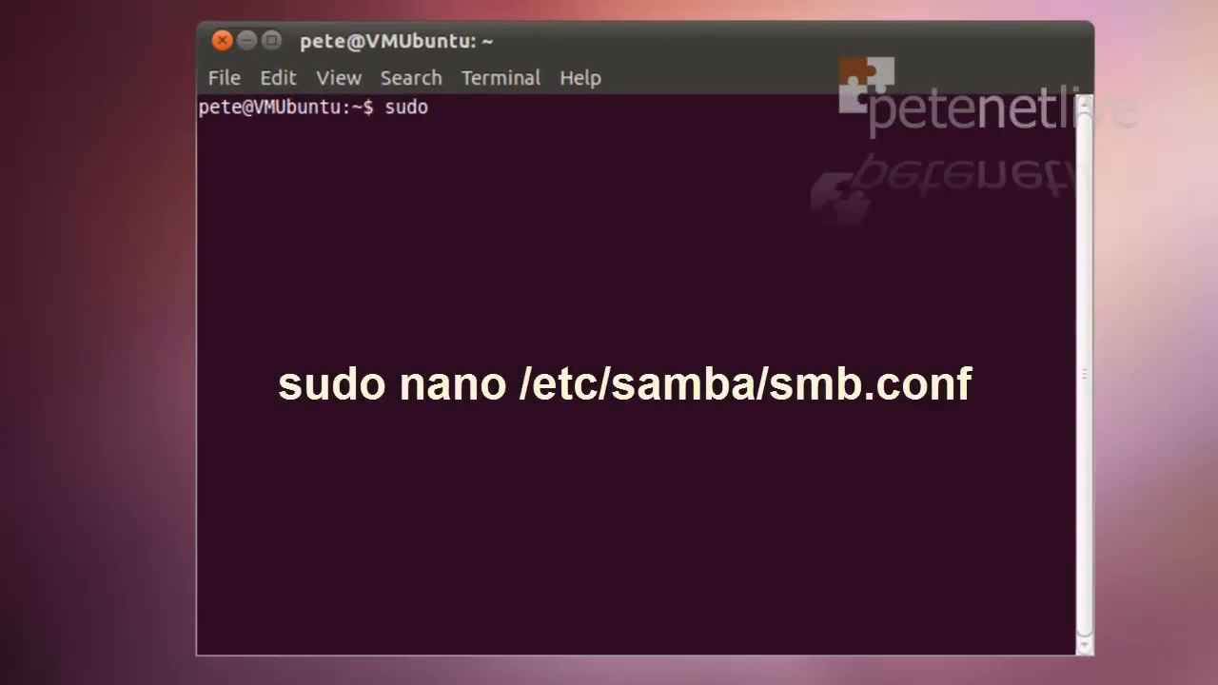
type("nano")
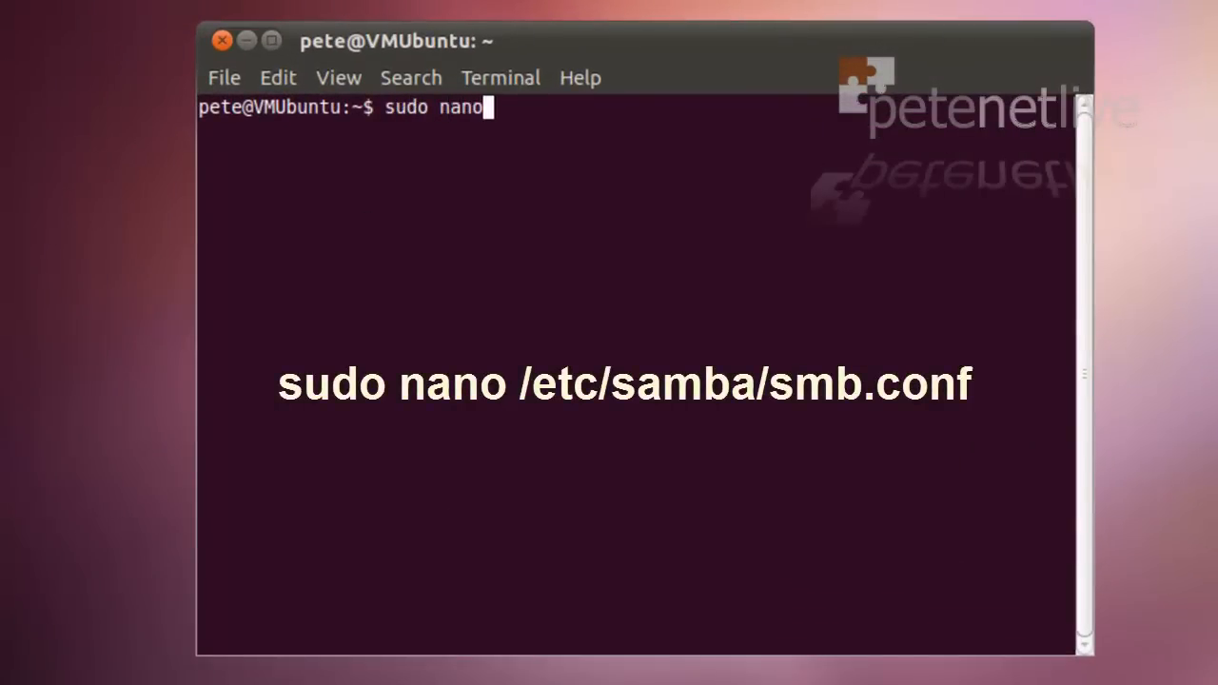
type("/")
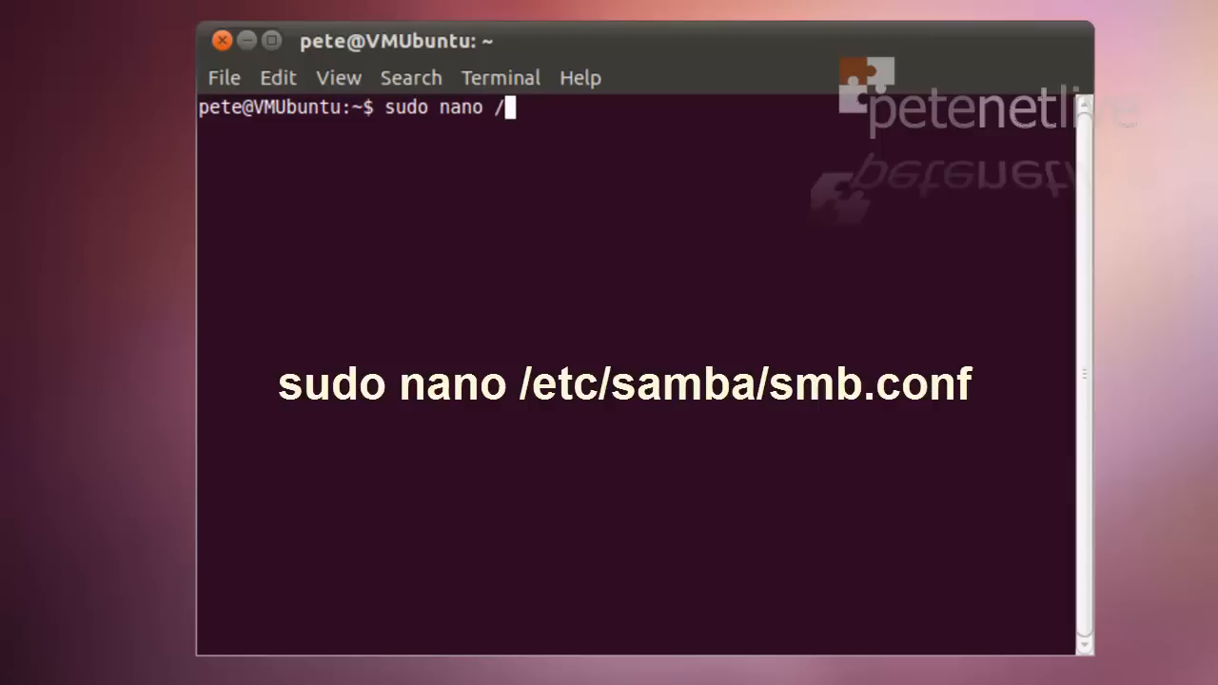
type("etc/s")
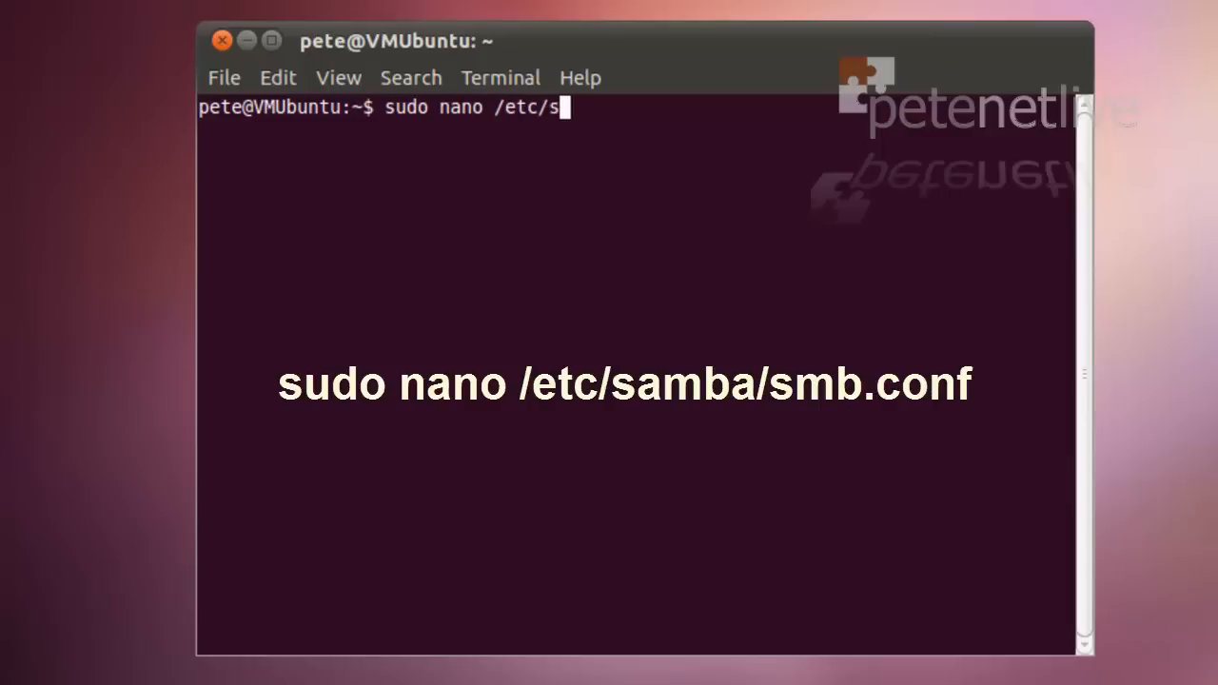
type("amba")
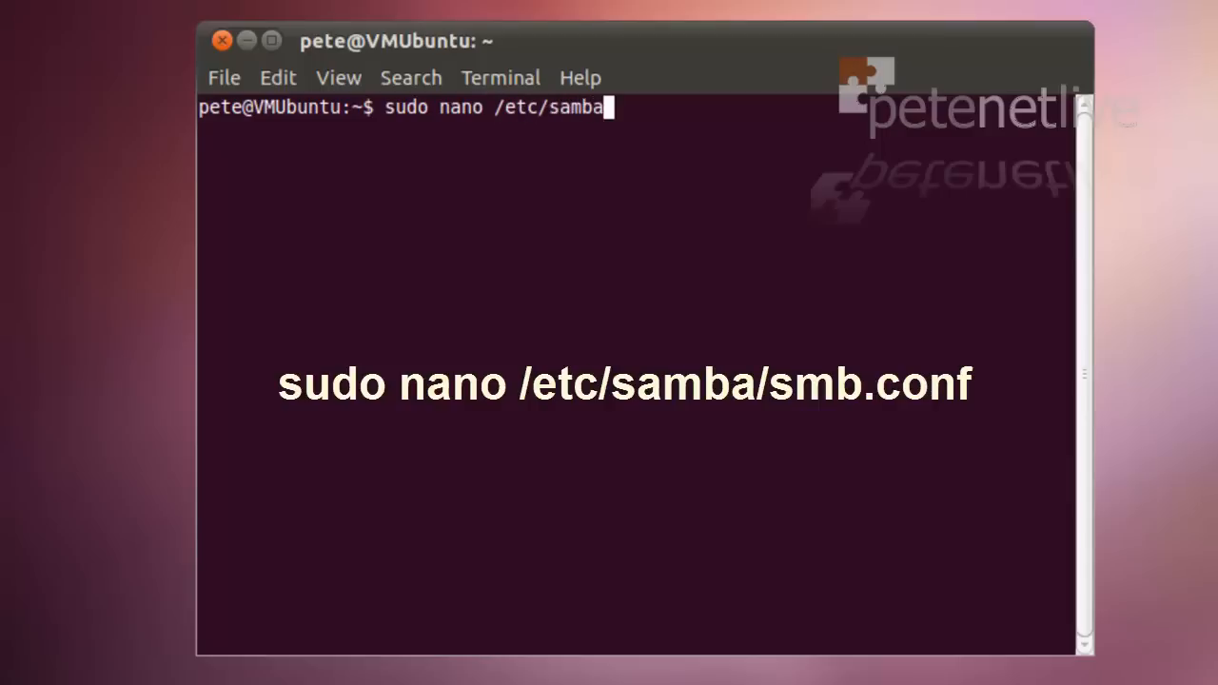
type("smb")
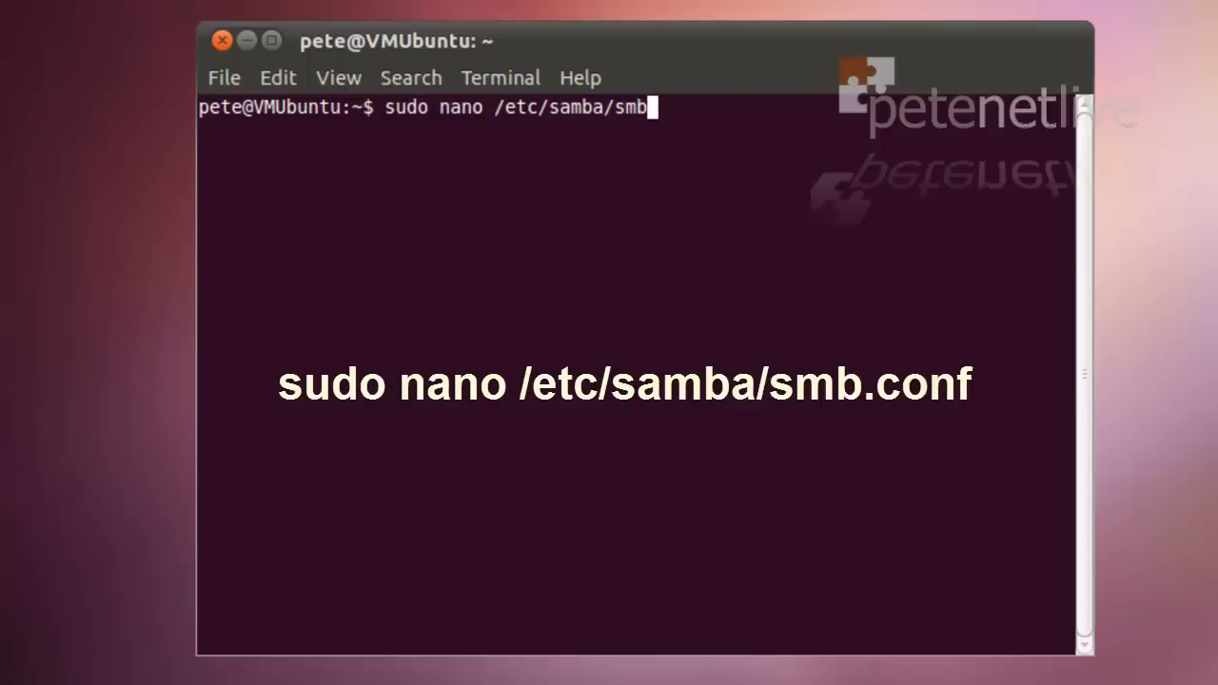
type(".conf")
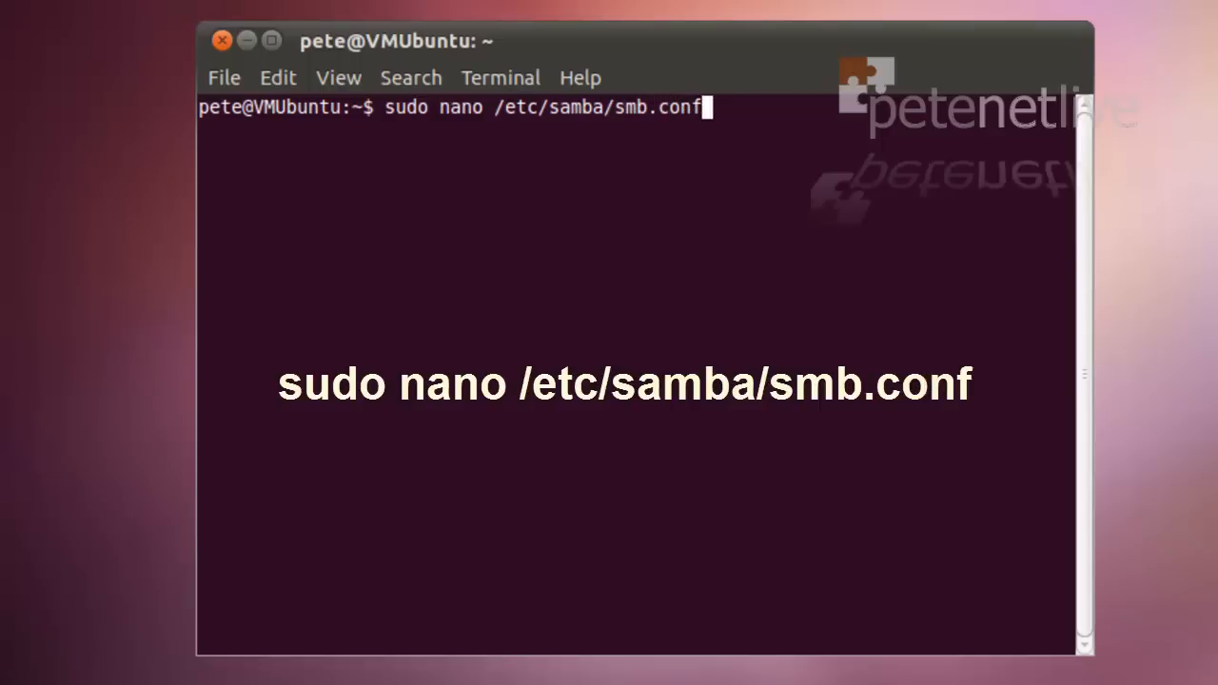
key("Return")
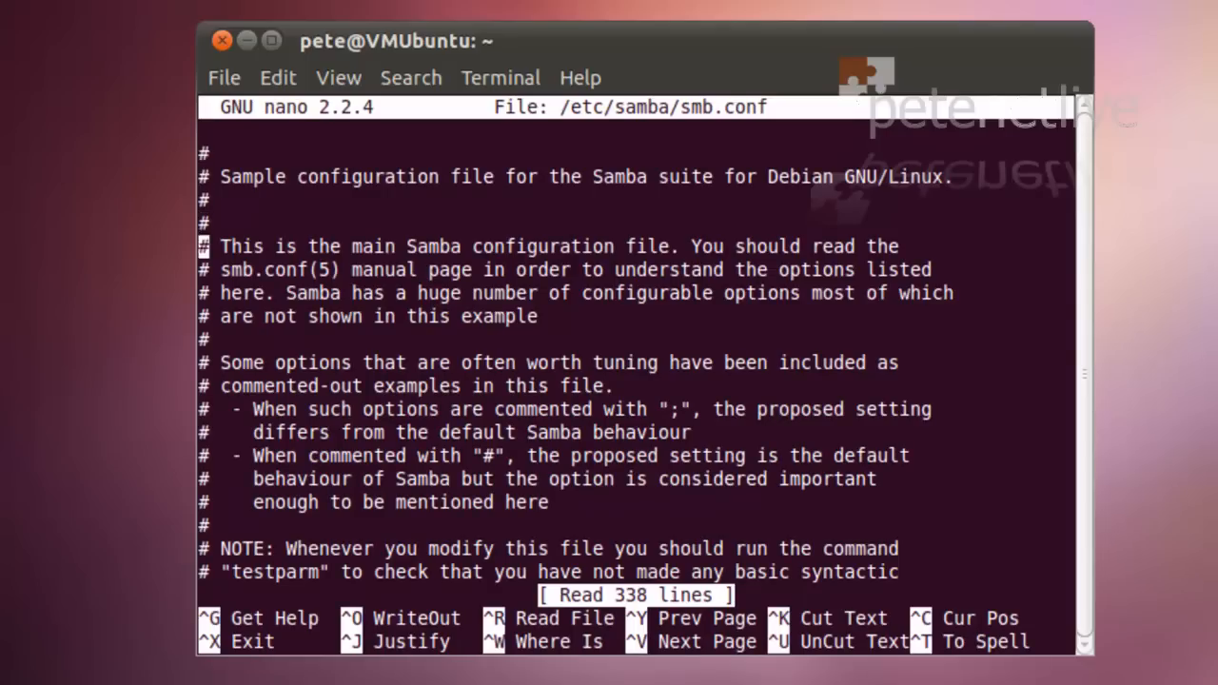
Under workgroup in [global], add the line 'force user = pete'
scroll("down", 3)
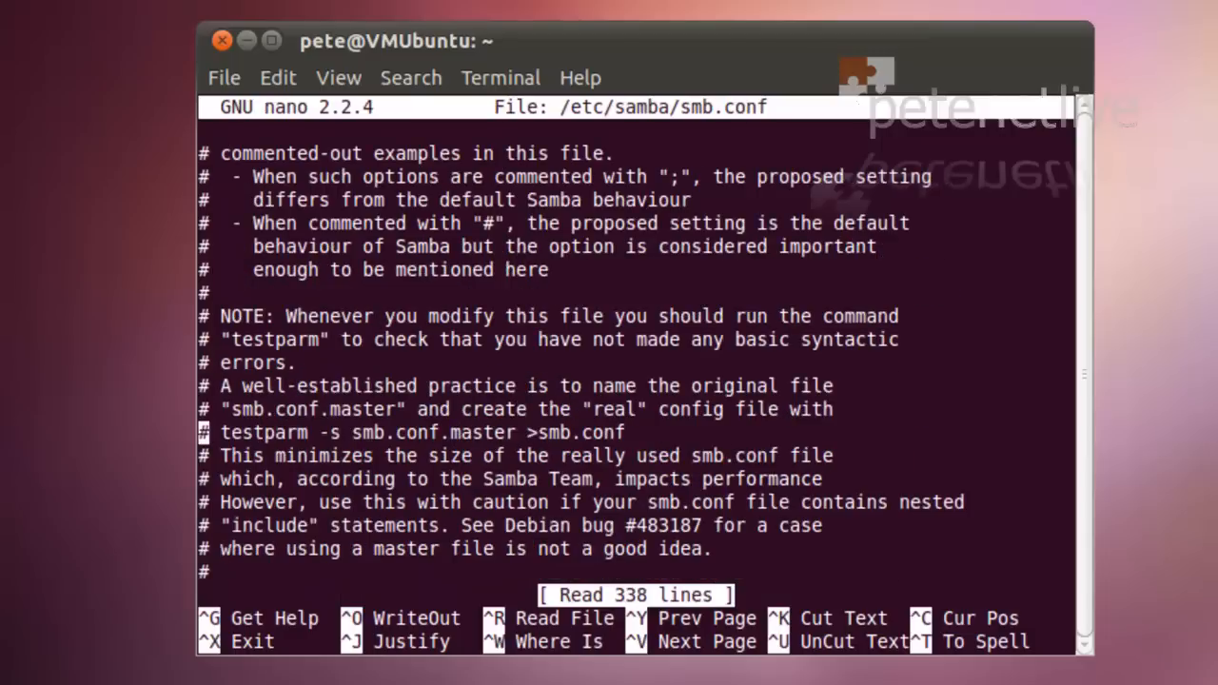
scroll("down", 3)
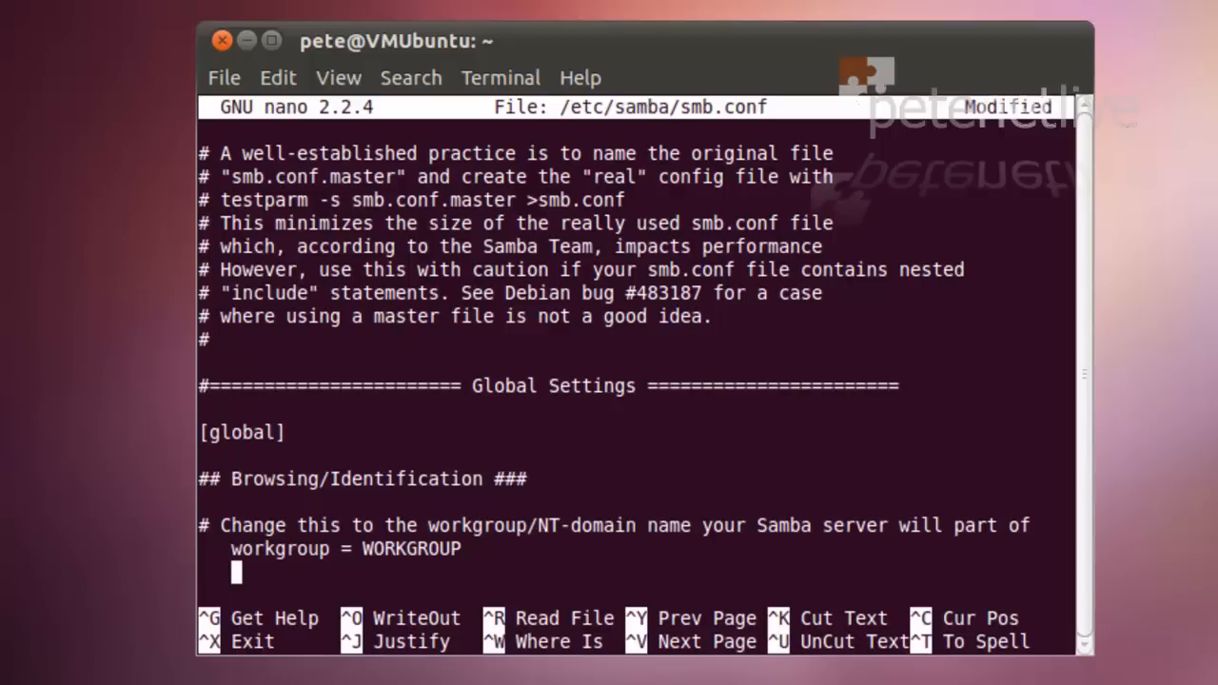
type("fo")
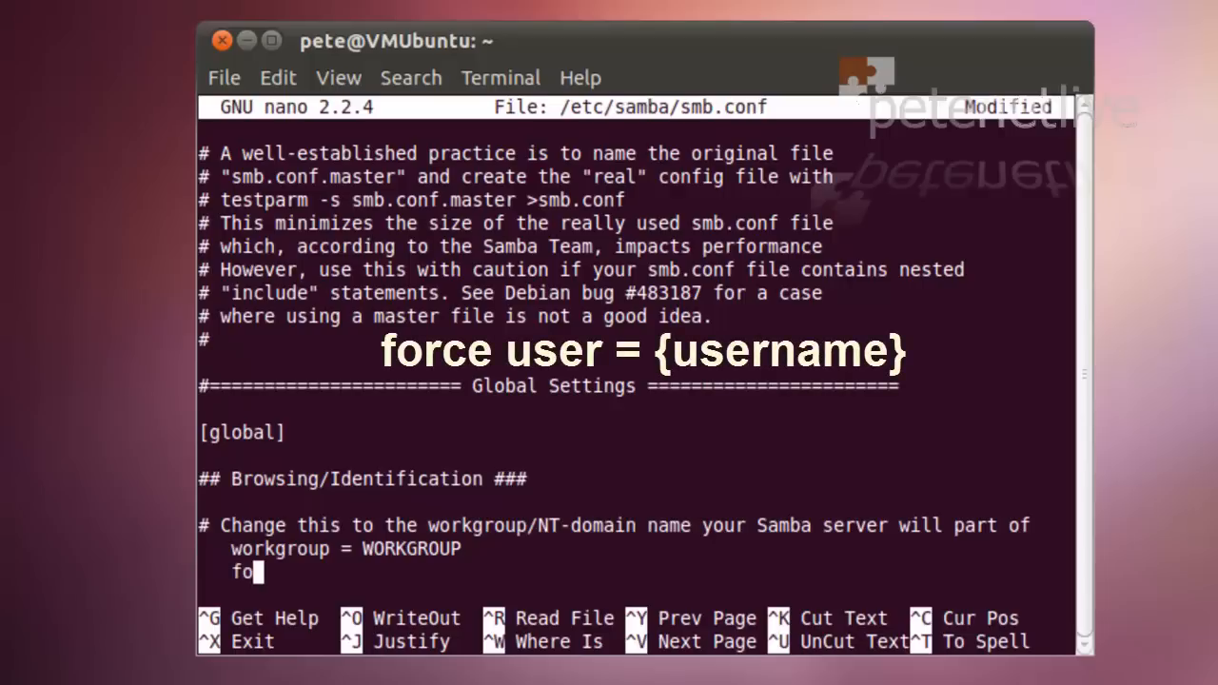
type("rce user")
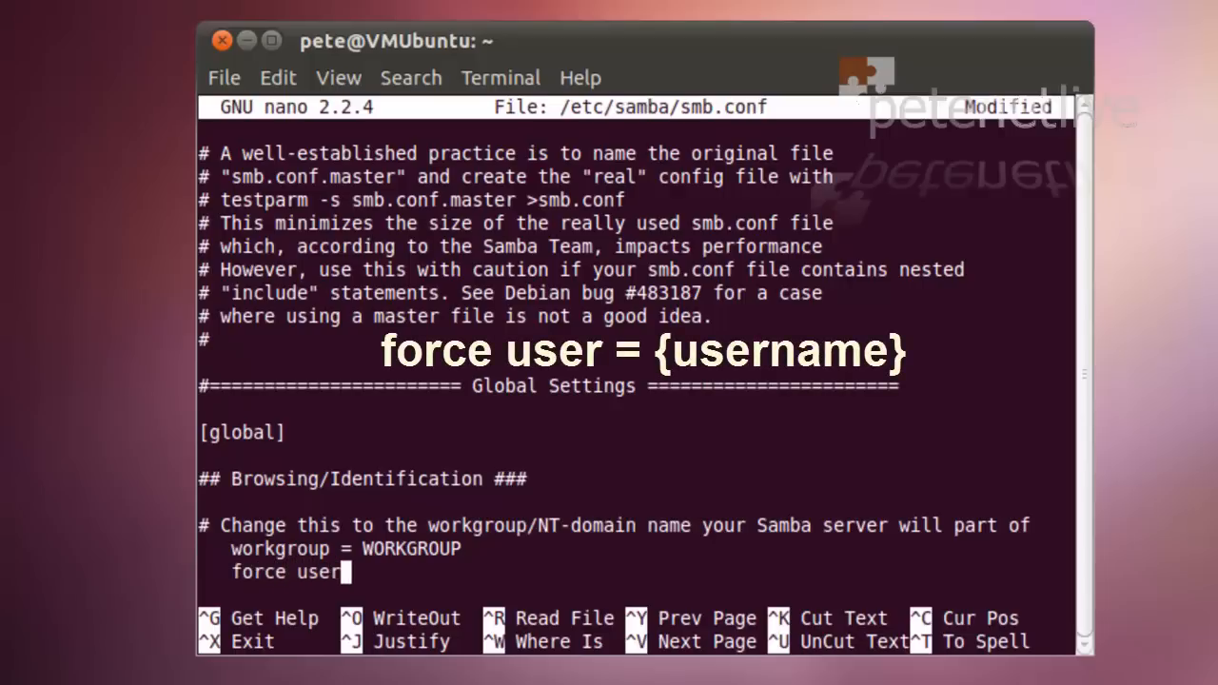
type("= p")
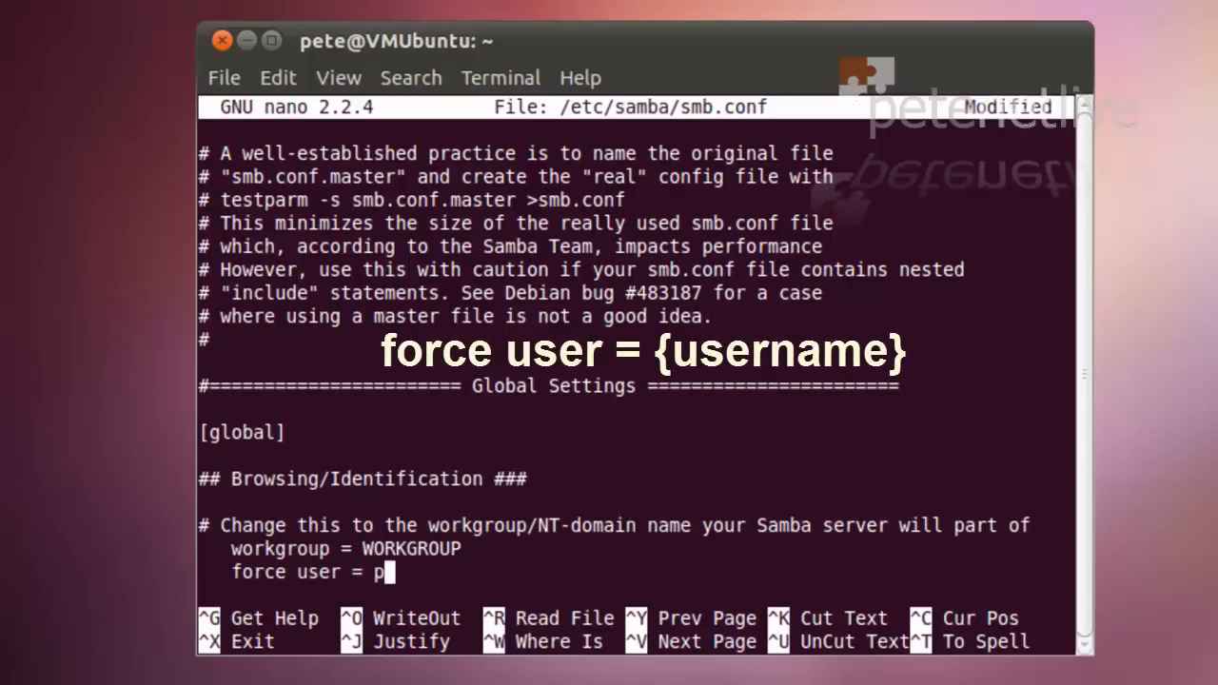
type("ete")
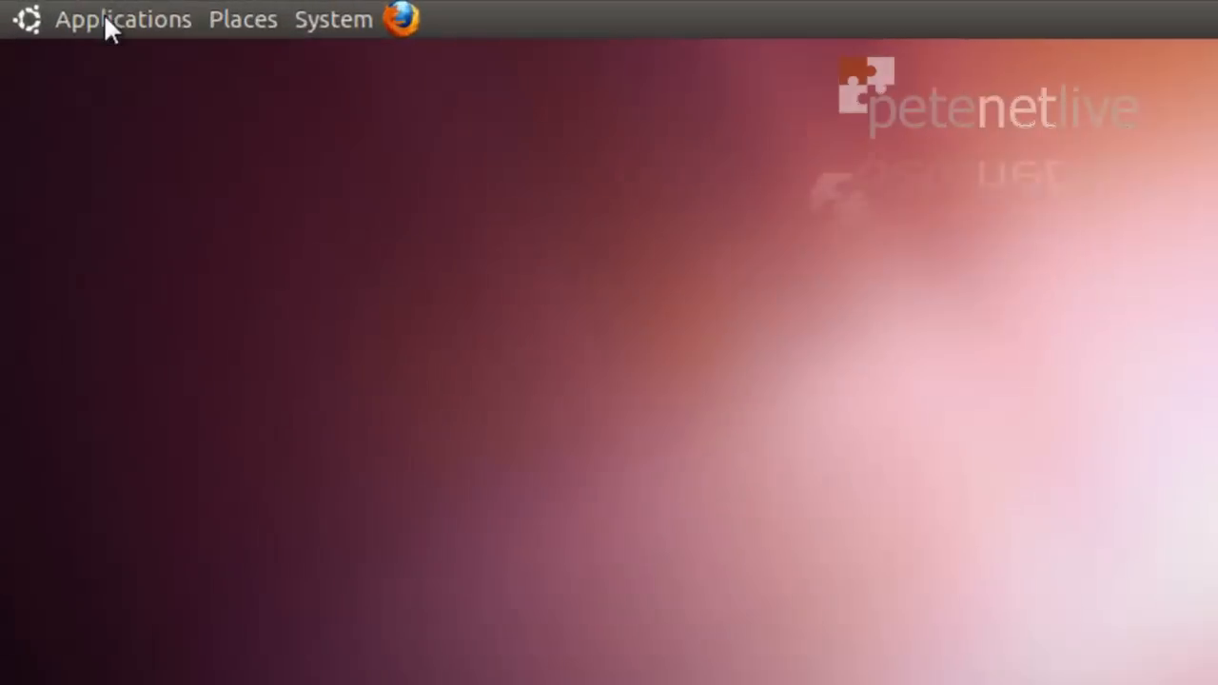
Launch a new terminal from the Applications menu
left_click(122, 19)
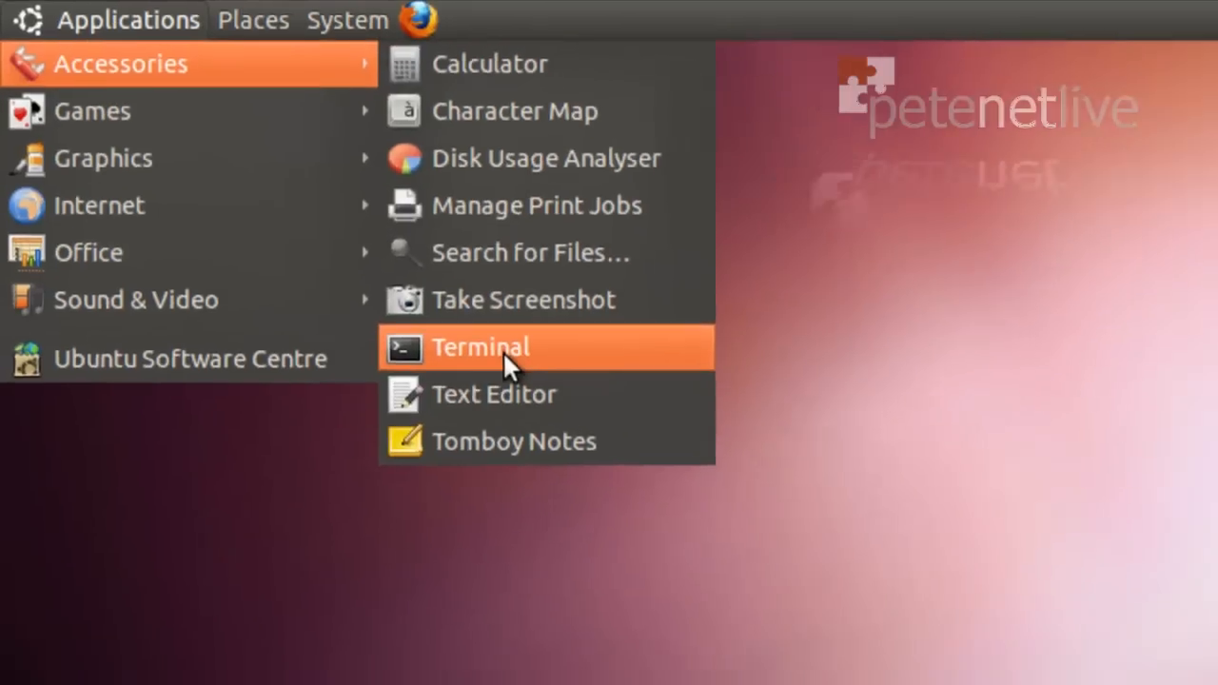
left_click(480, 346)
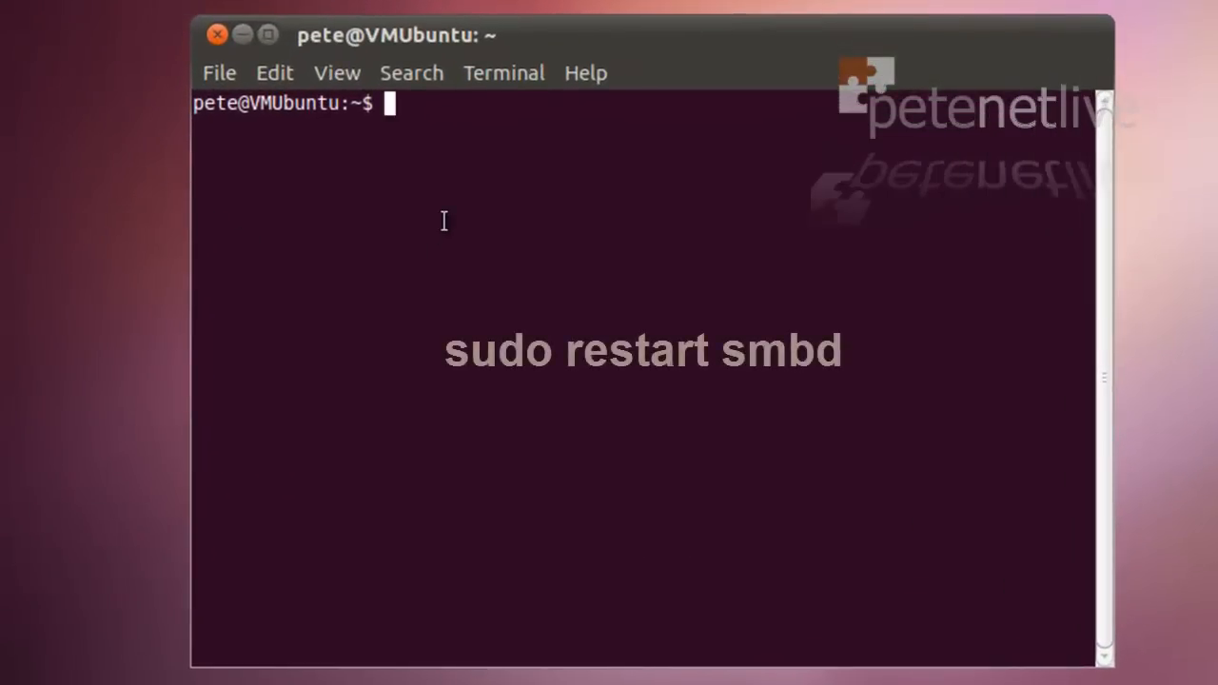
Run sudo restart smbd with the password, then close the terminal
type("su")
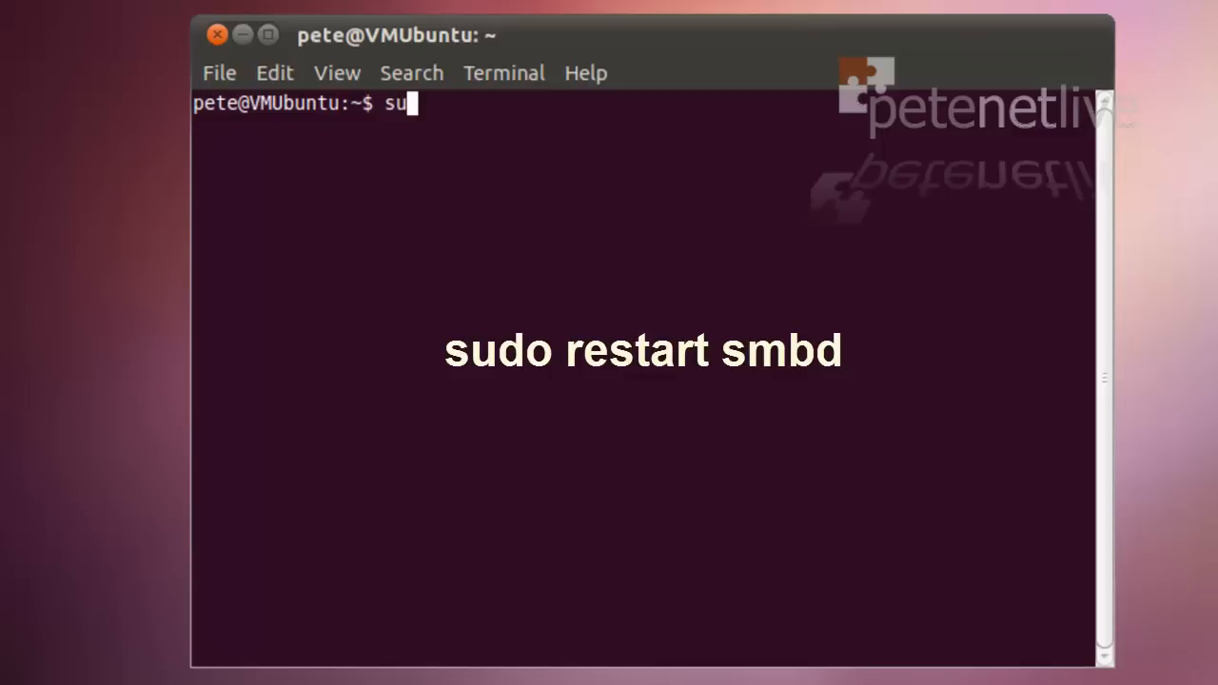
type("do r")
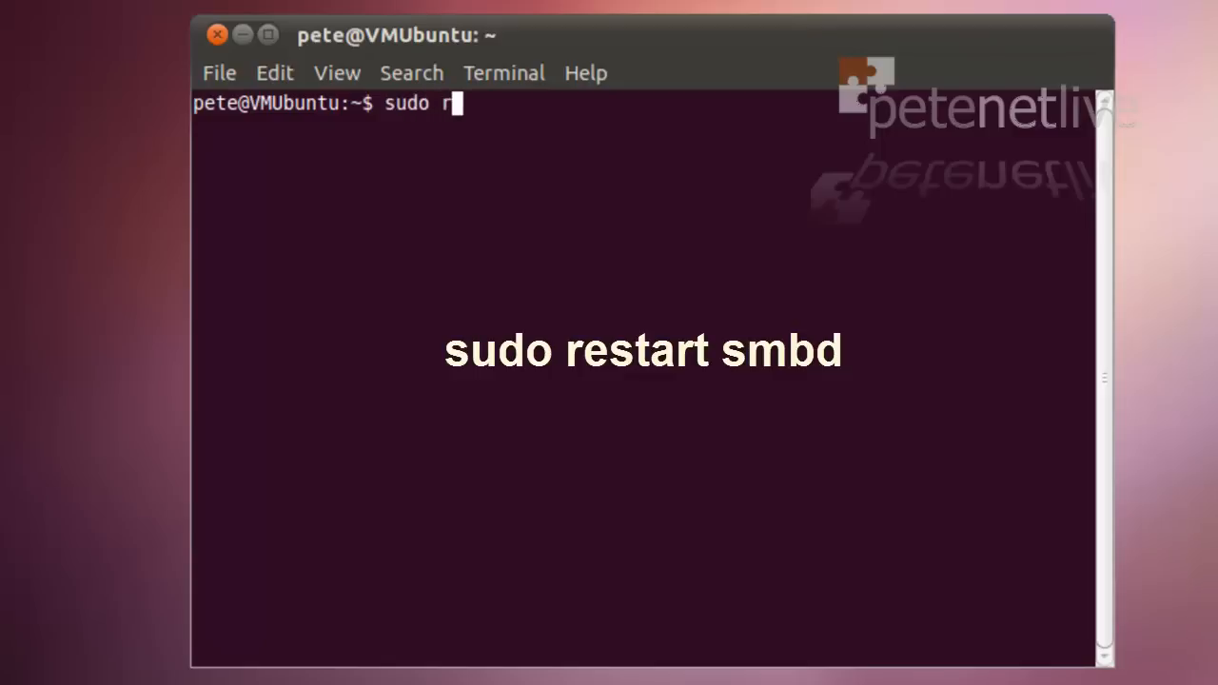
type("estart")
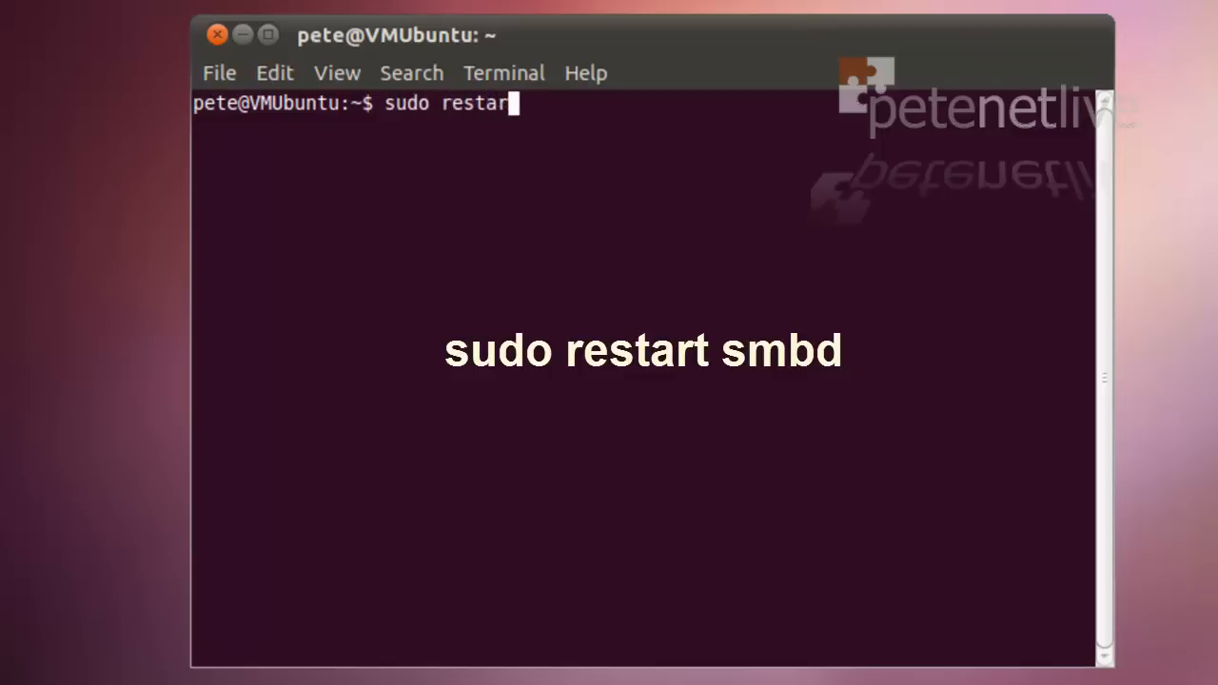
type("sm")
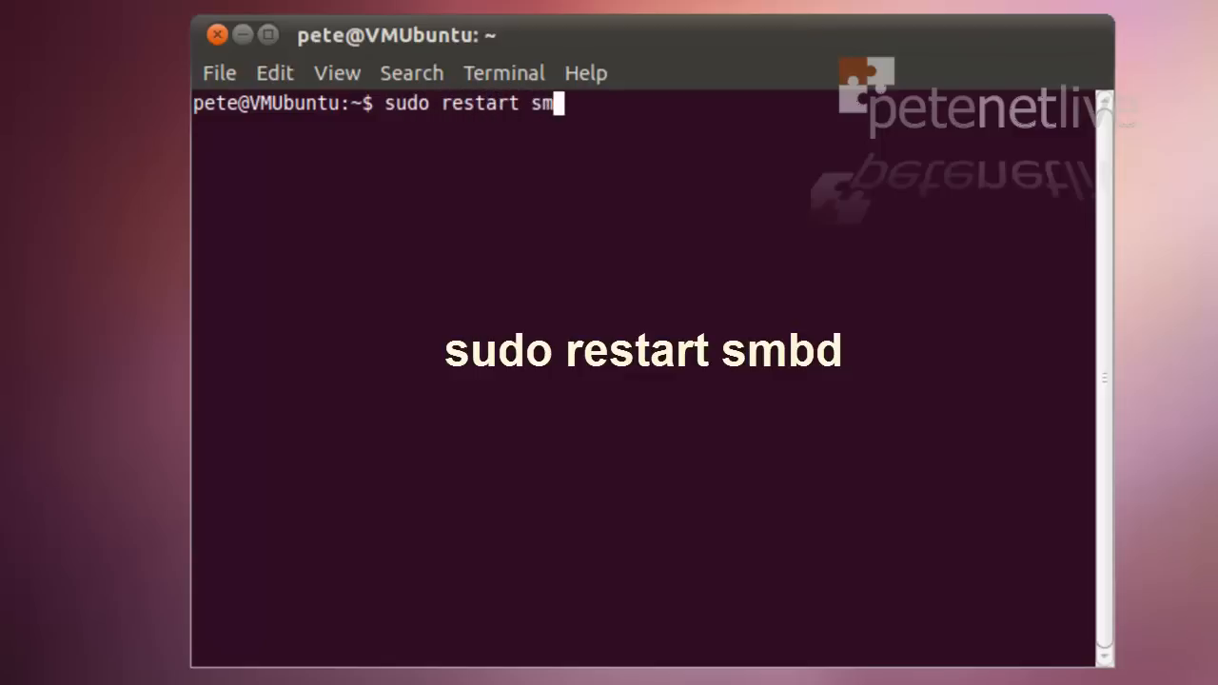
key("Return")
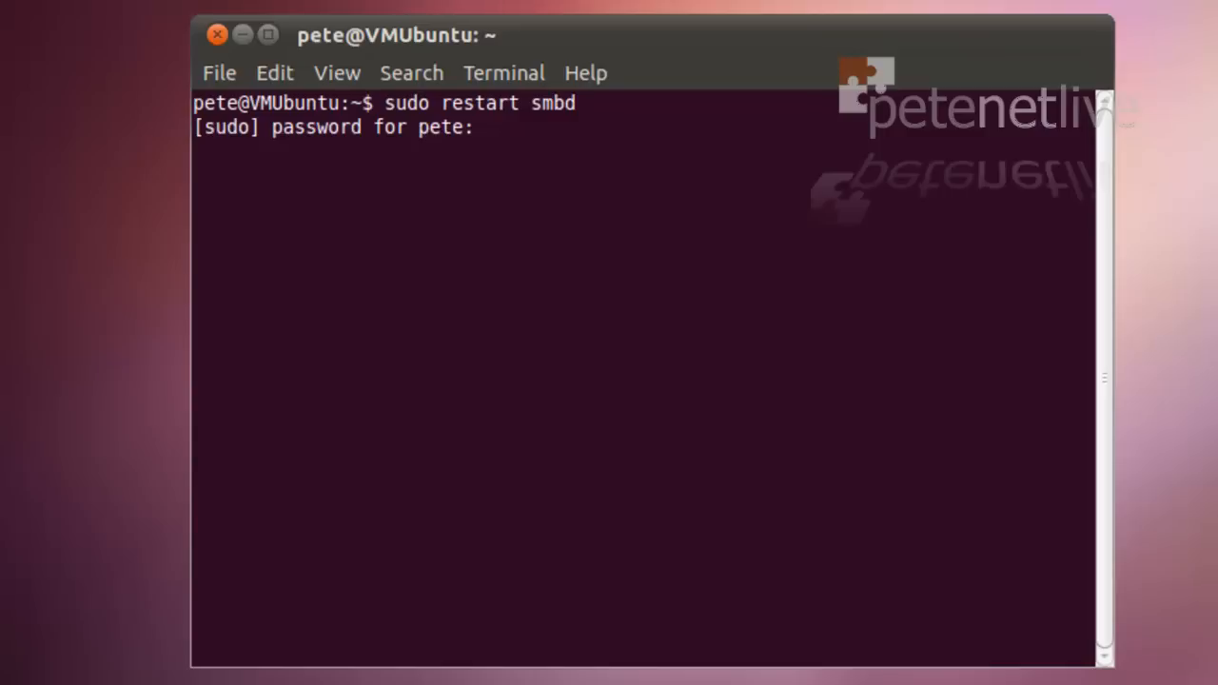
key("Return")
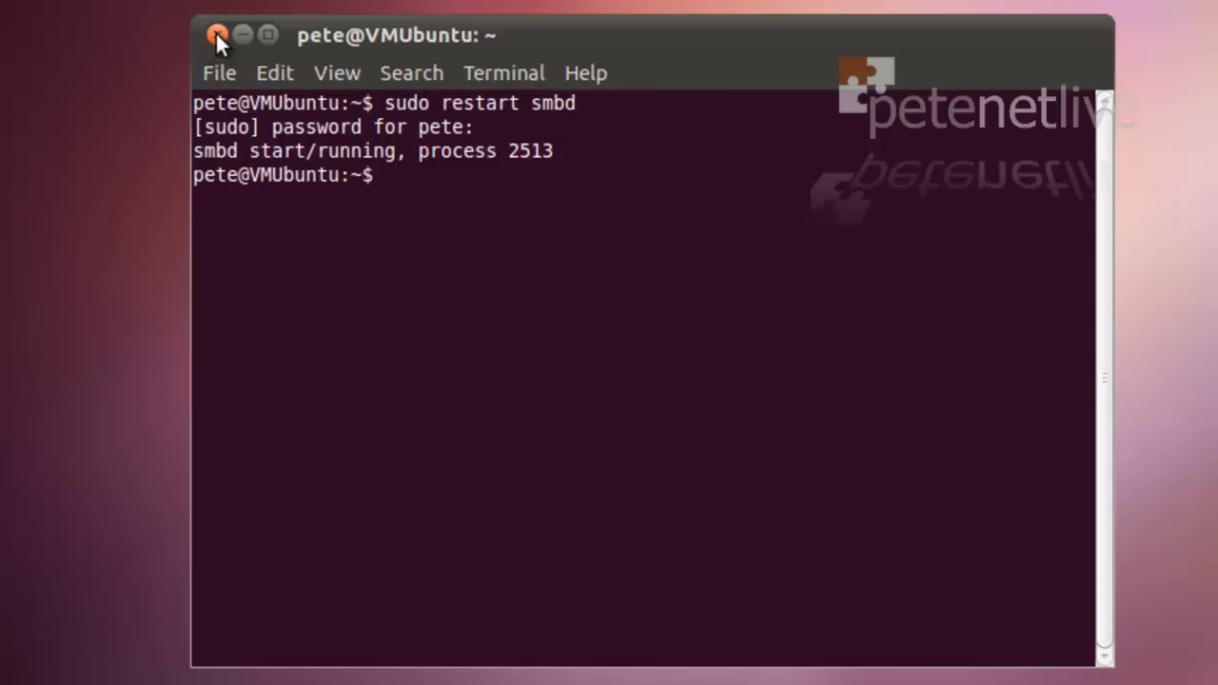
left_click(217, 34)
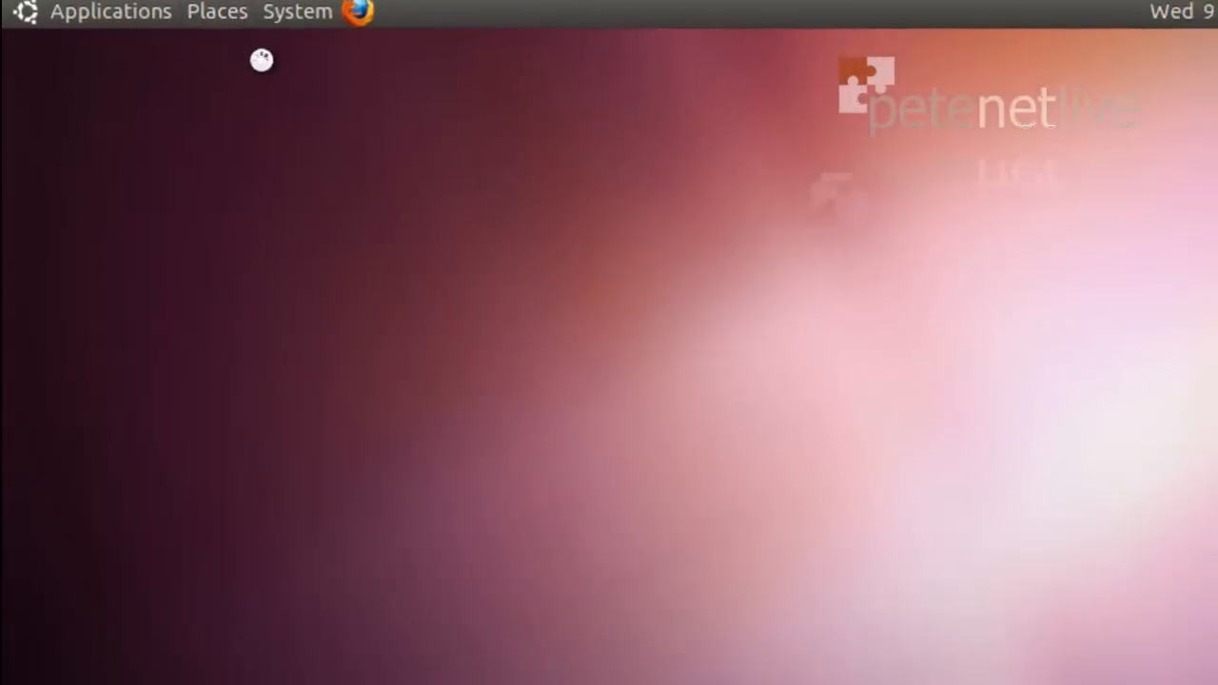
Share Public with create/delete for others and guest access, adding permissions automatically
right_click(472, 289)
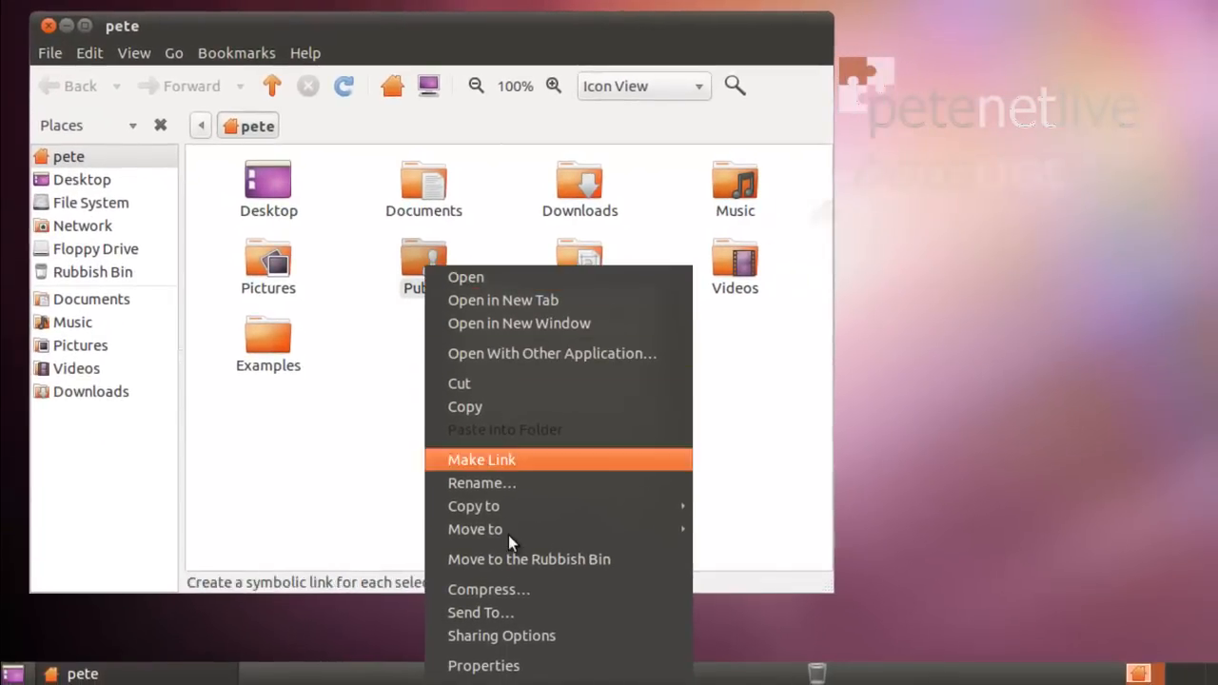
mouse_move(522, 636)
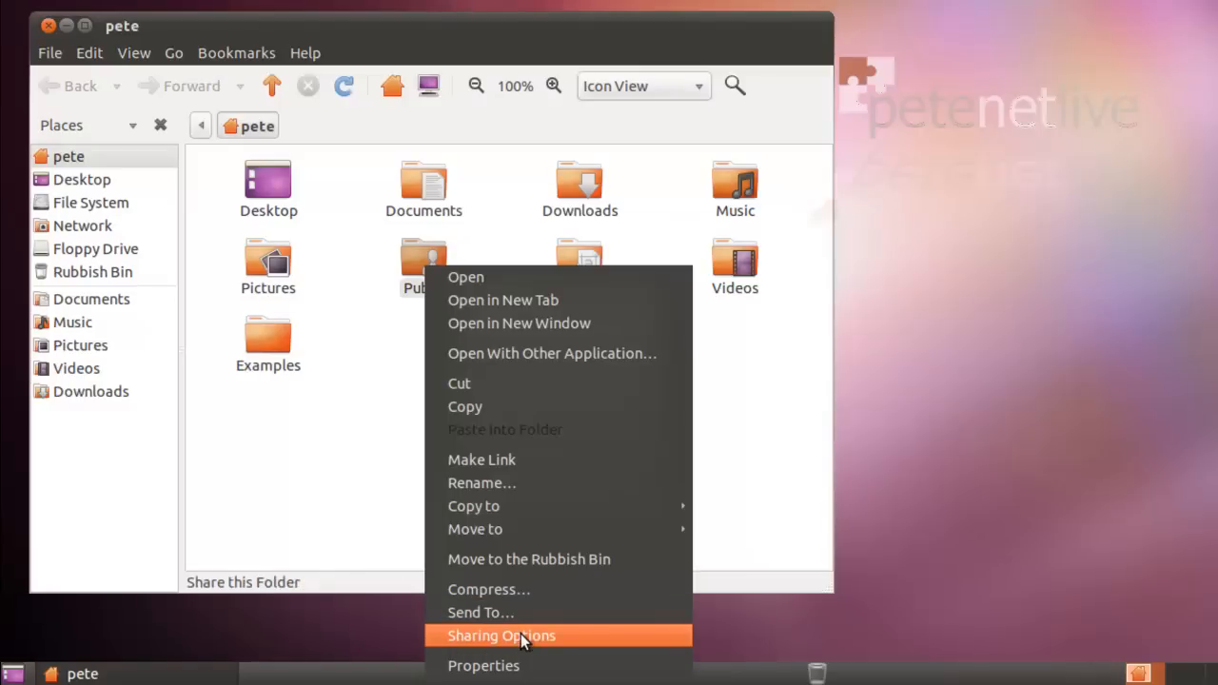
left_click(503, 636)
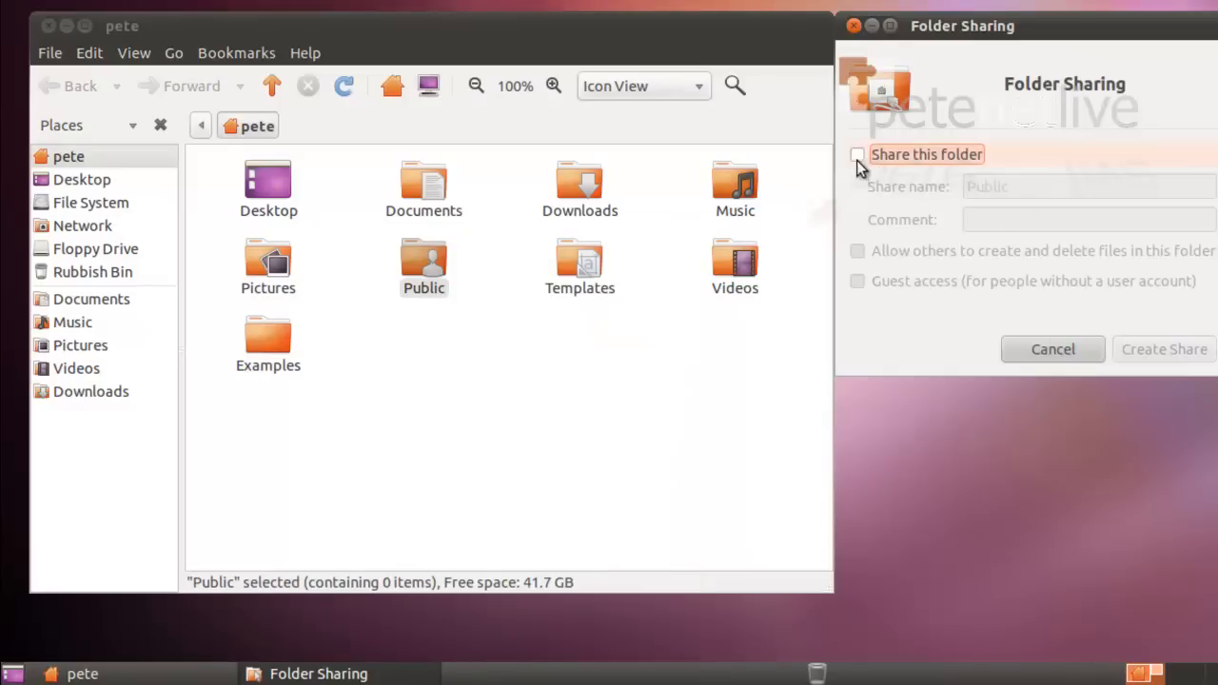
left_click(856, 154)
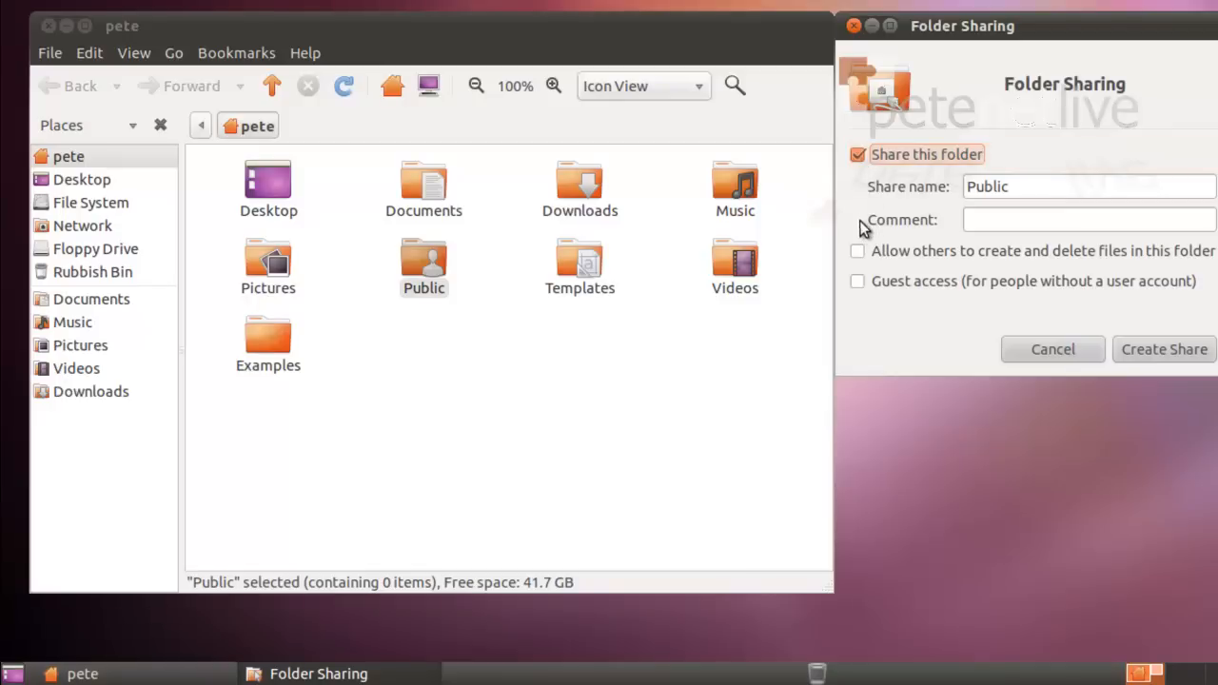
left_click(857, 252)
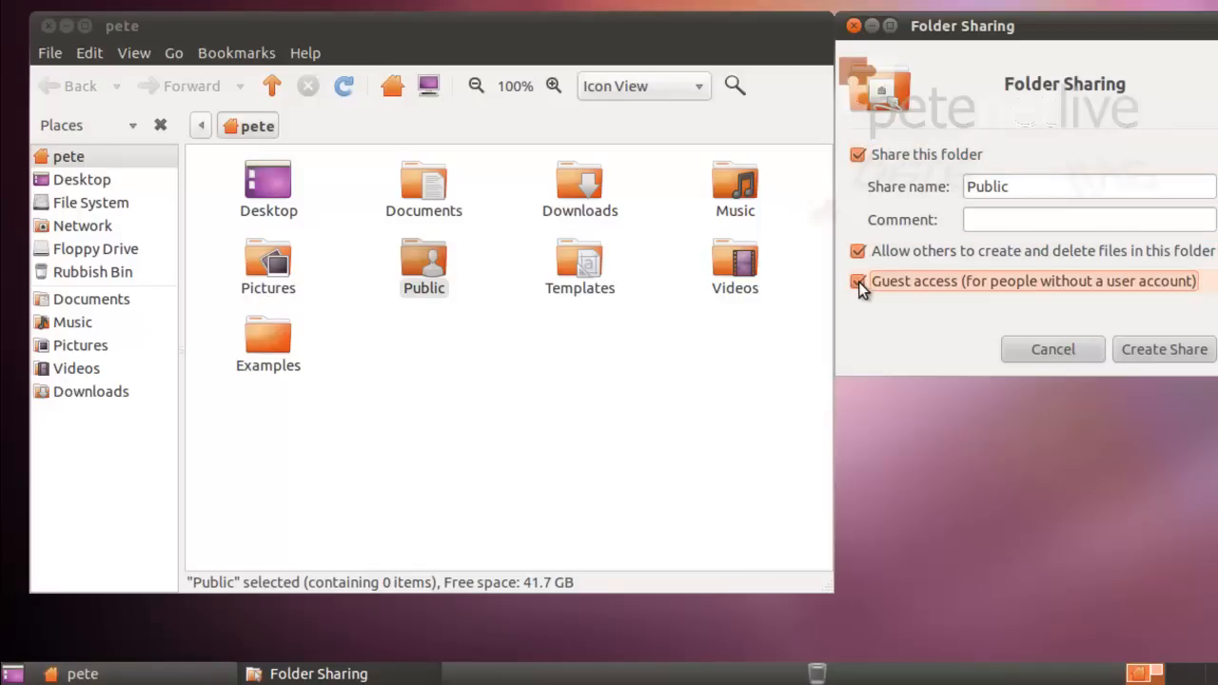
left_click(856, 282)
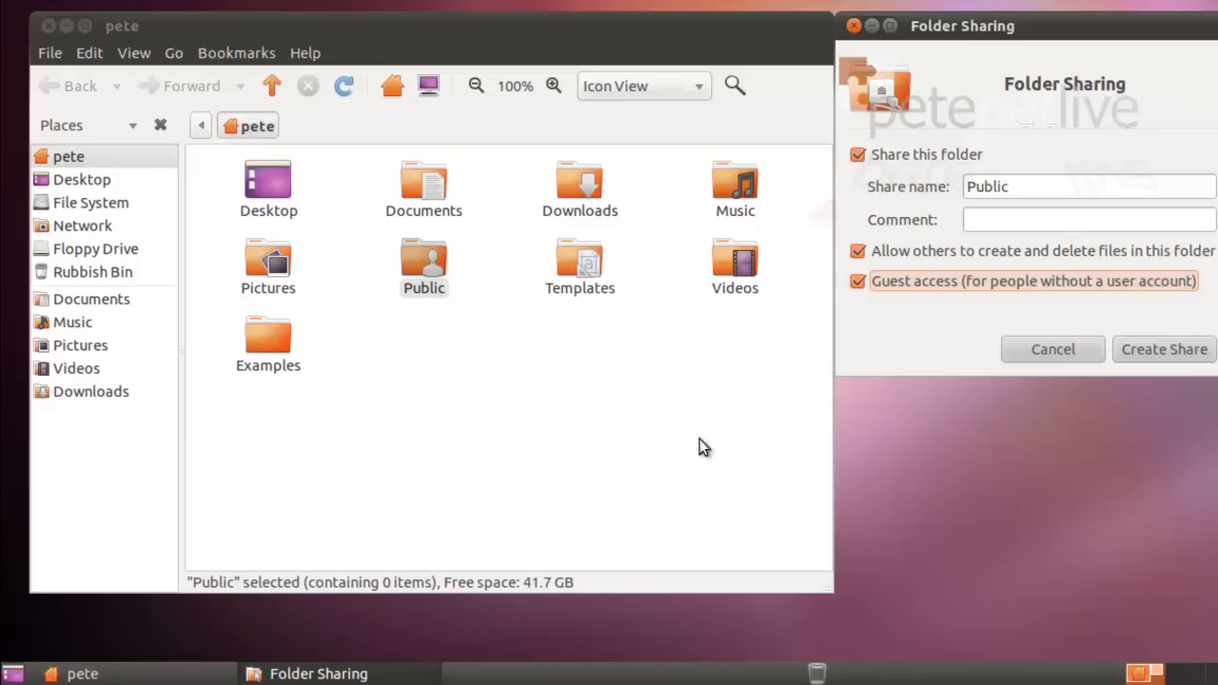
left_click(1162, 350)
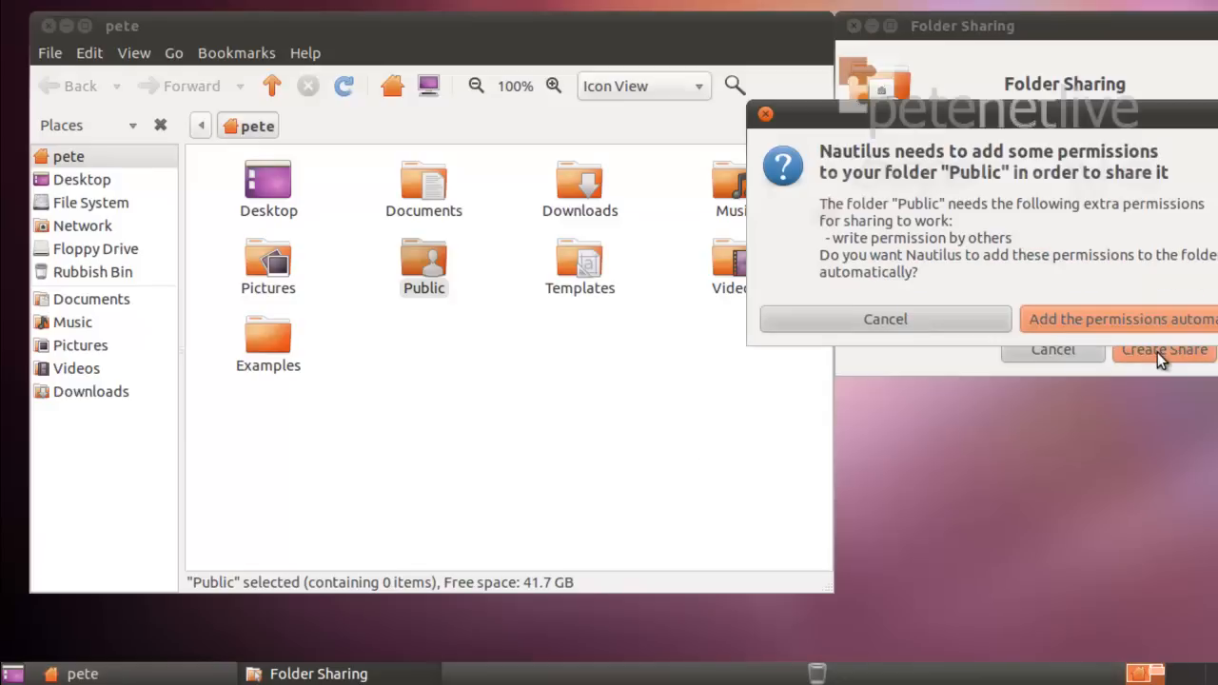
left_click(1119, 319)
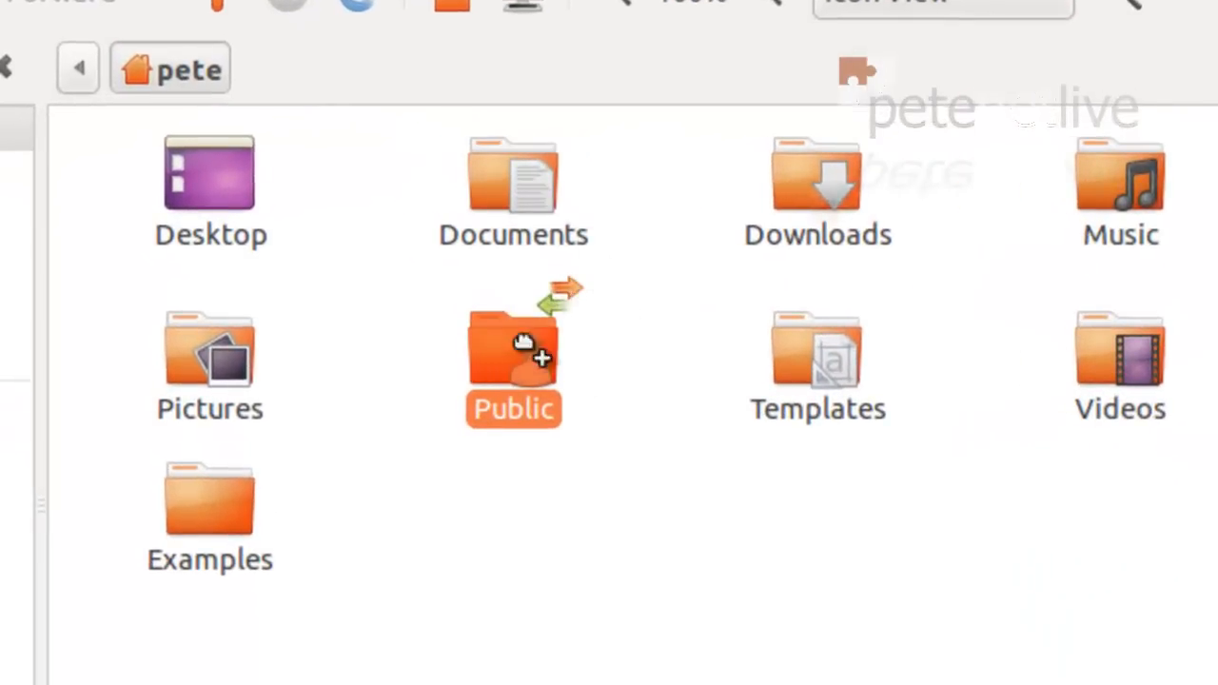
double_click(513, 358)
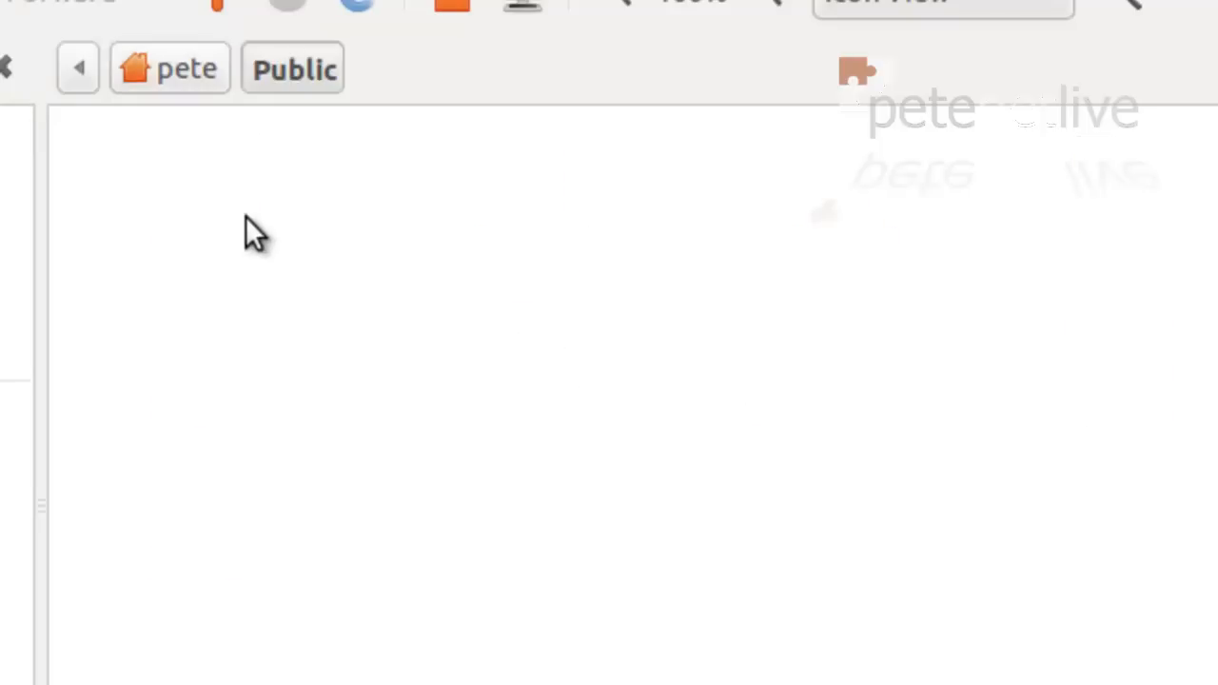
right_click(251, 232)
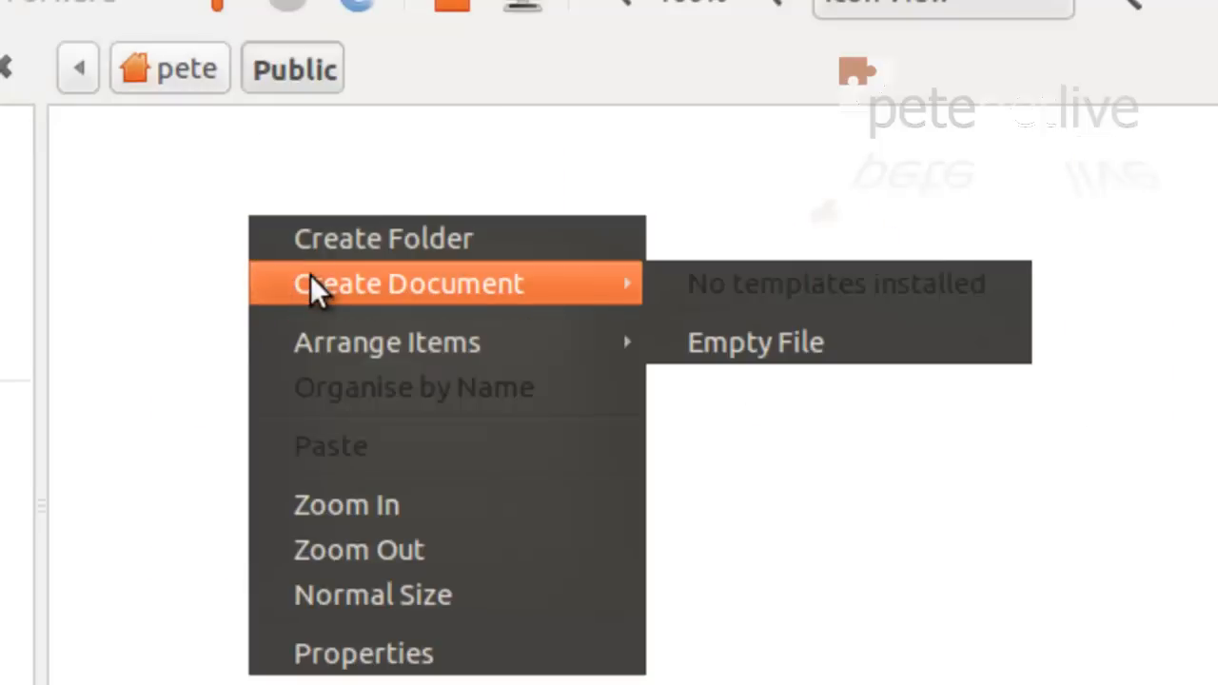
left_click(754, 342)
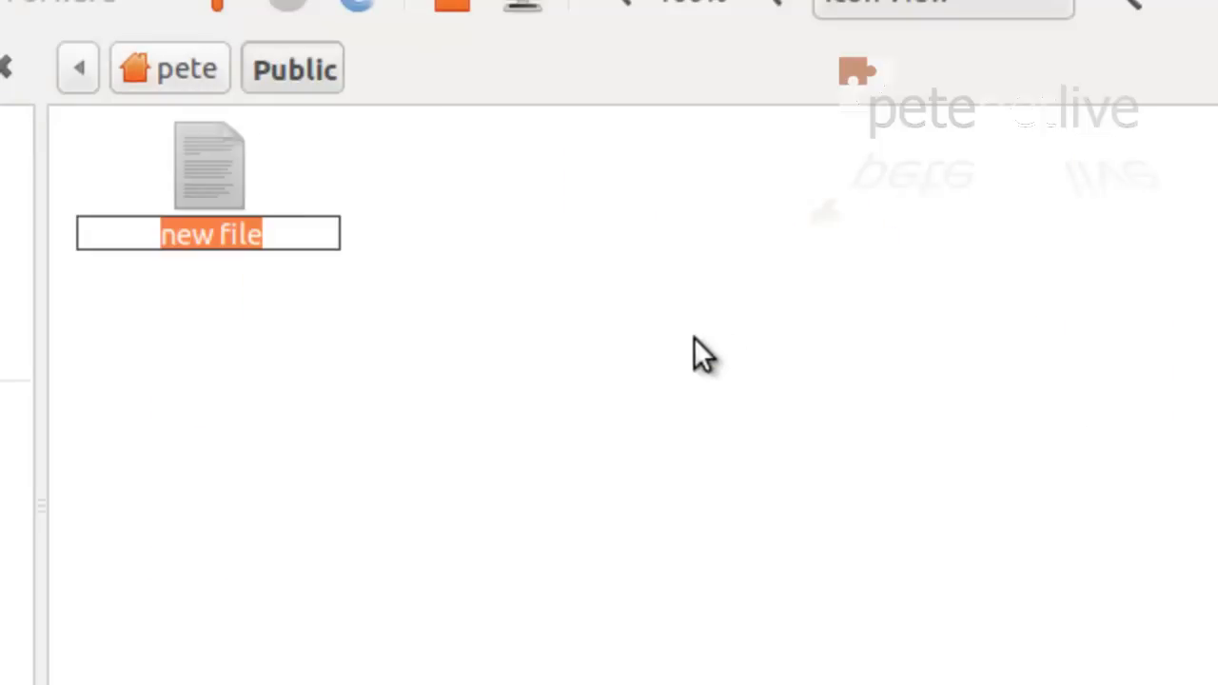
type("Test")
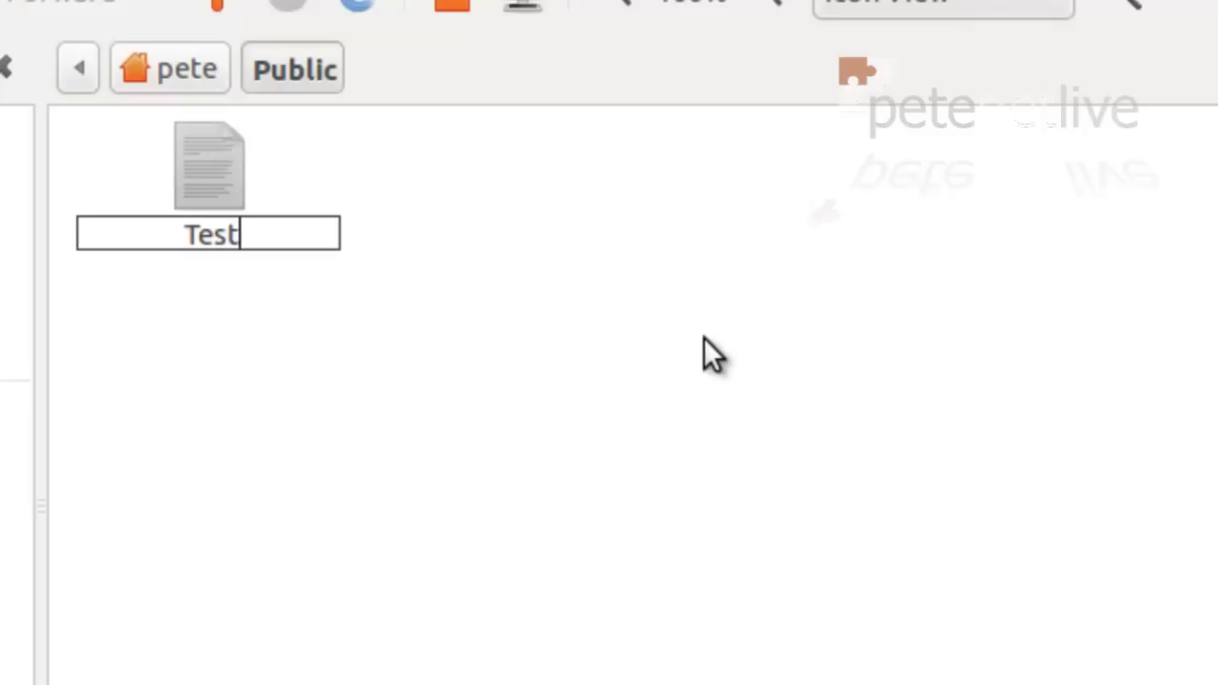
type("Document")
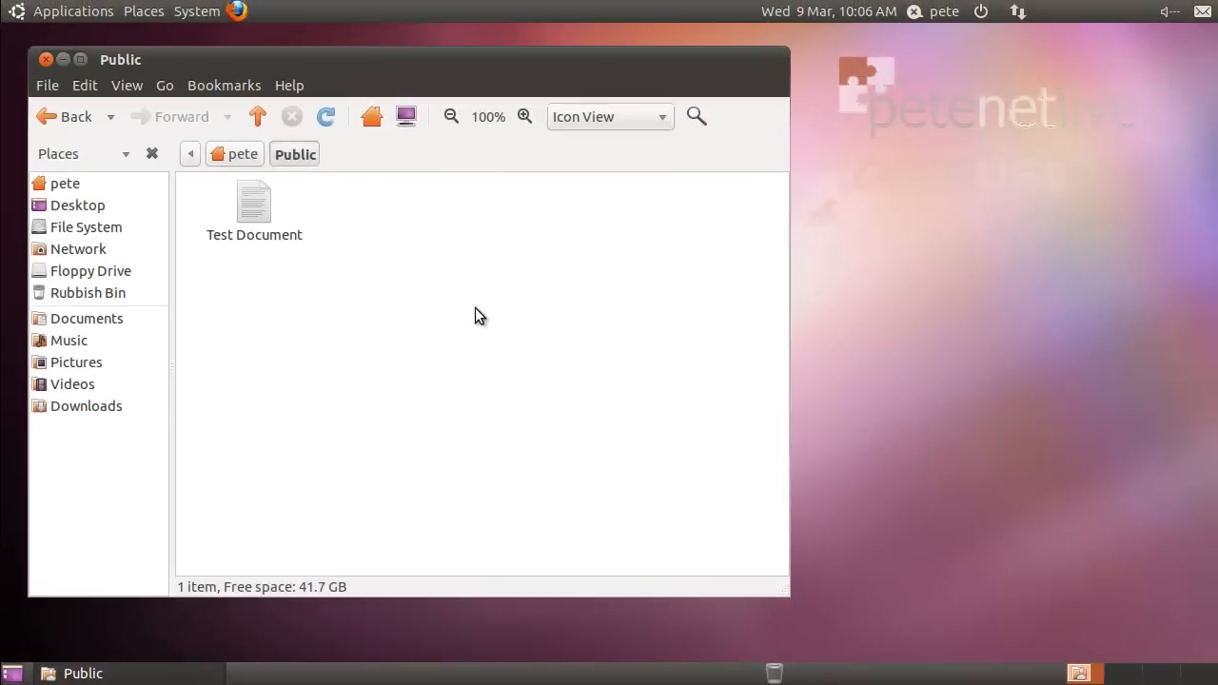
mouse_move(35, 53)
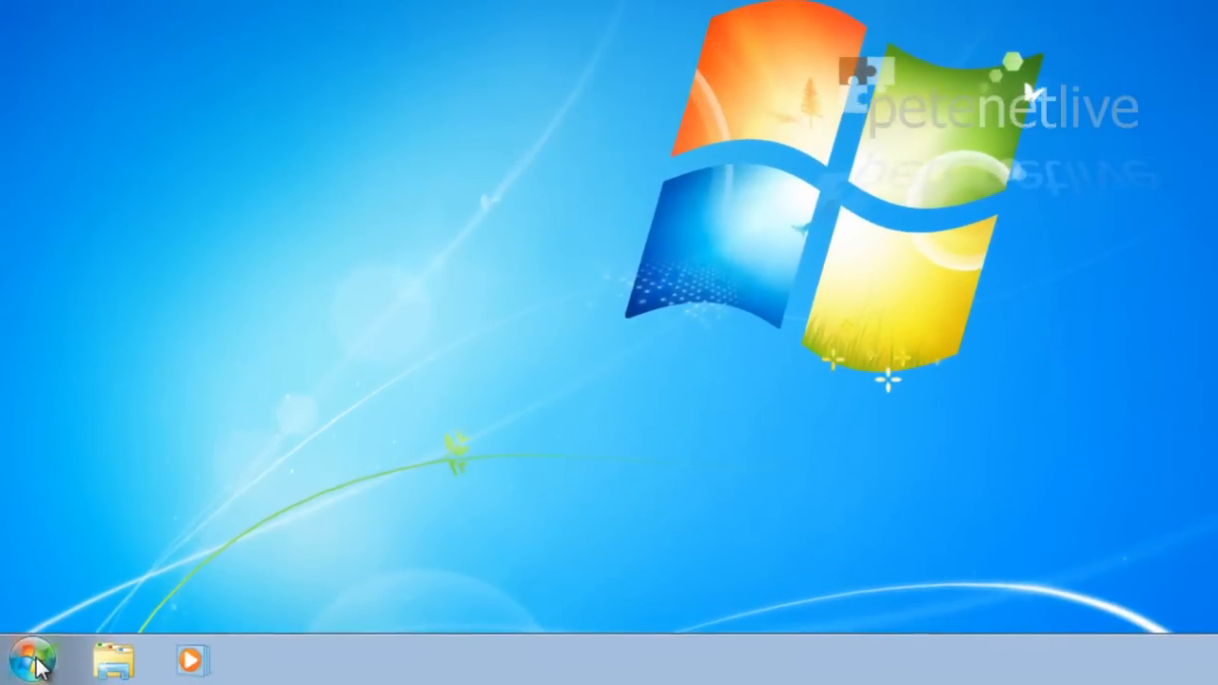
From the Start menu, open the network path \\VMUbuntu\Public
left_click(28, 658)
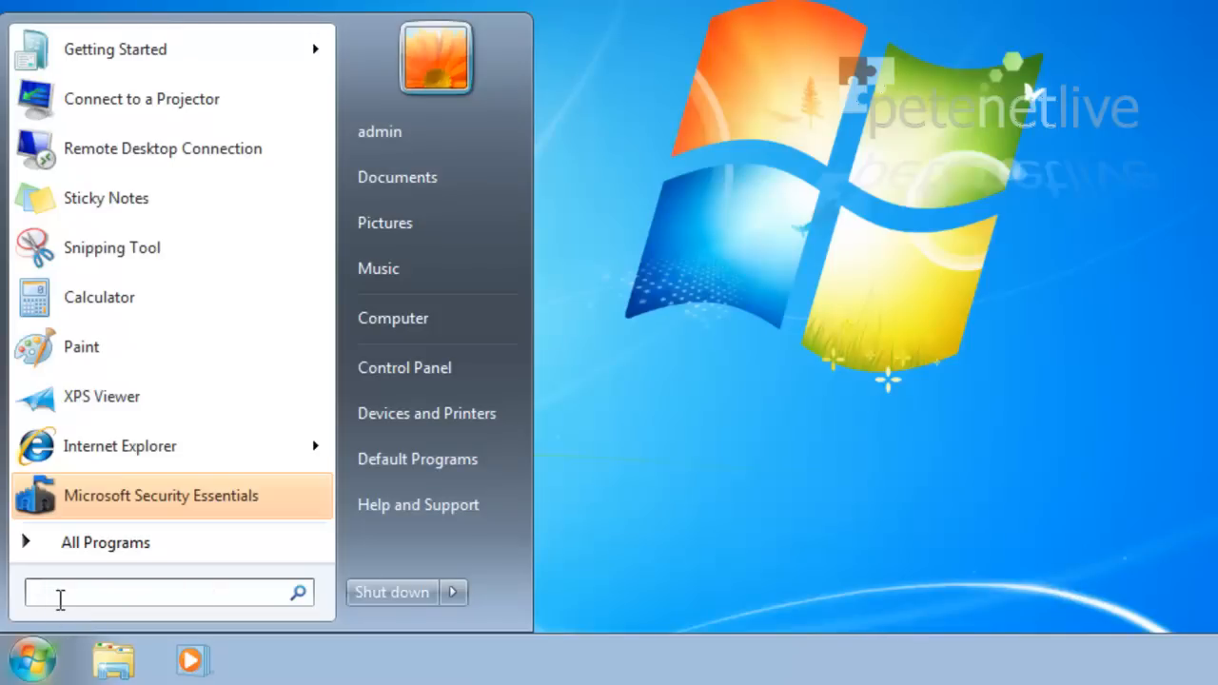
type("\\\\")
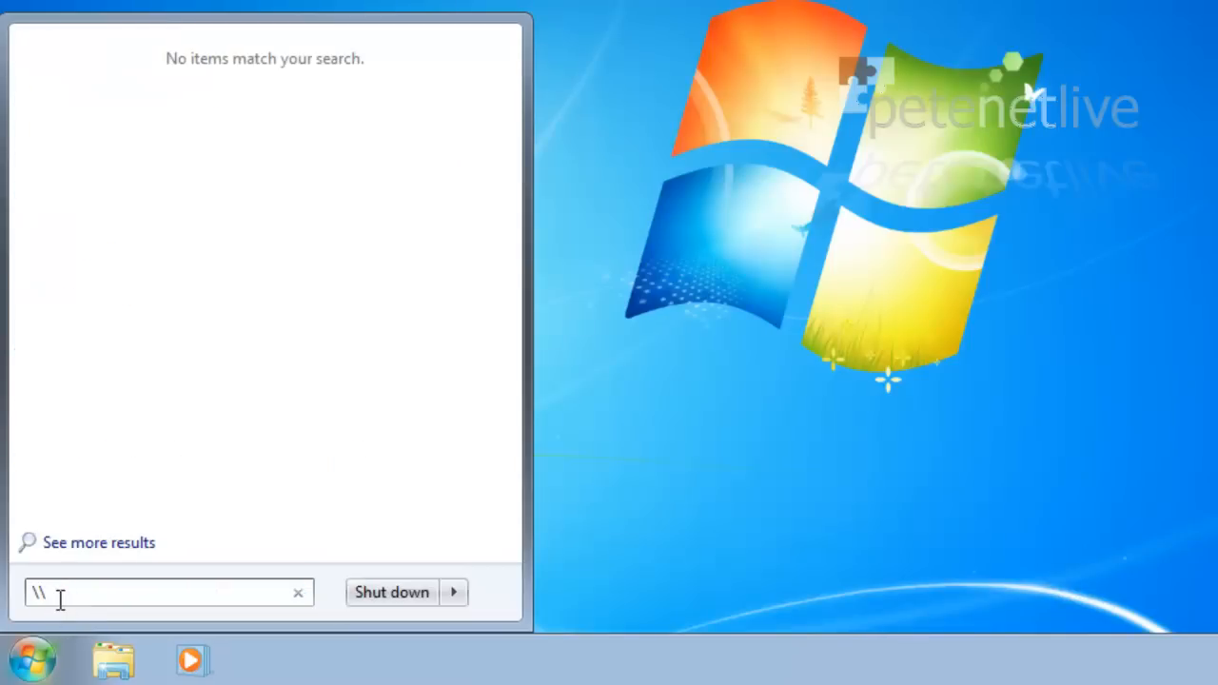
type("VMU")
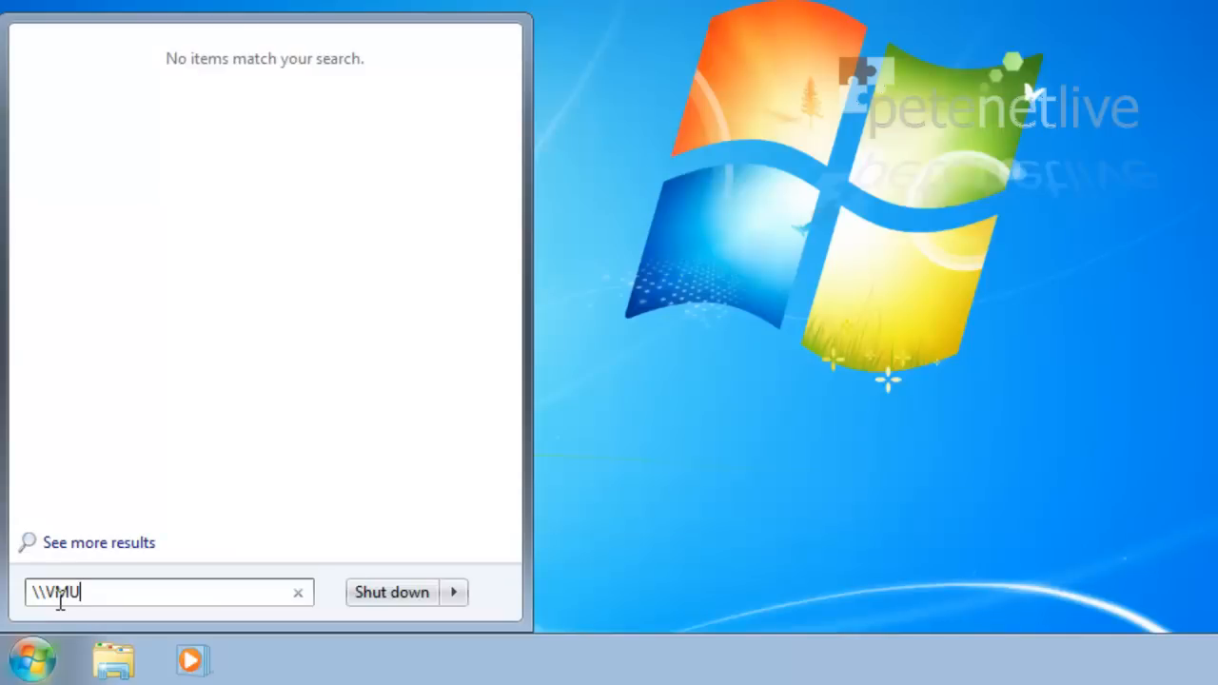
type("buntu")
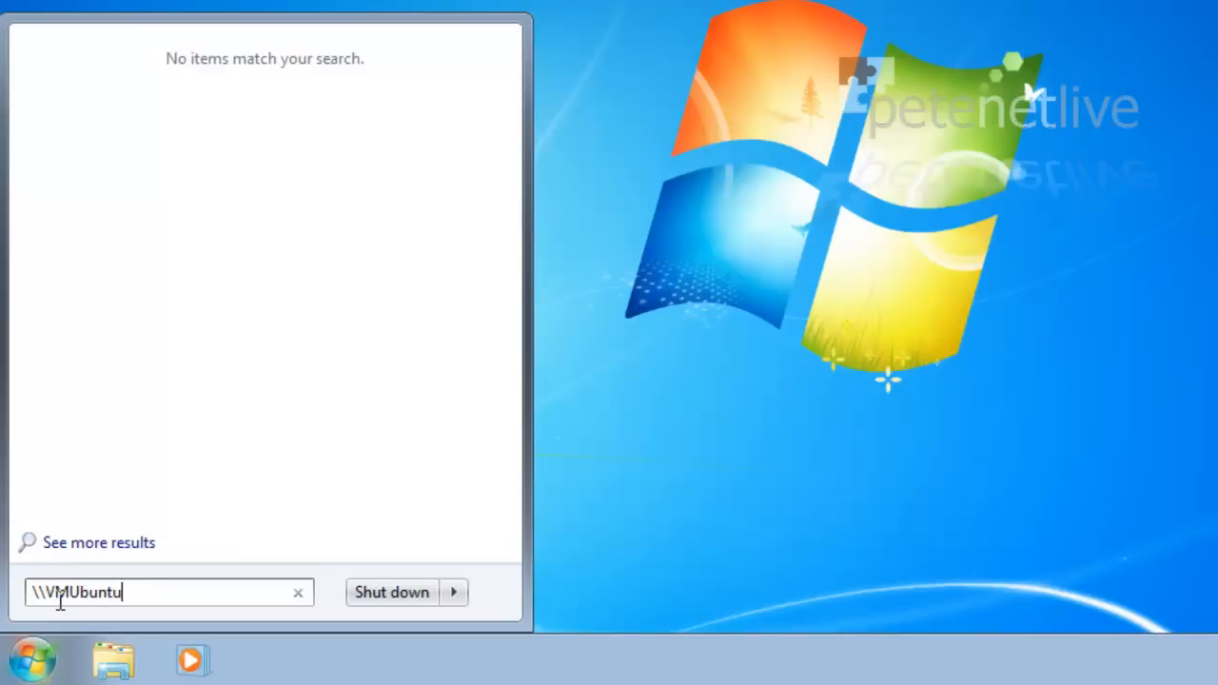
type("\\P")
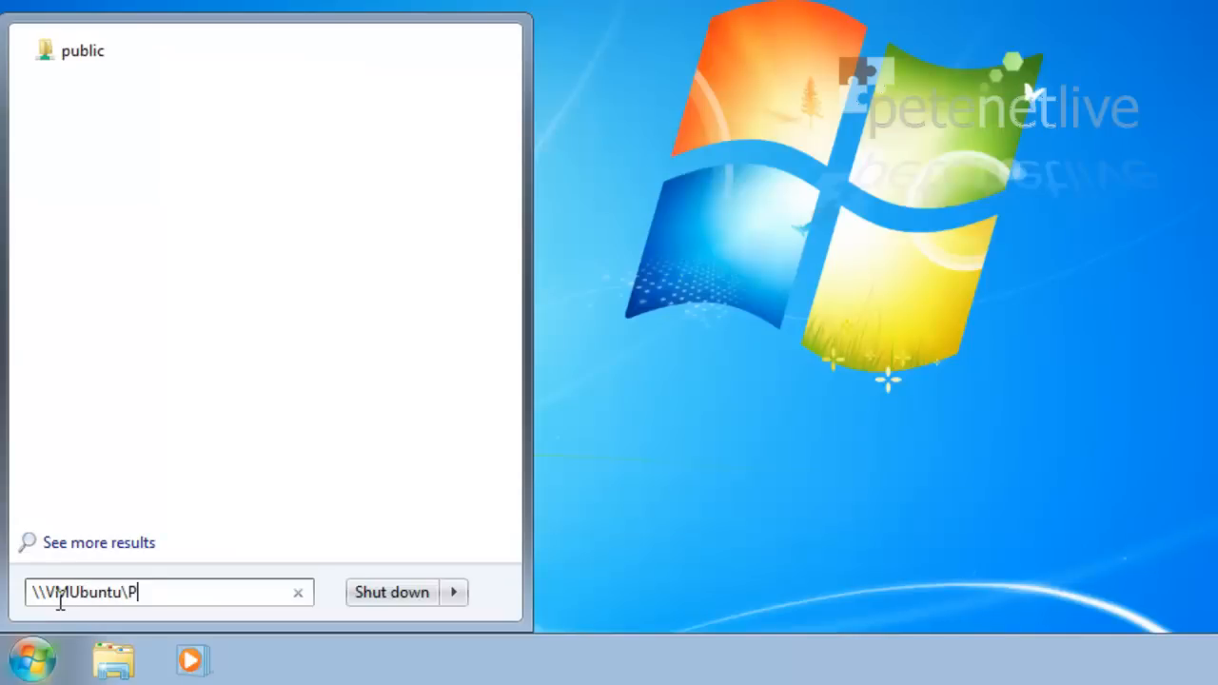
type("ublic")
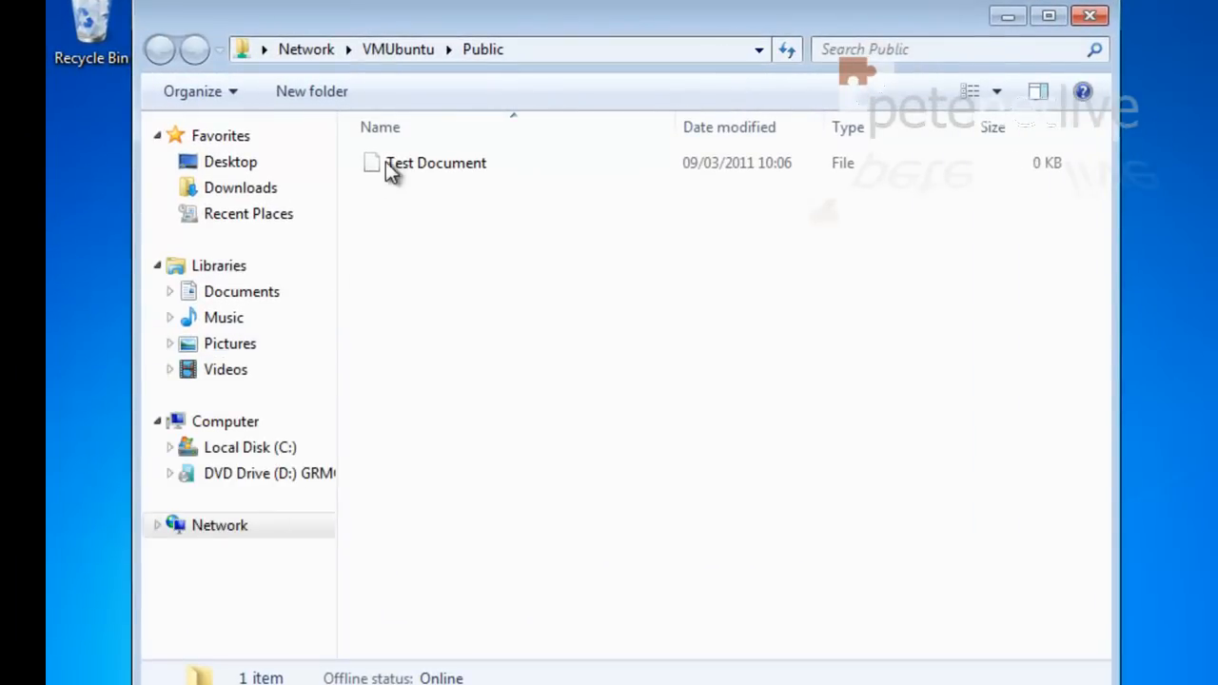
Open Test Document from the share in WordPad
double_click(434, 163)
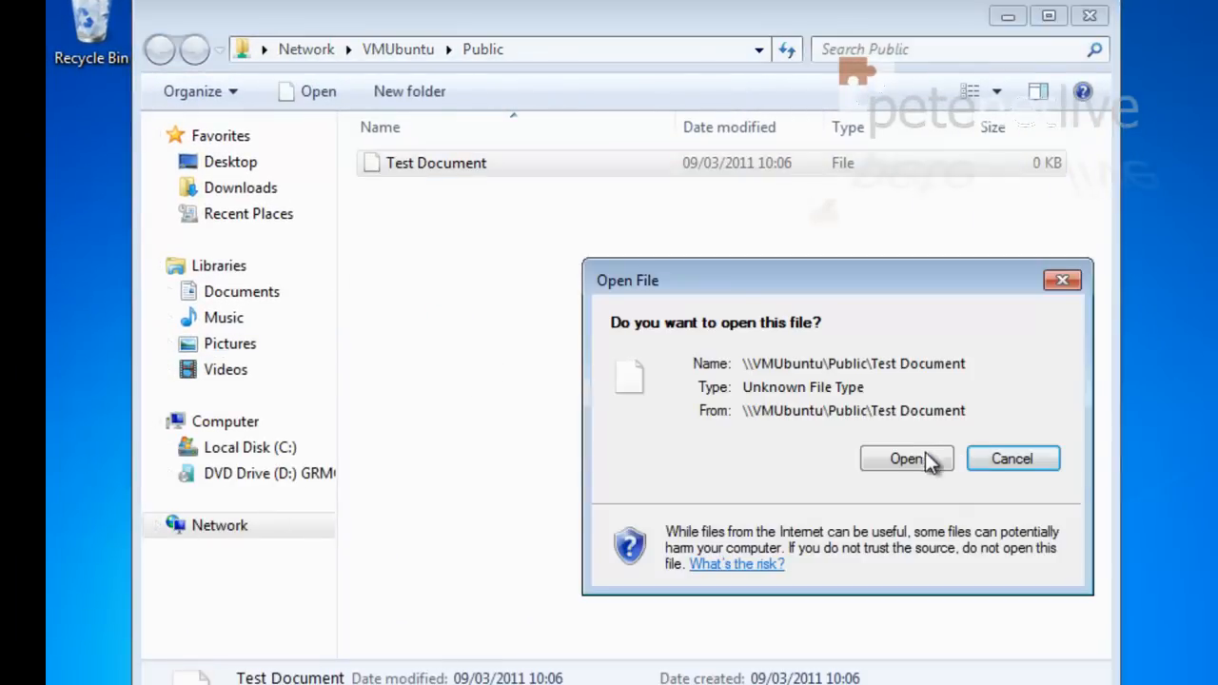
left_click(906, 457)
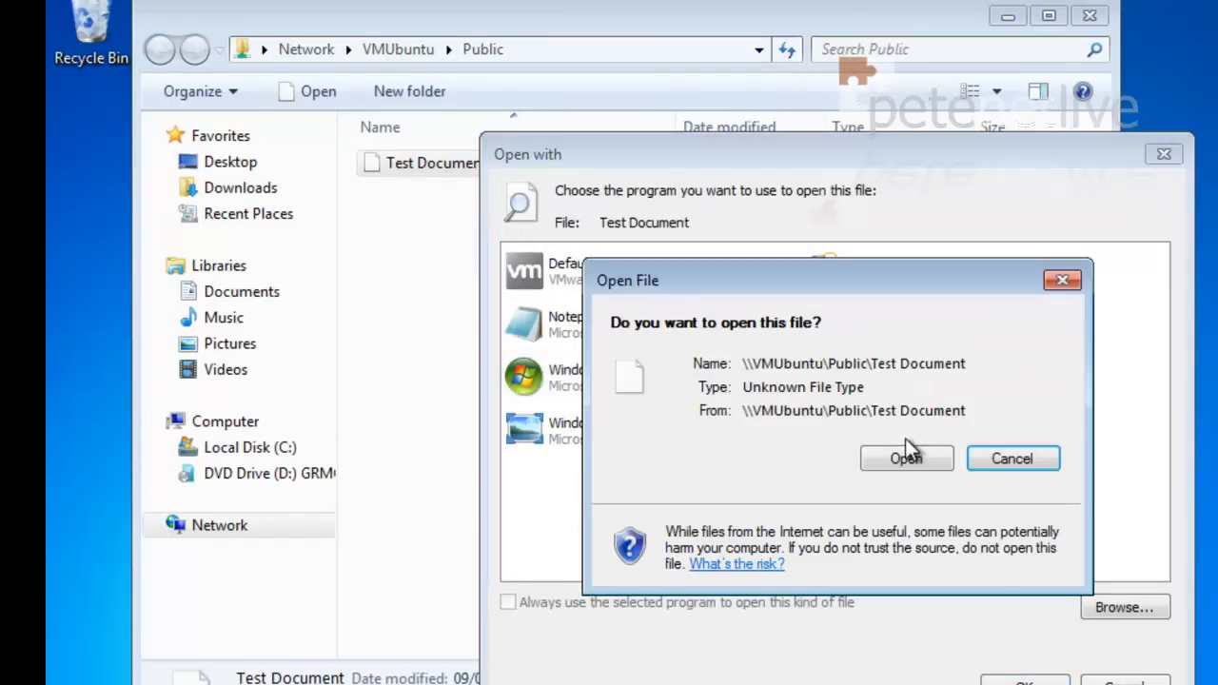
left_click(906, 456)
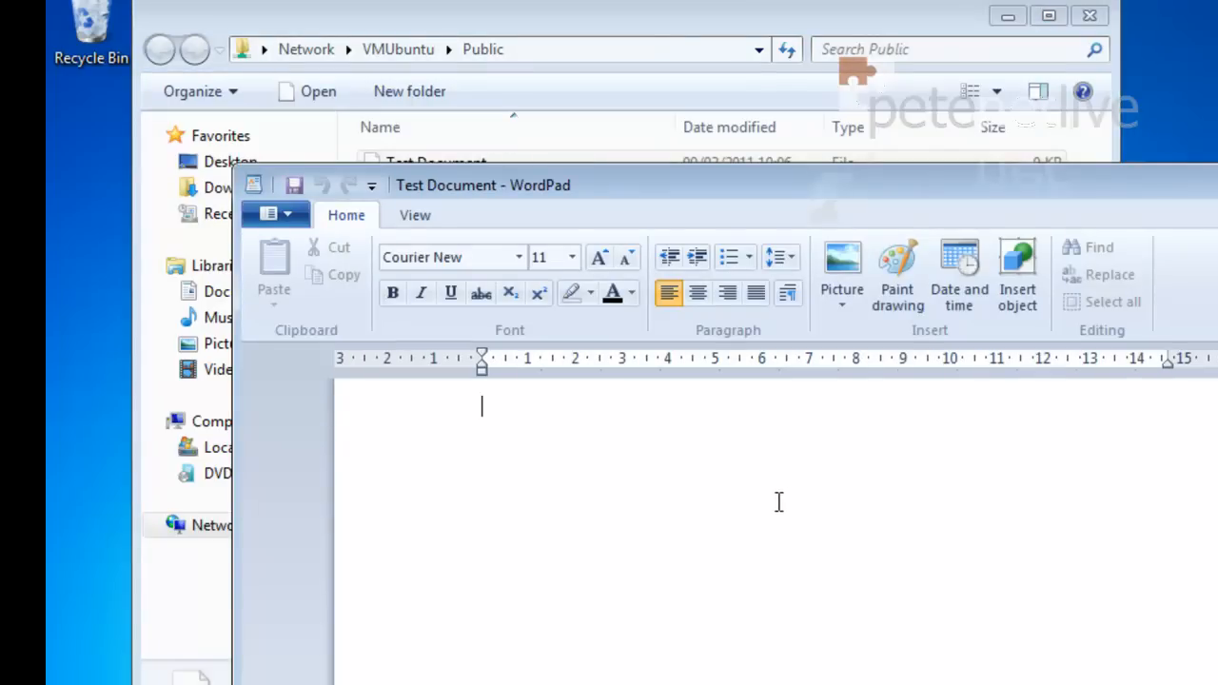
Add the line 'Written From Windows' and save the document
type("Writte")
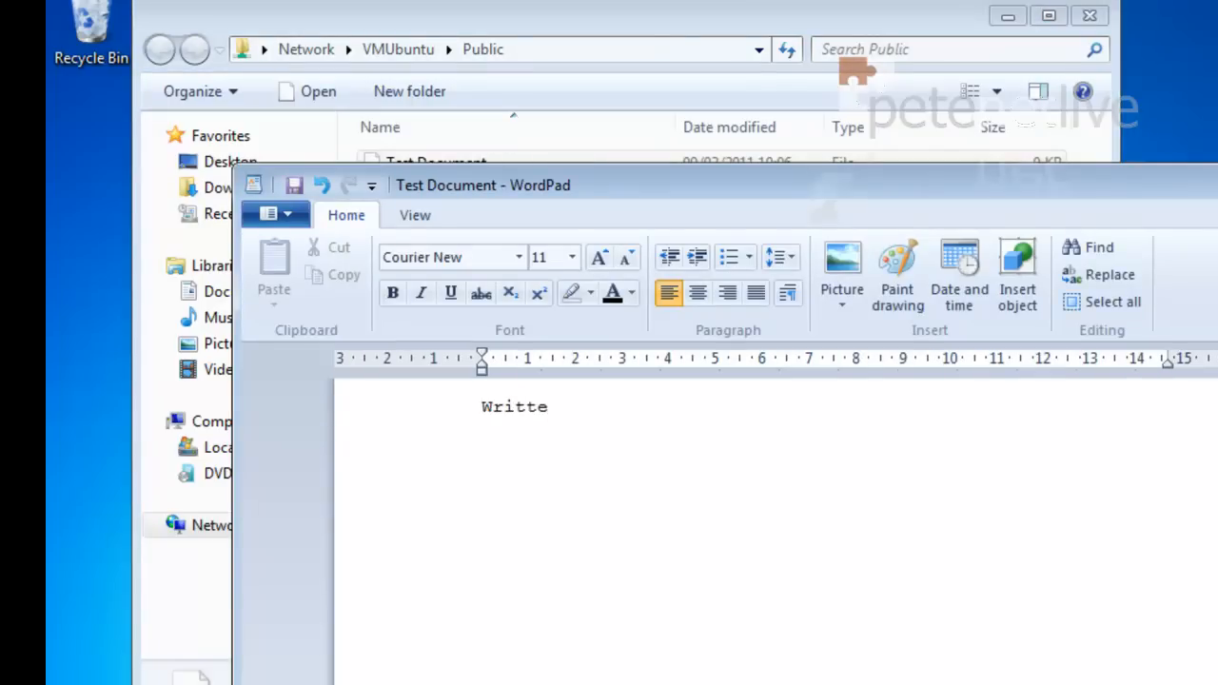
type("n From")
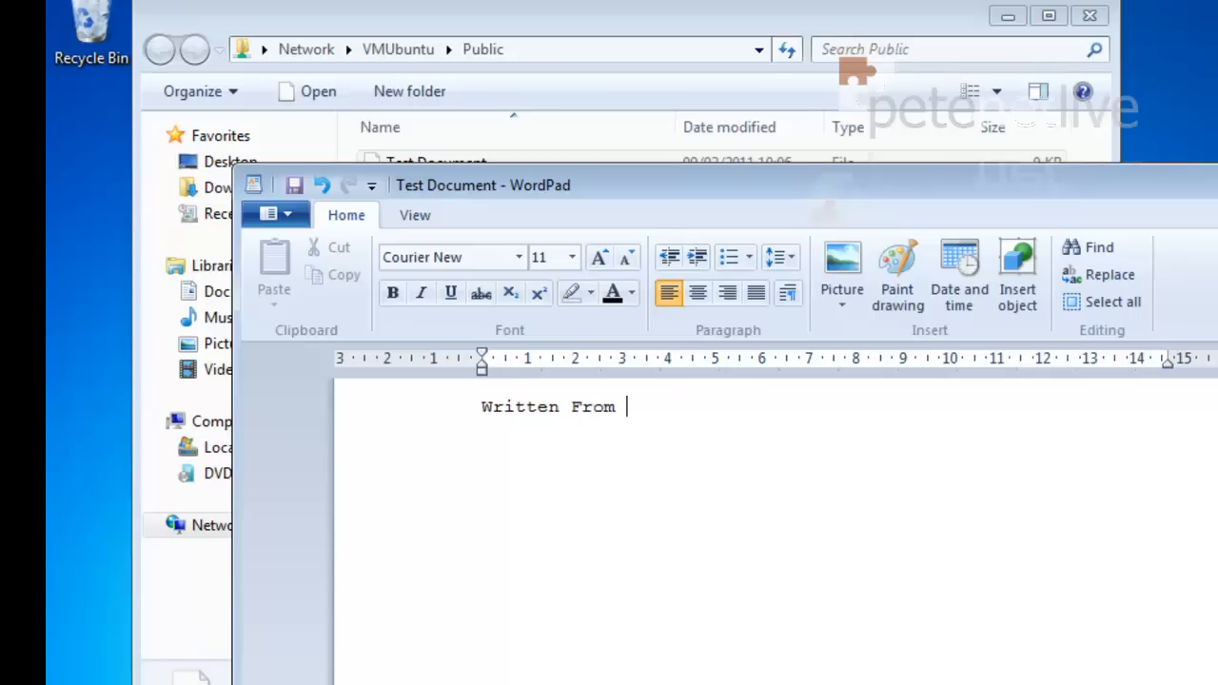
type("Windows")
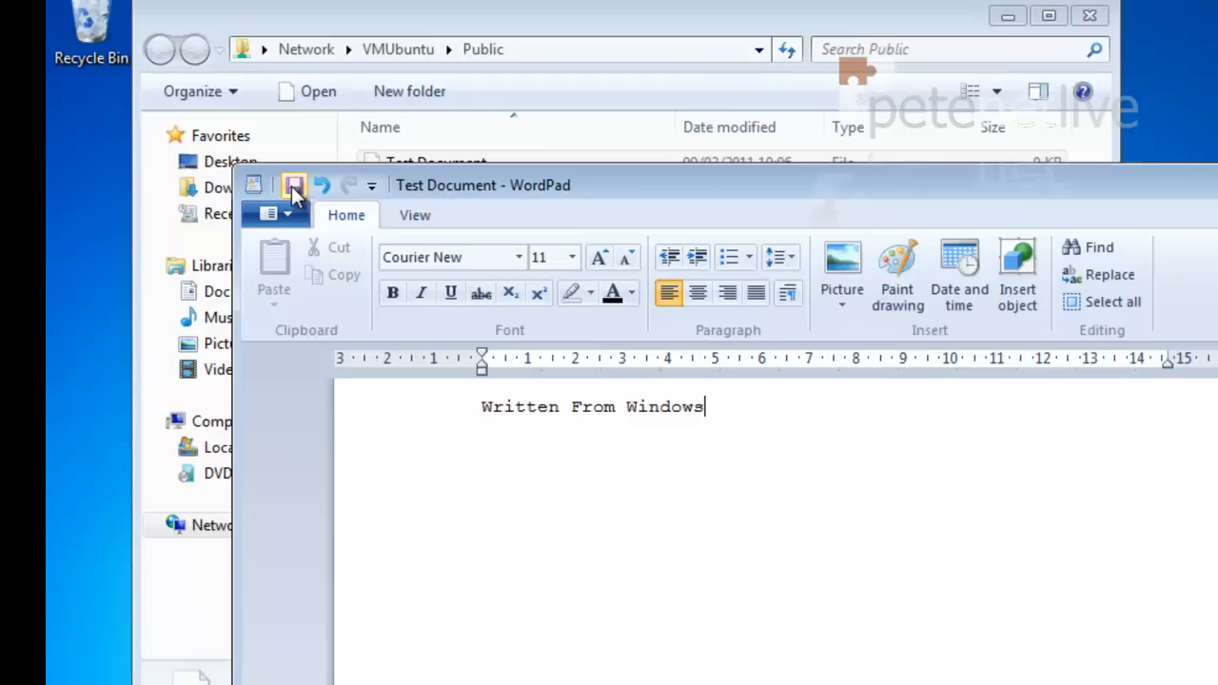
left_click(293, 187)
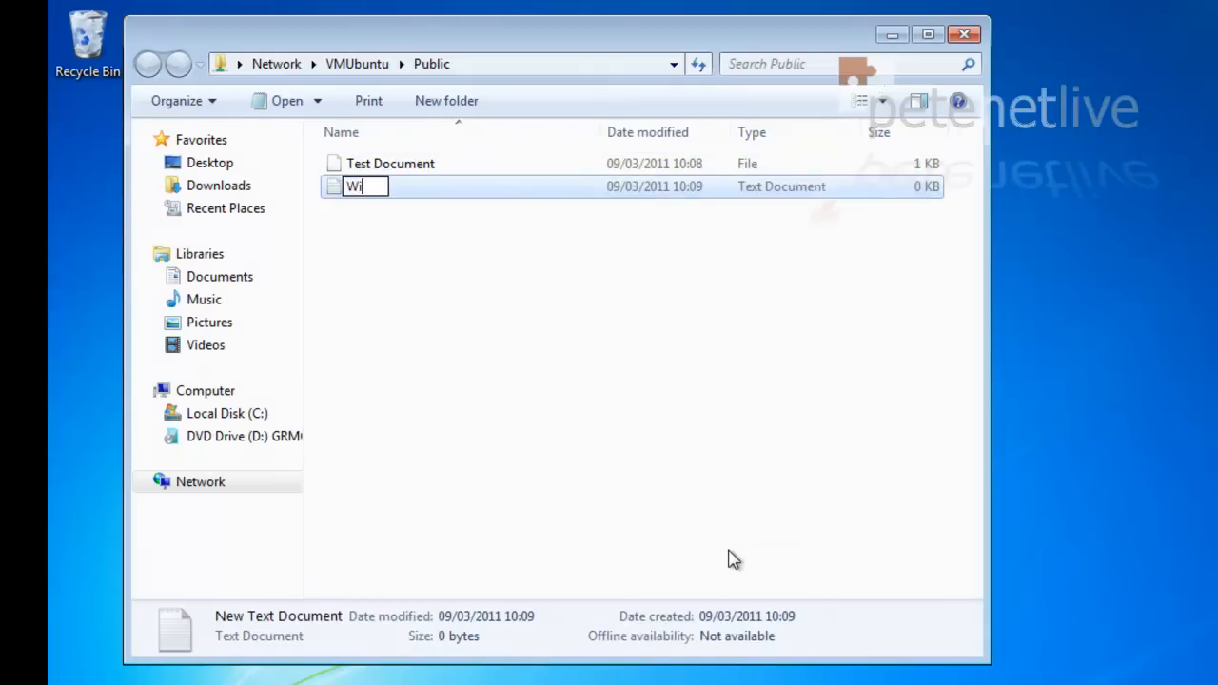
Name the new text file 'Windows Document' and confirm it in the Public share
type("ndows")
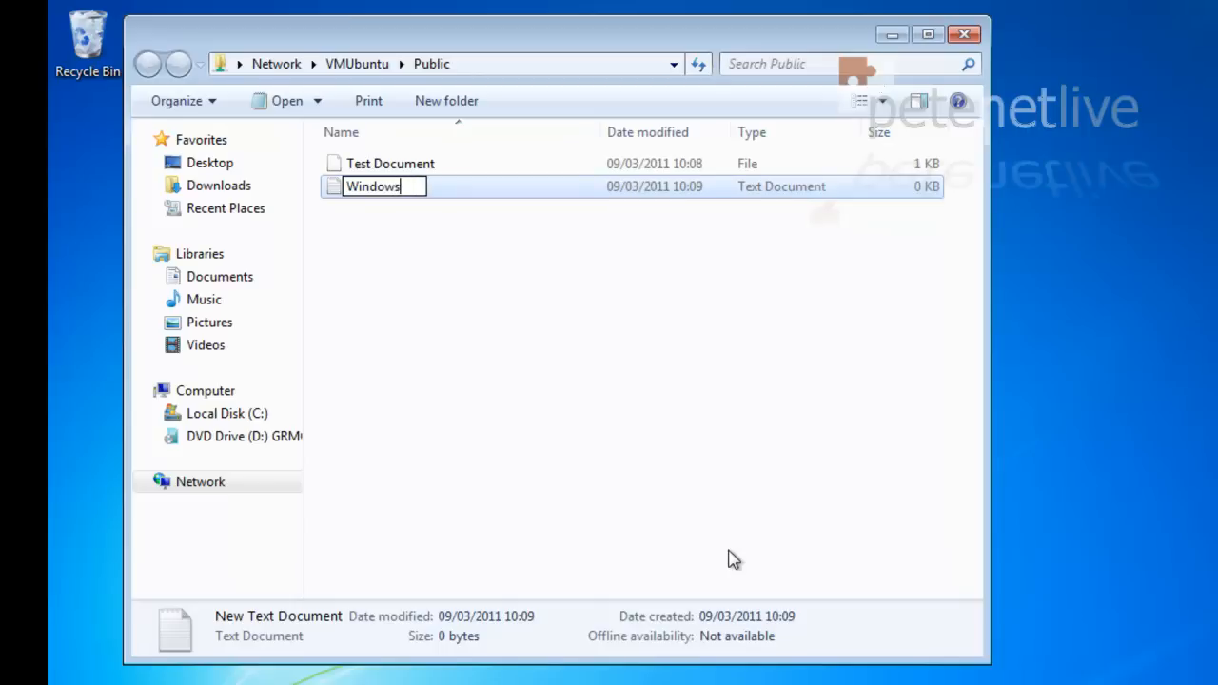
type("Docu")
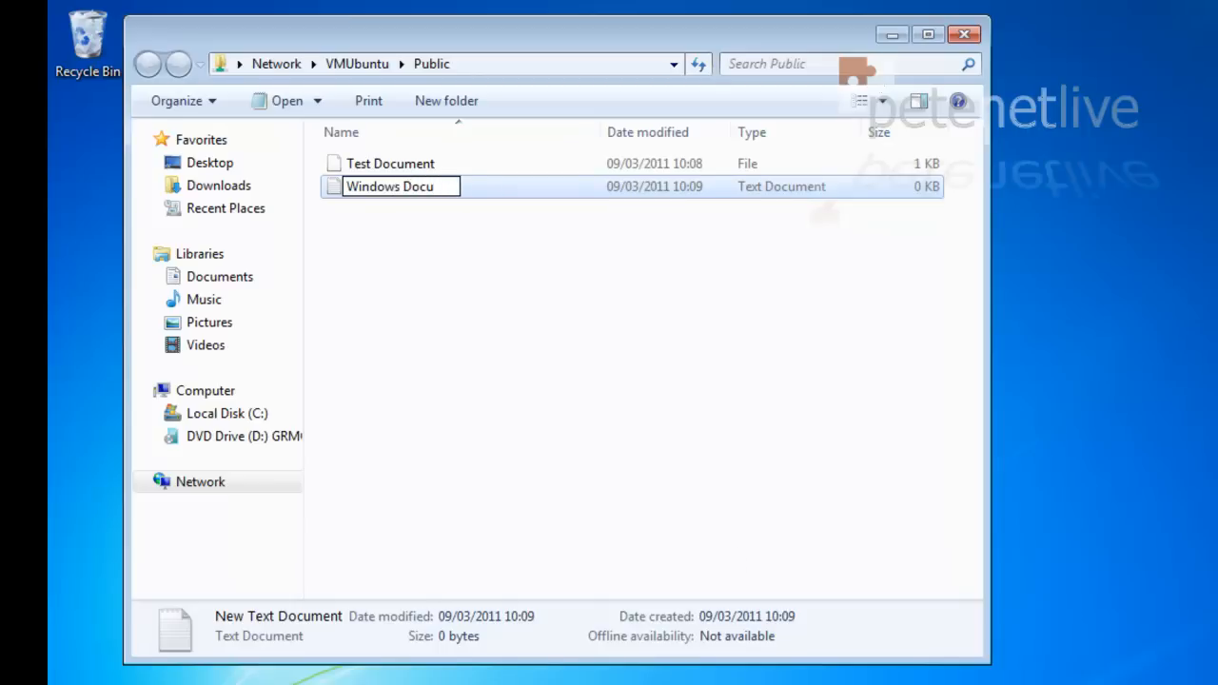
type("ment")
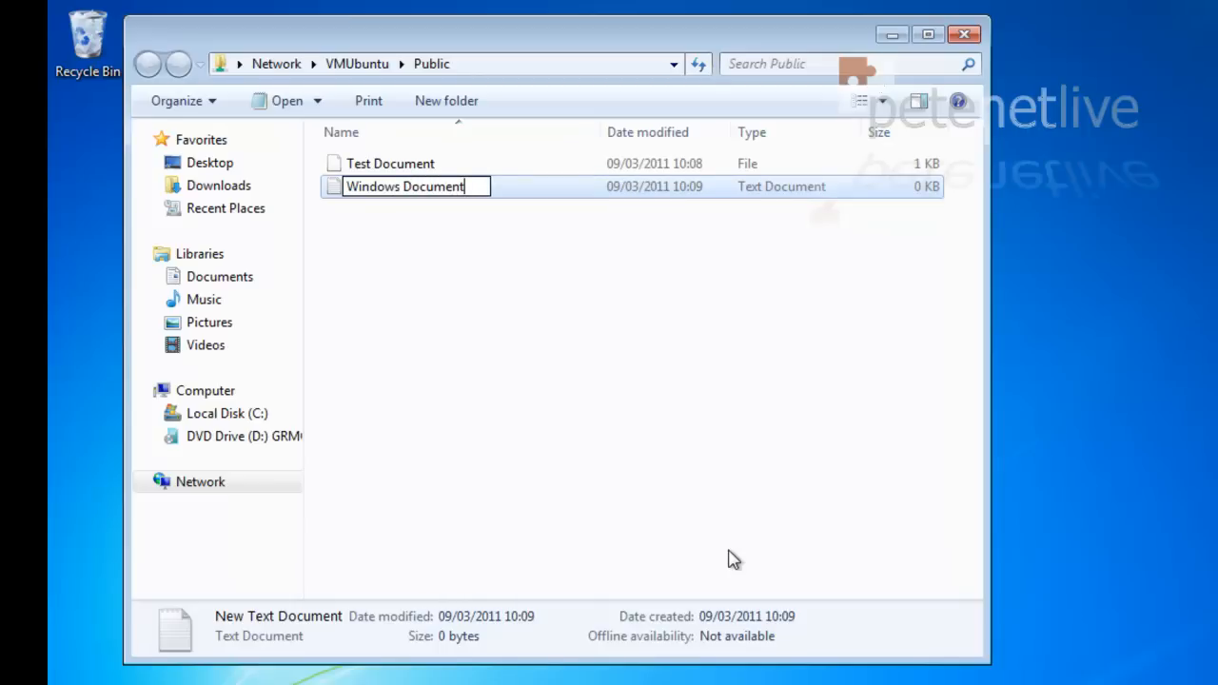
key("Return")
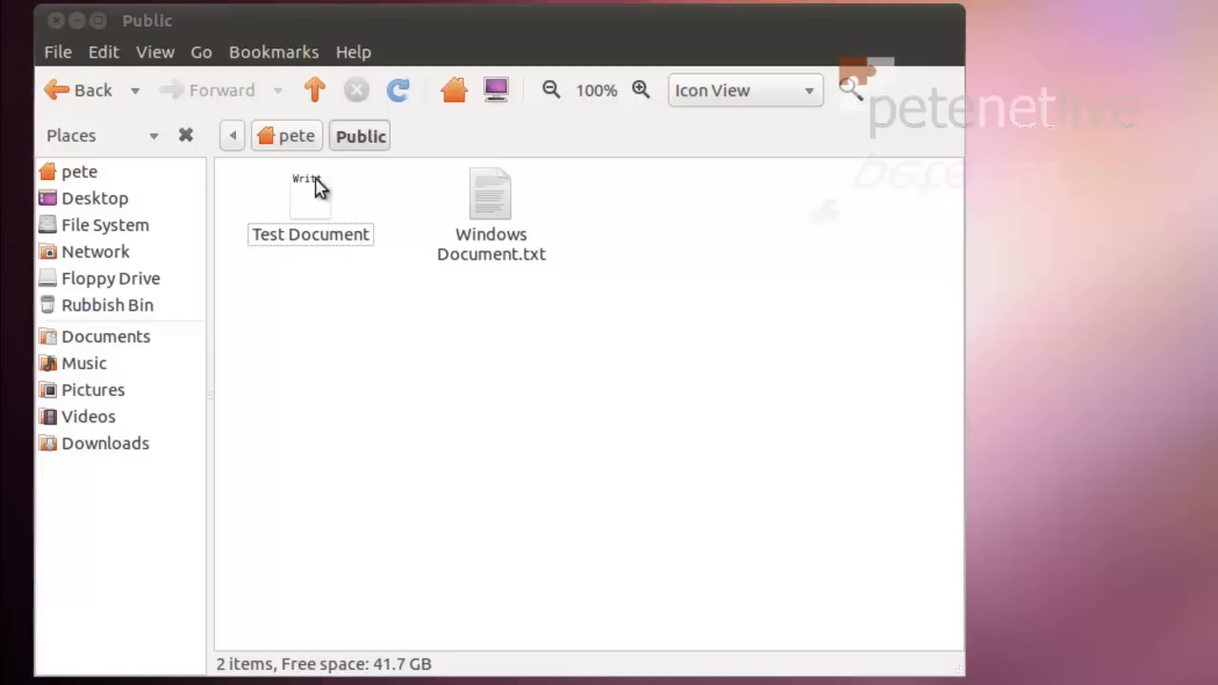
Display Test Document's contents in gedit rather than running it
right_click(309, 194)
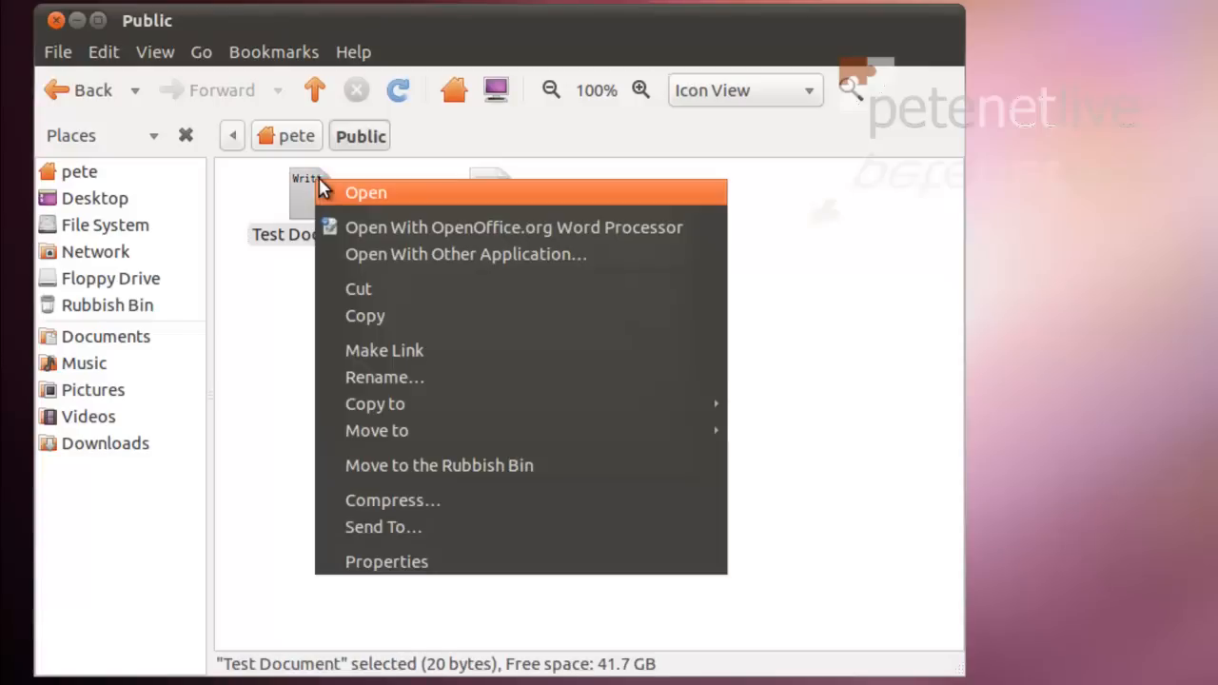
left_click(366, 193)
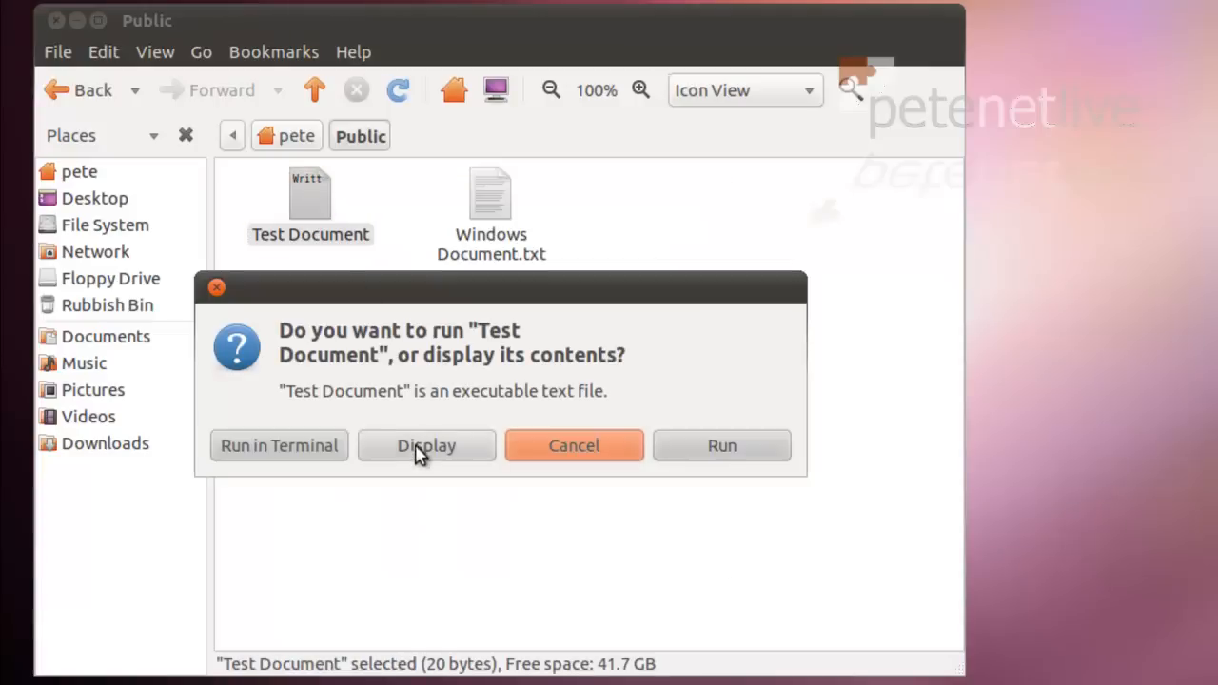
left_click(426, 446)
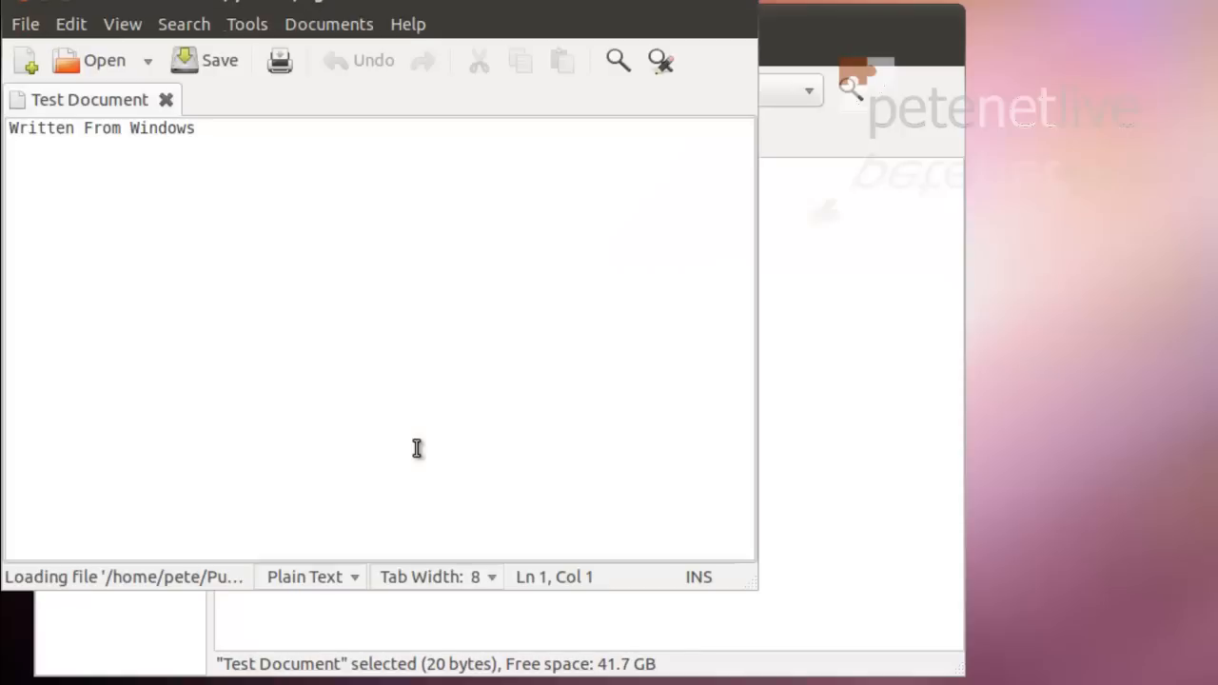
Add 'And Linux' on a second line, save Test Document and close gedit
left_click(200, 130)
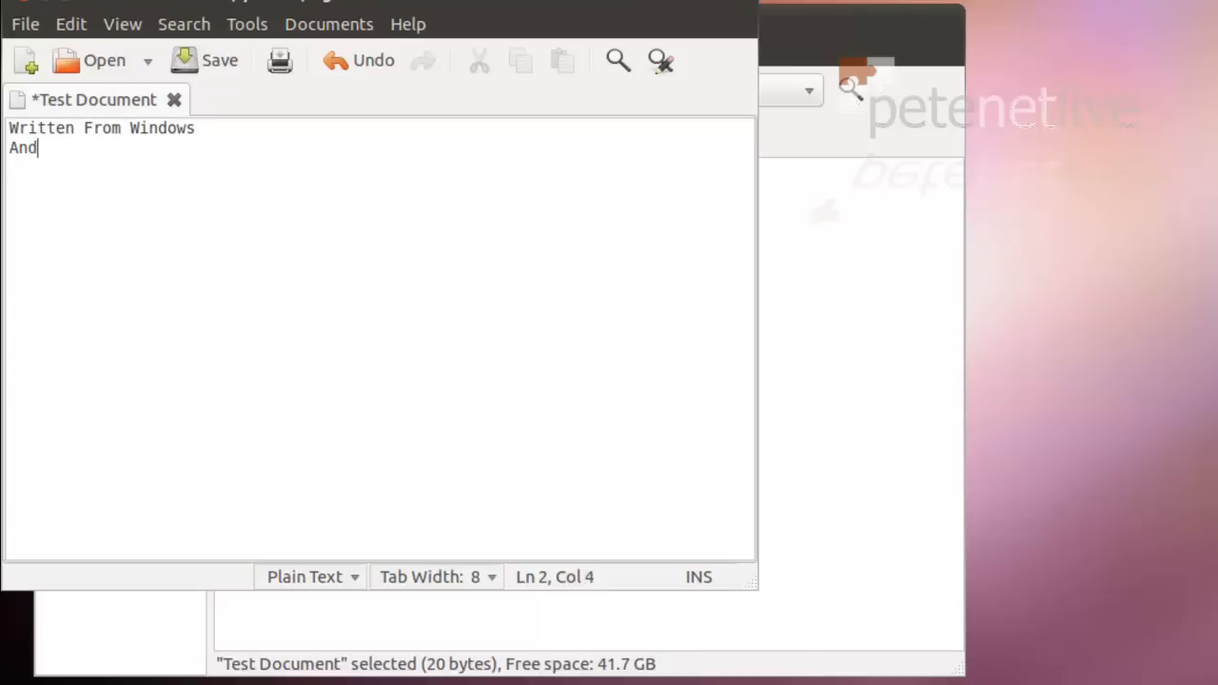
type("Linux")
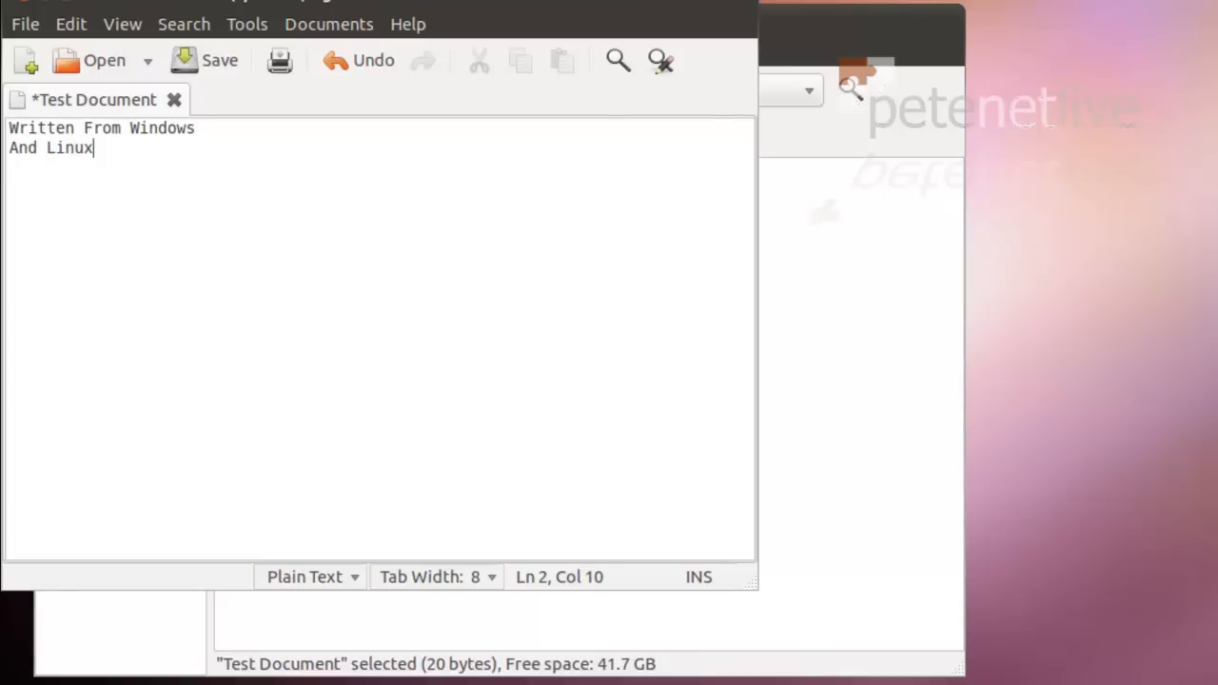
left_click(205, 59)
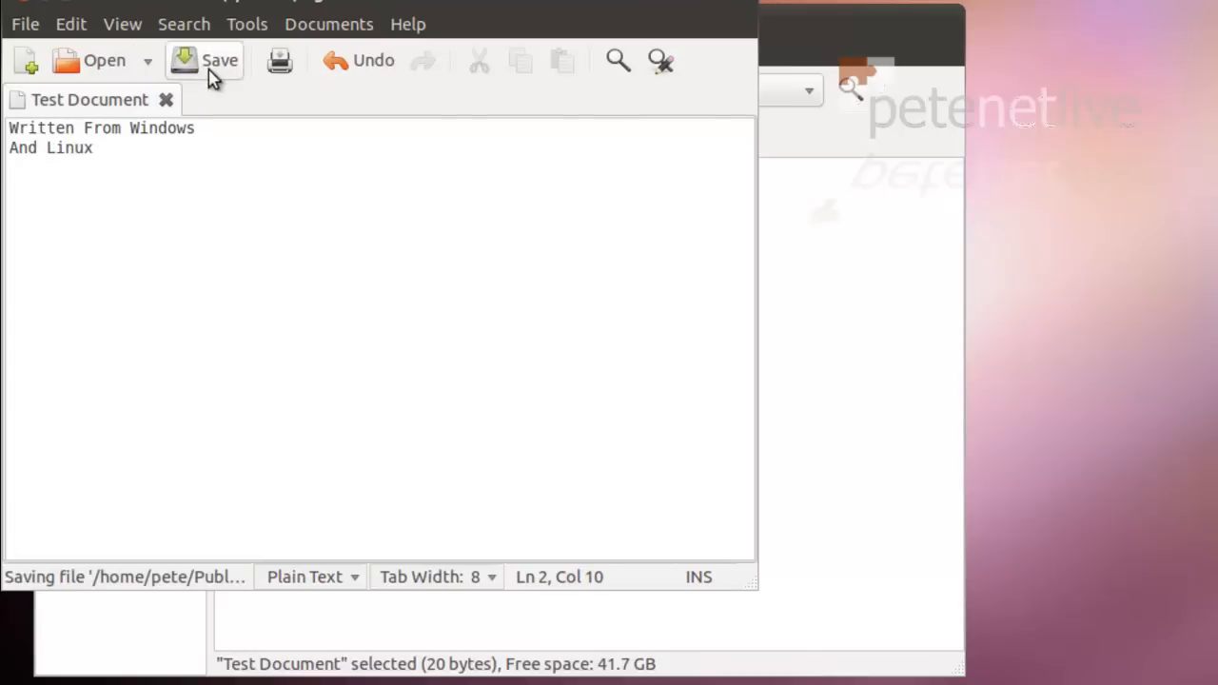
left_click(203, 59)
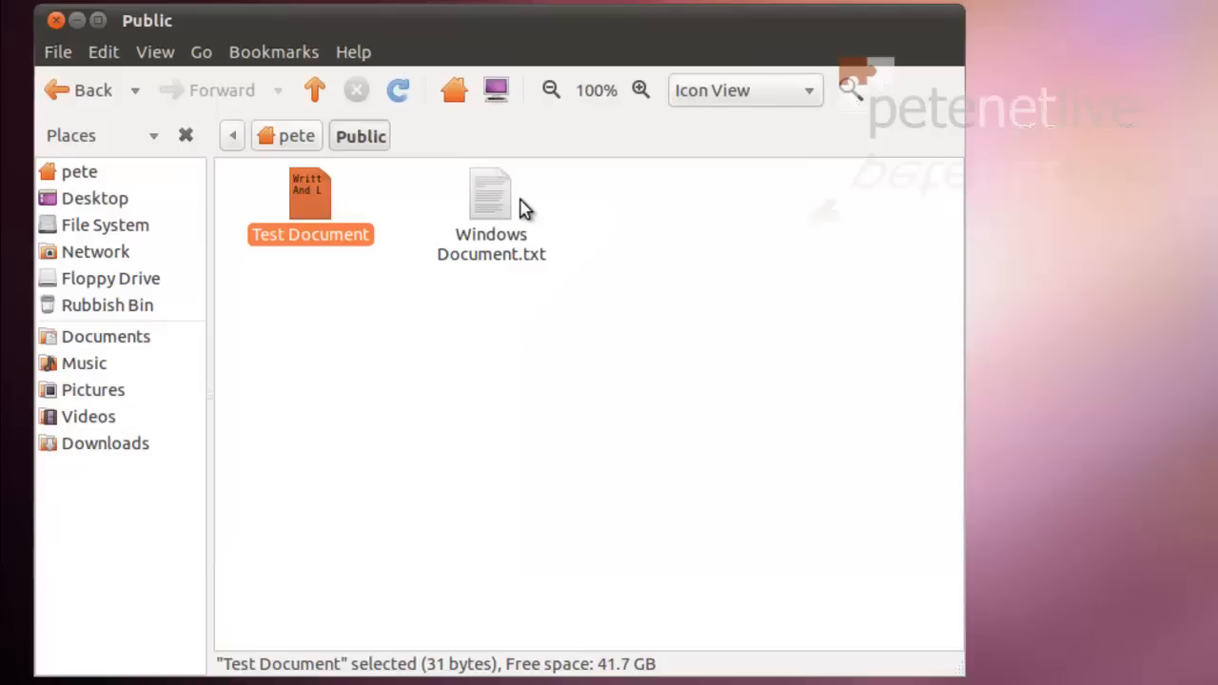
Write 12345 into Windows Document.txt in gedit, save it and close the Public folder
double_click(491, 194)
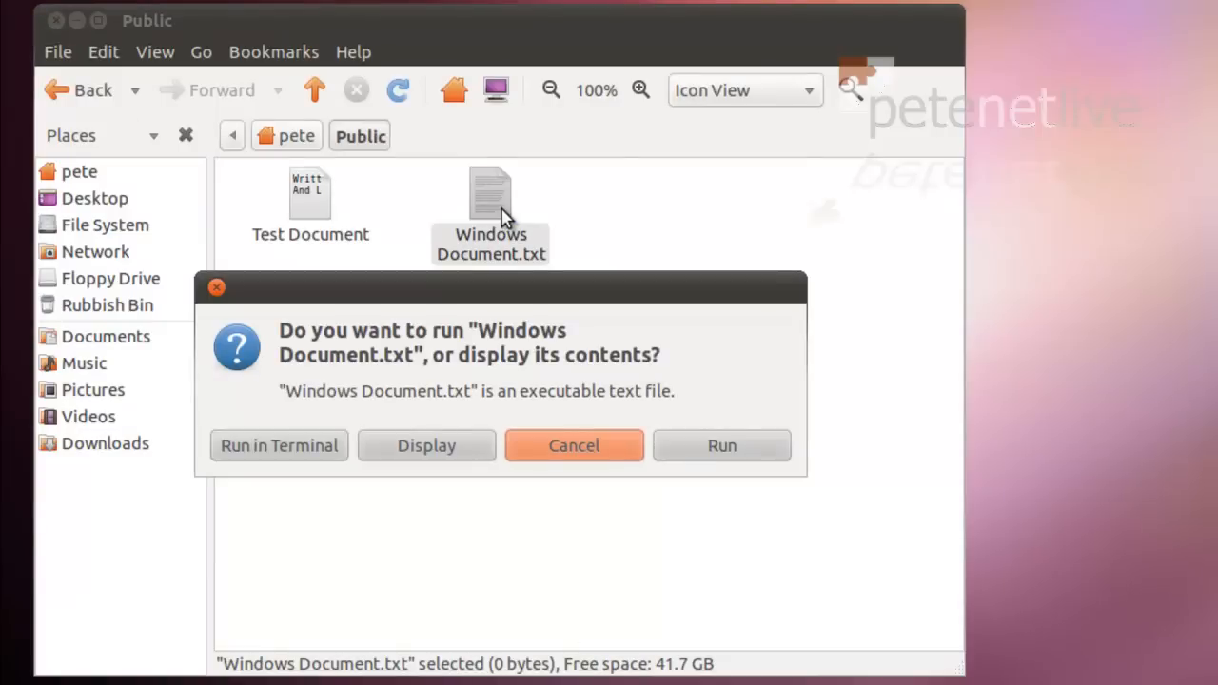
left_click(426, 445)
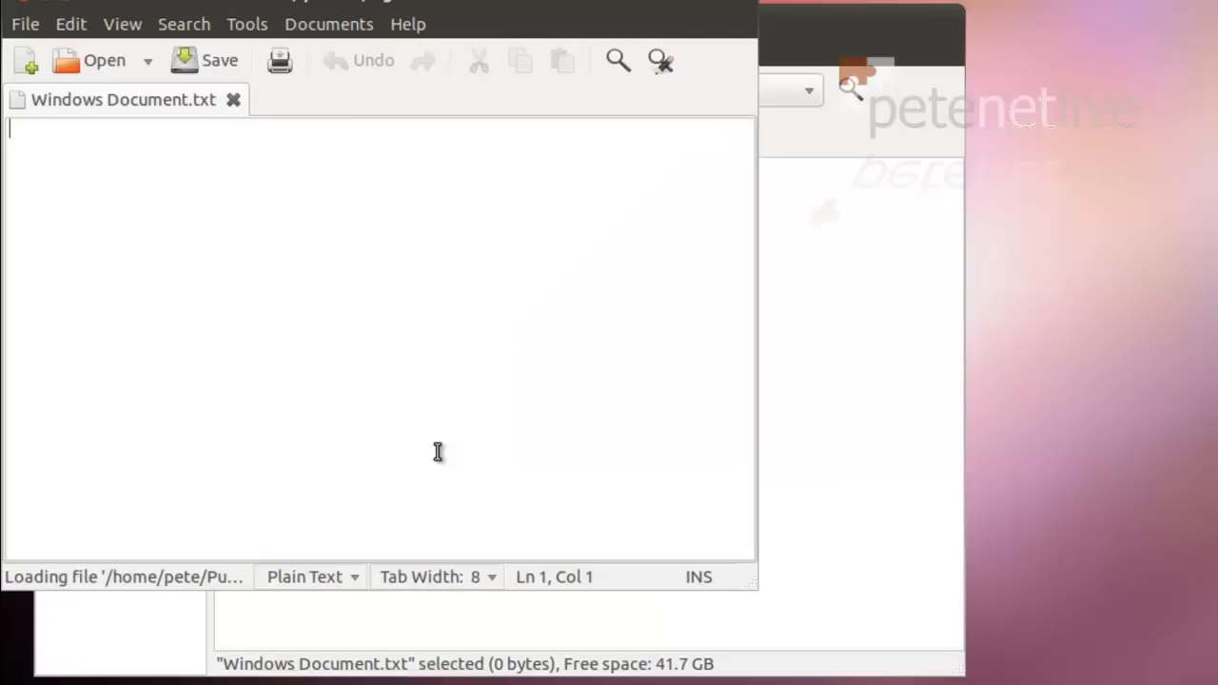
type("1234")
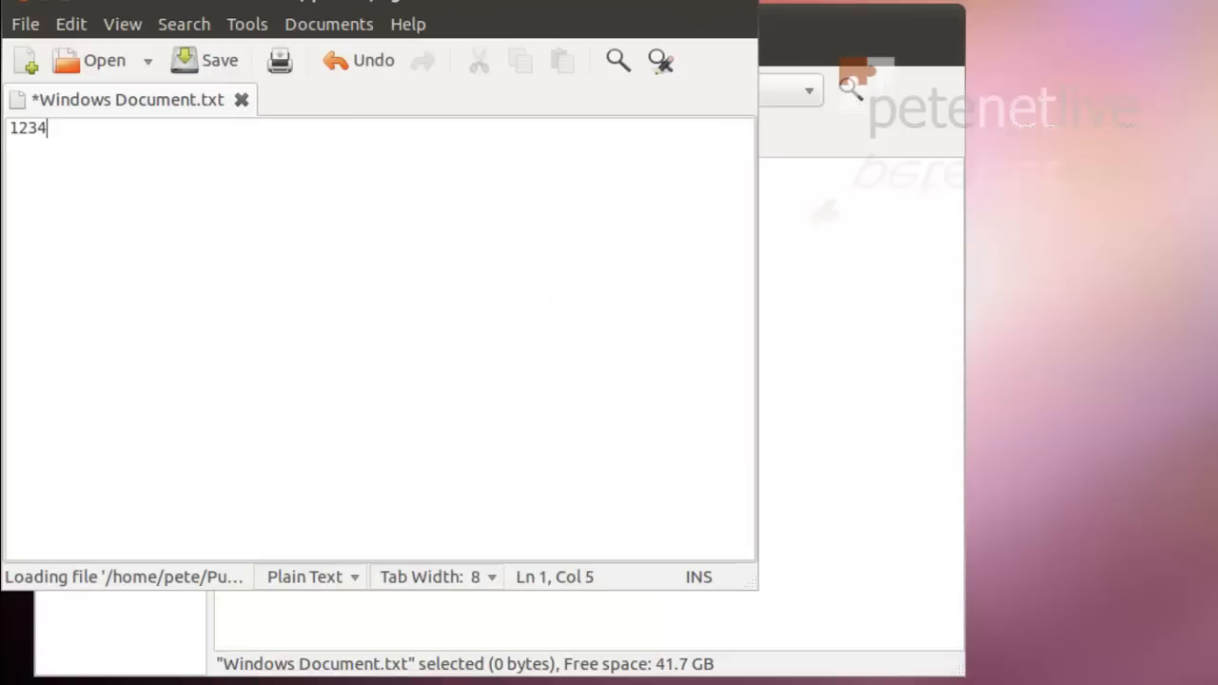
type("5")
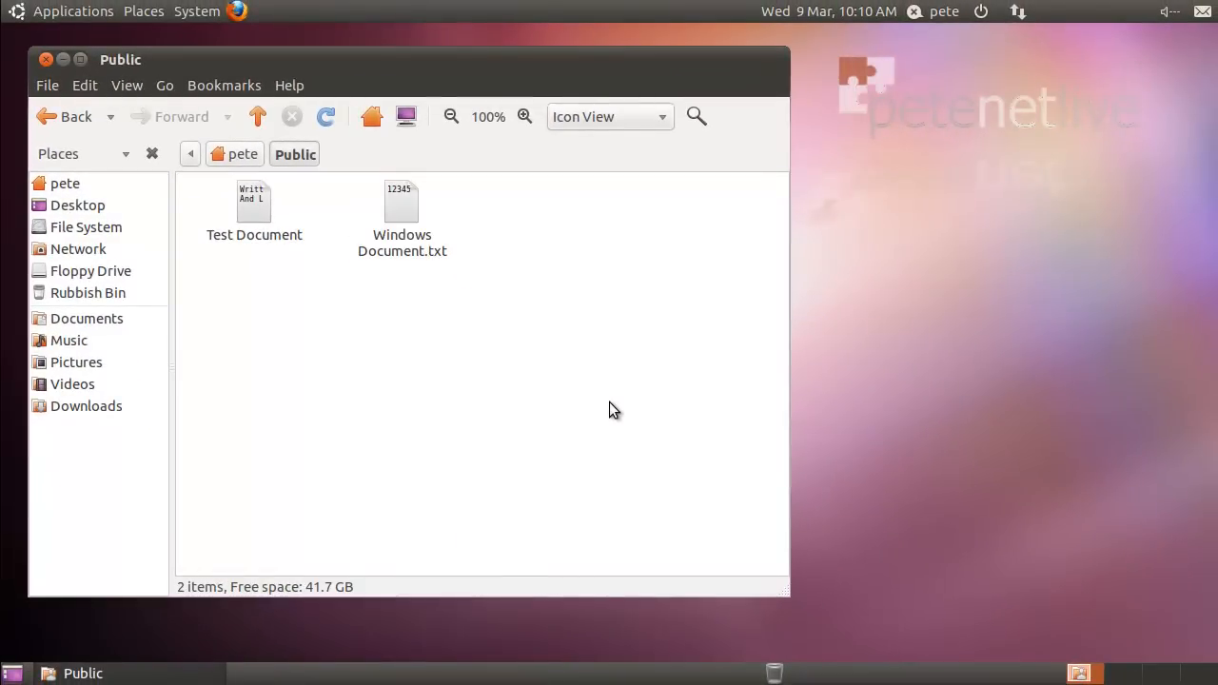
mouse_move(752, 352)
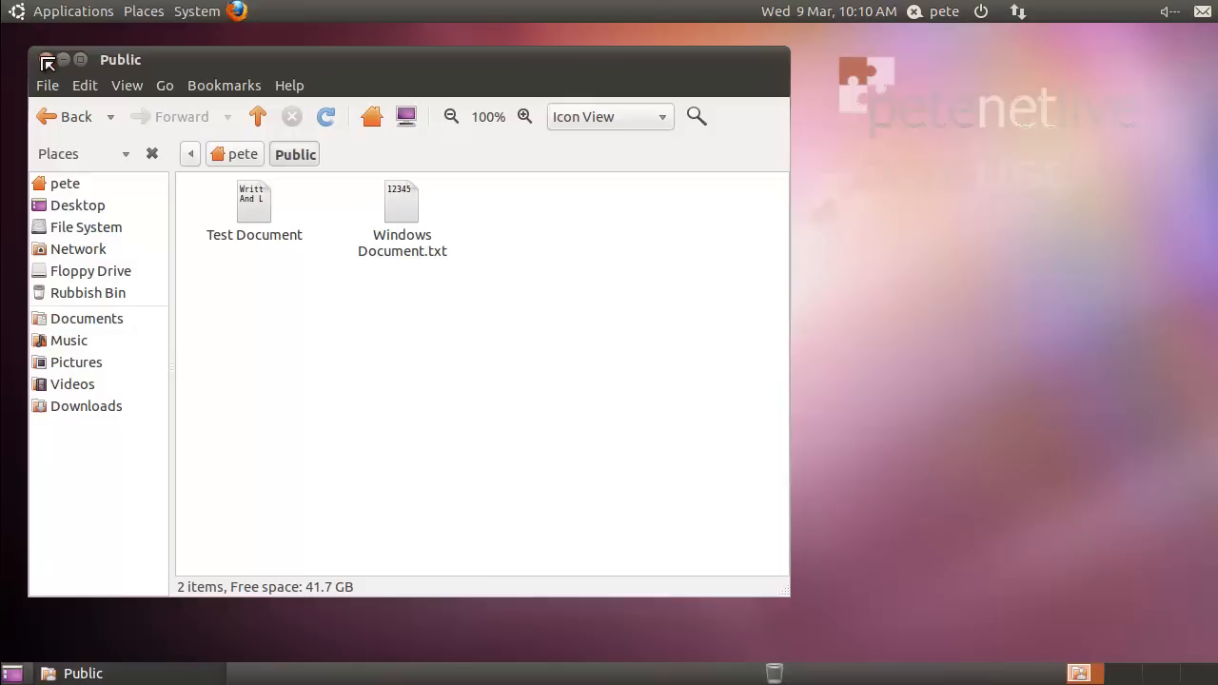
left_click(62, 59)
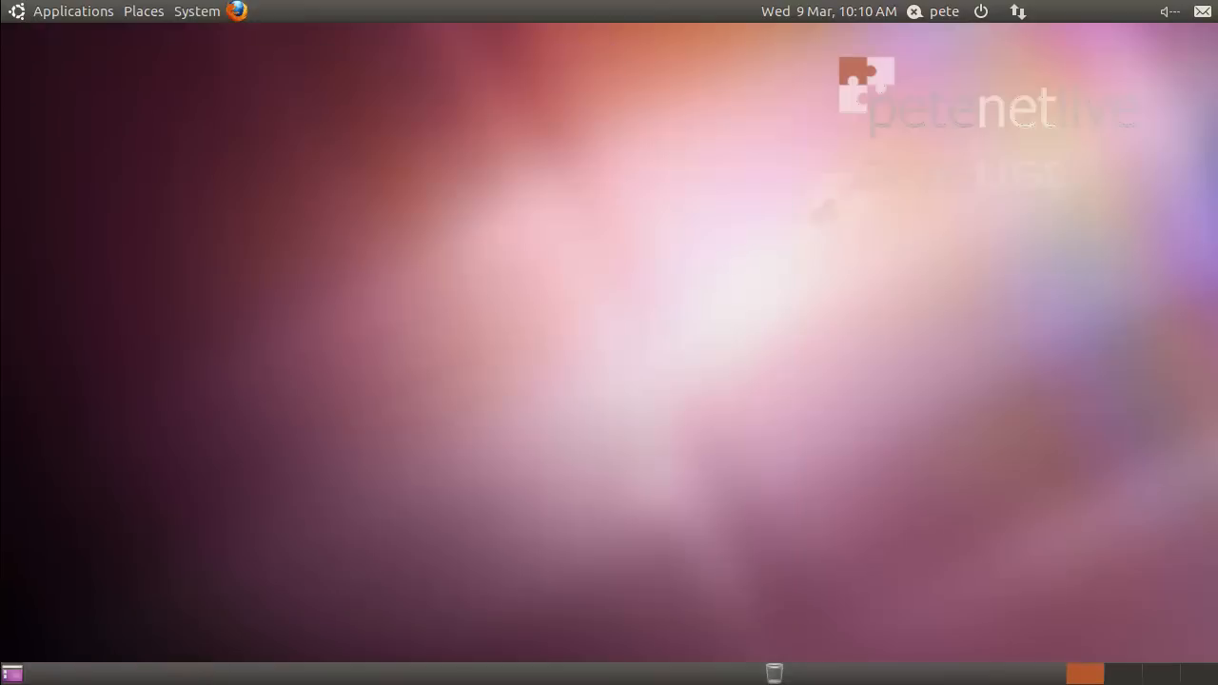